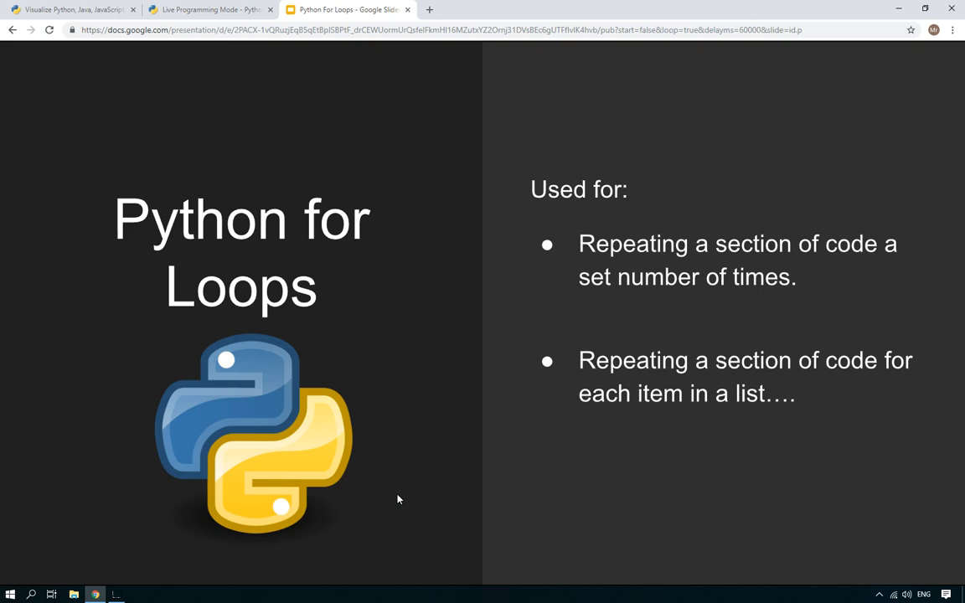
mouse_move(444, 428)
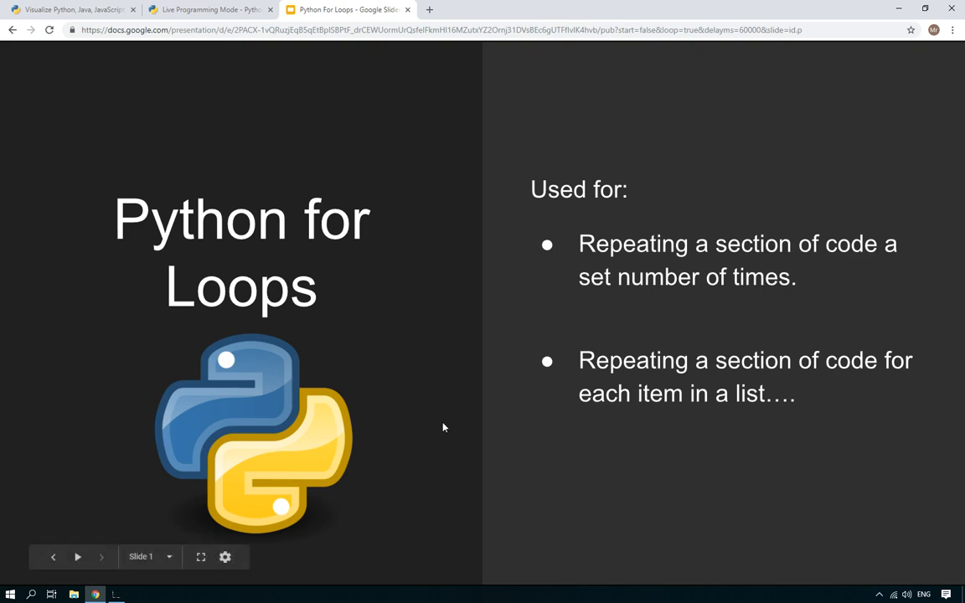
mouse_move(829, 285)
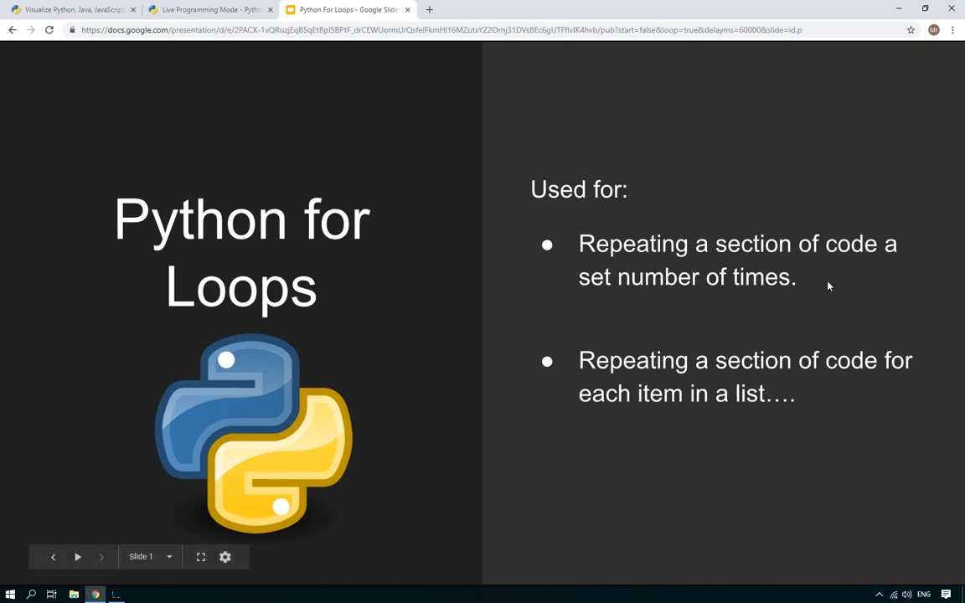
mouse_move(762, 238)
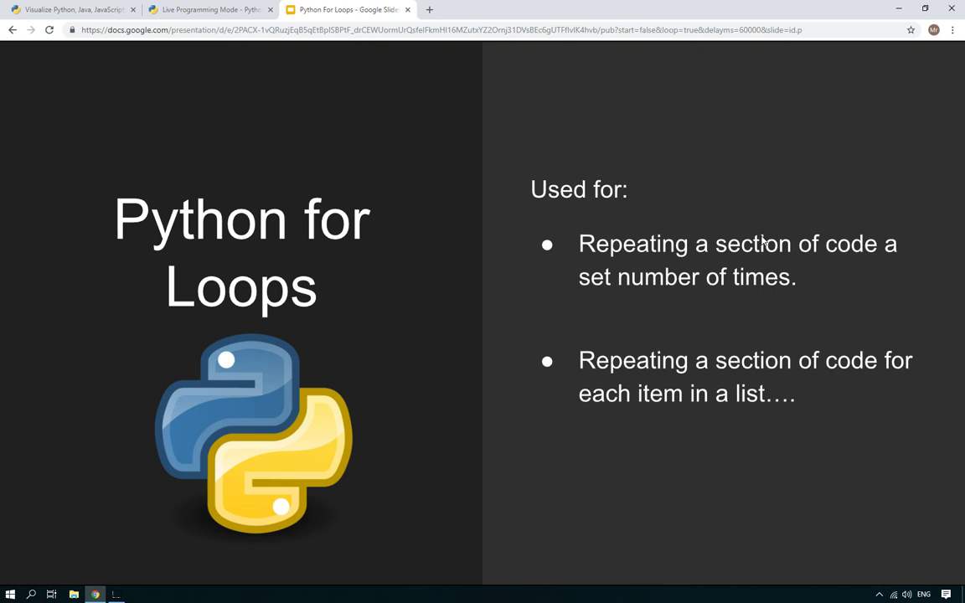
mouse_move(817, 409)
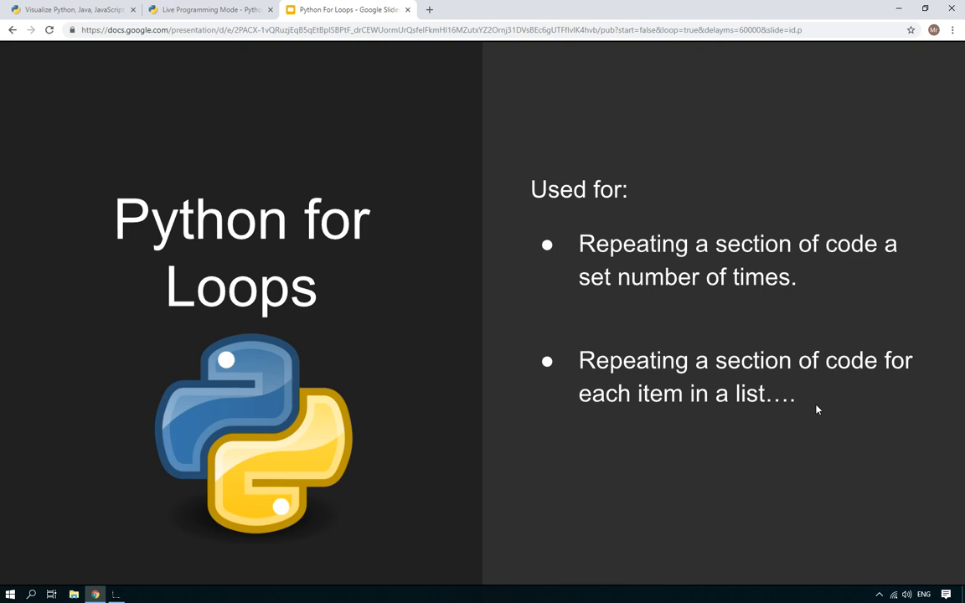
mouse_move(804, 395)
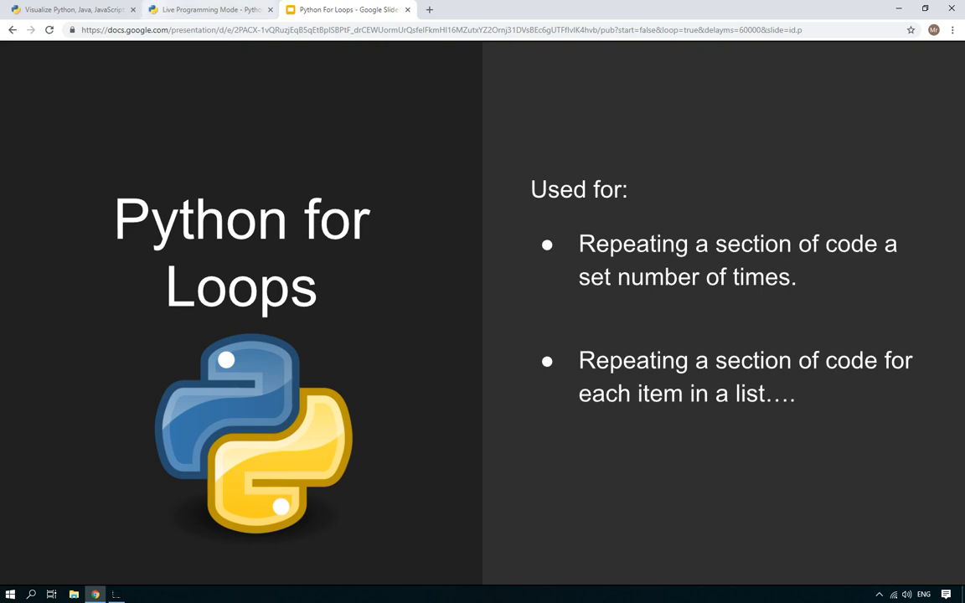
- Switch from the slides to the Python Tutor live editor tab
click(210, 10)
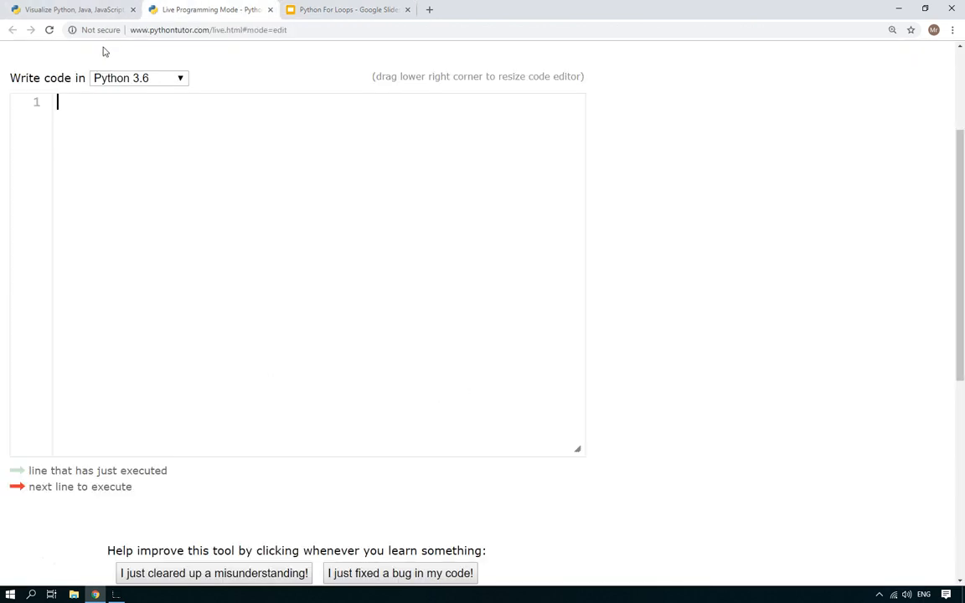
click(208, 30)
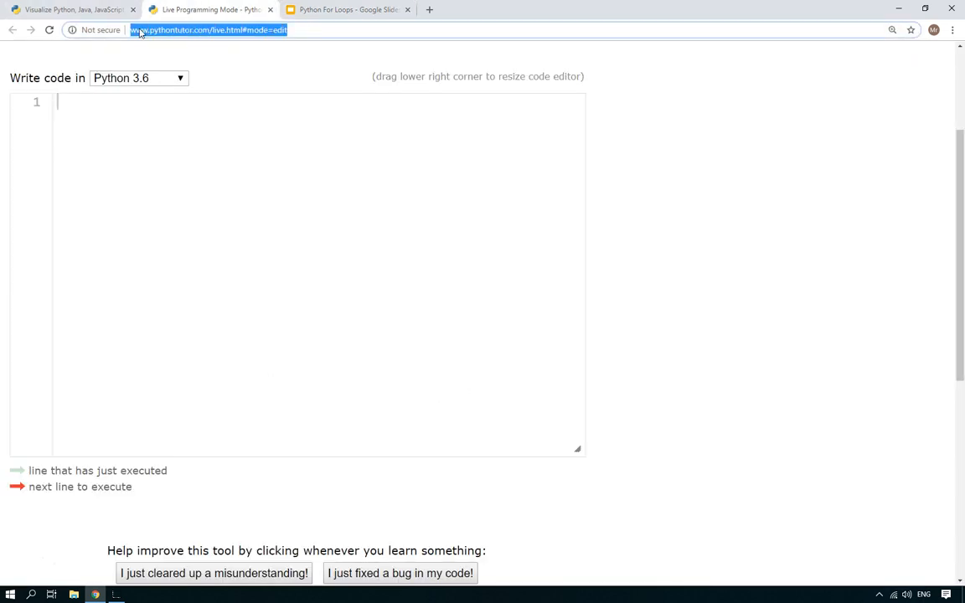
mouse_move(238, 36)
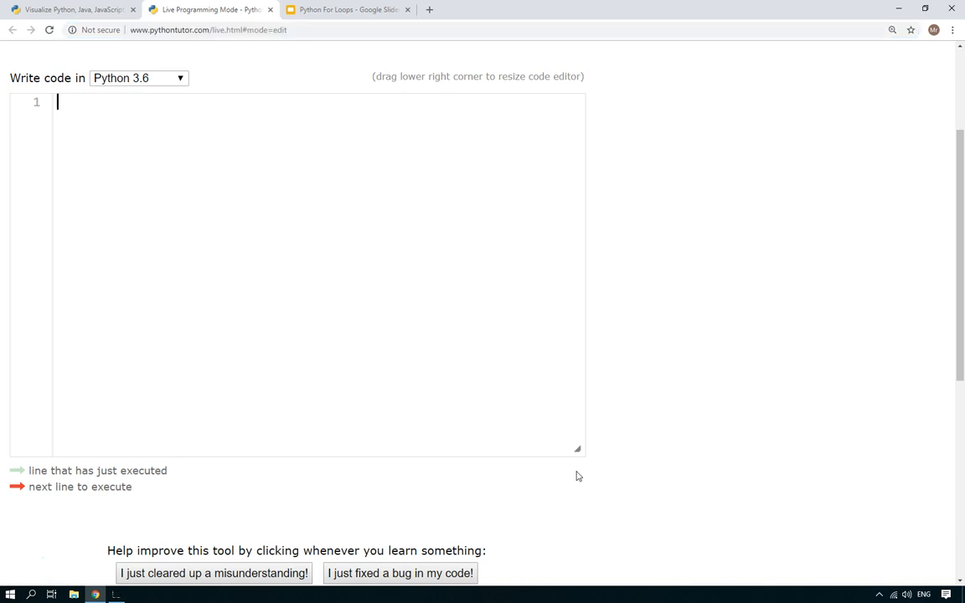
mouse_move(610, 459)
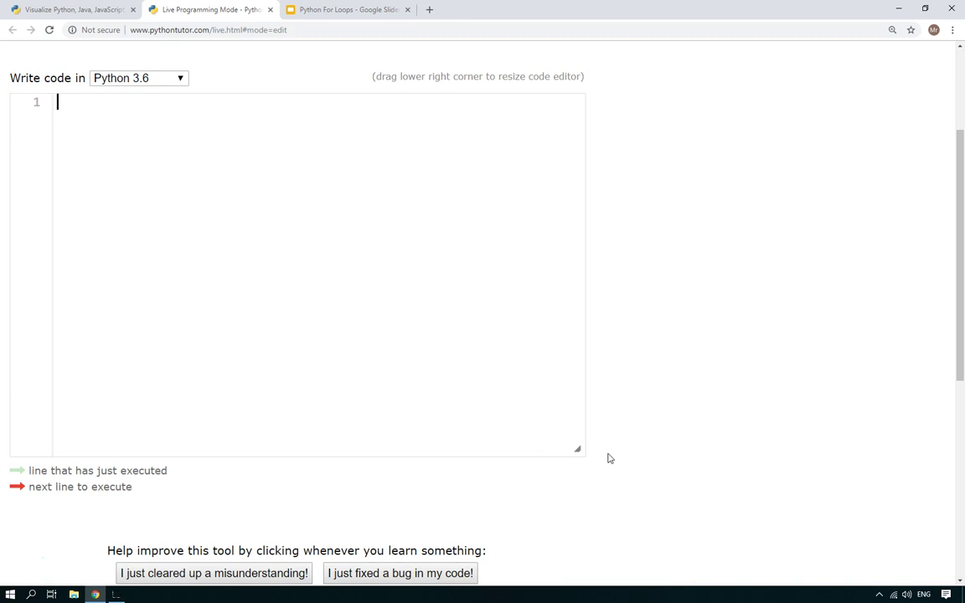
mouse_move(460, 177)
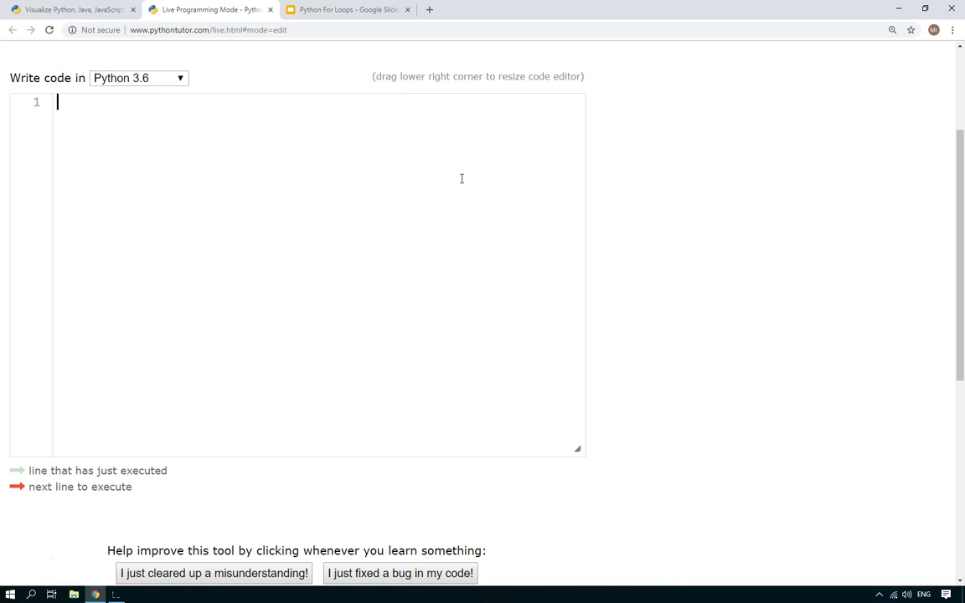
- Enter print("hello world") repeated on ten lines and enlarge the output to show every hello world
text(pri)
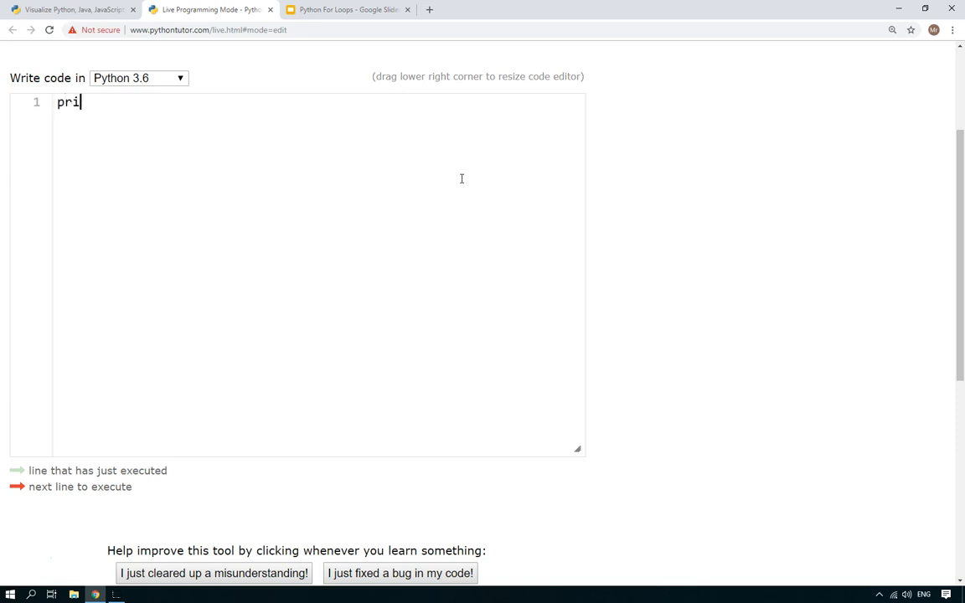
text(nt("hell)
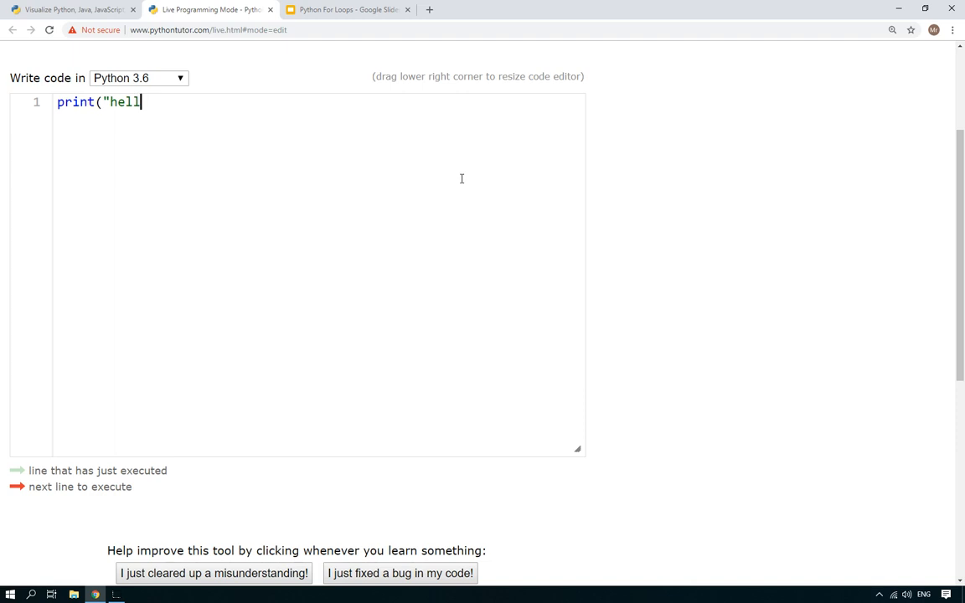
text(o world"))
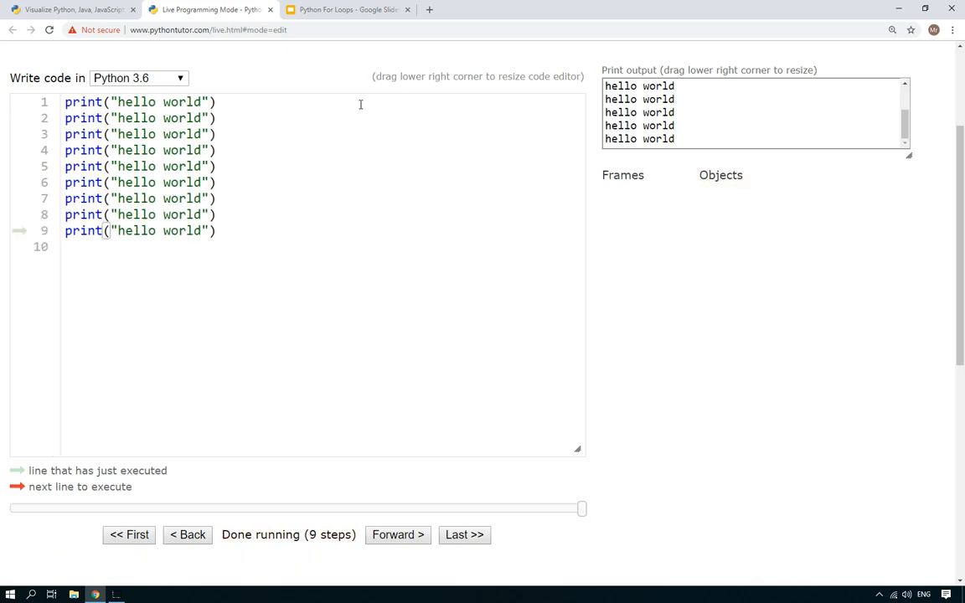
key(Return)
text(print("hello world"))
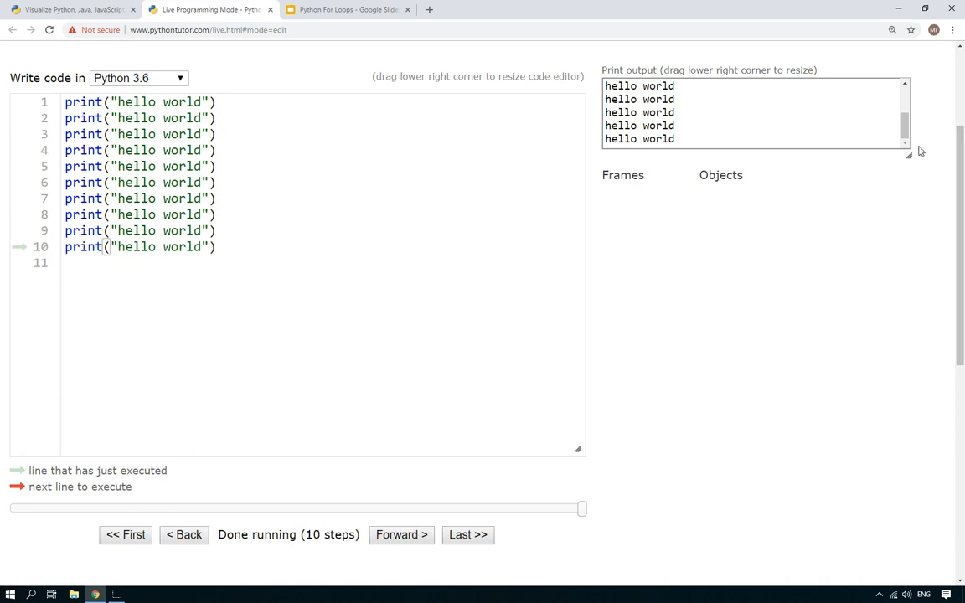
drag(908, 156, 902, 254)
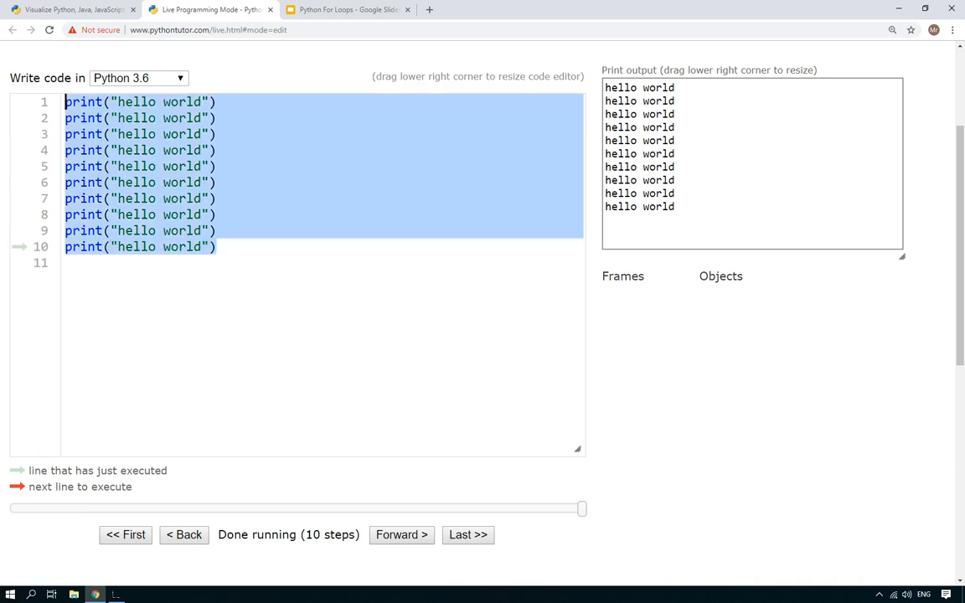
click(300, 246)
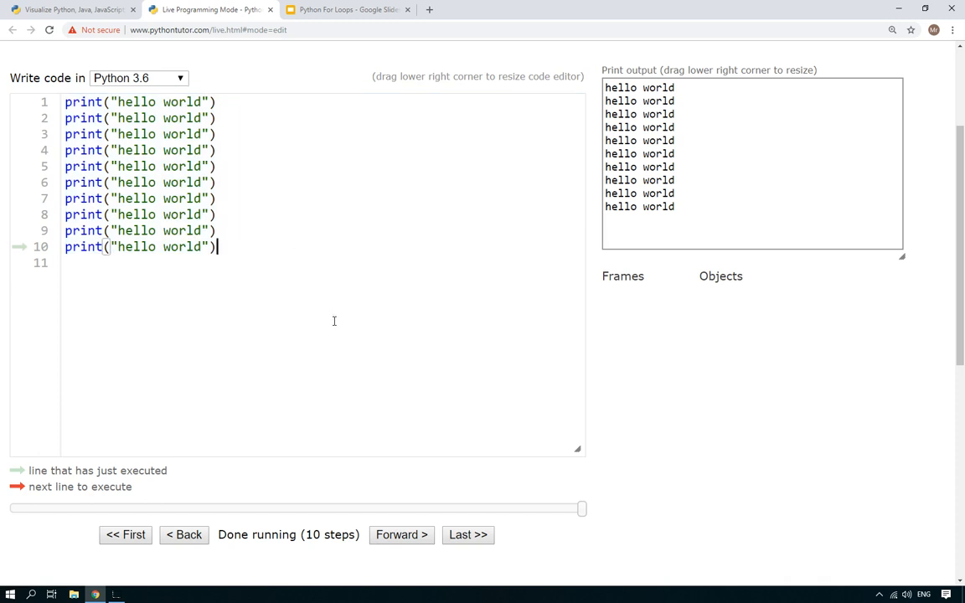
mouse_move(324, 268)
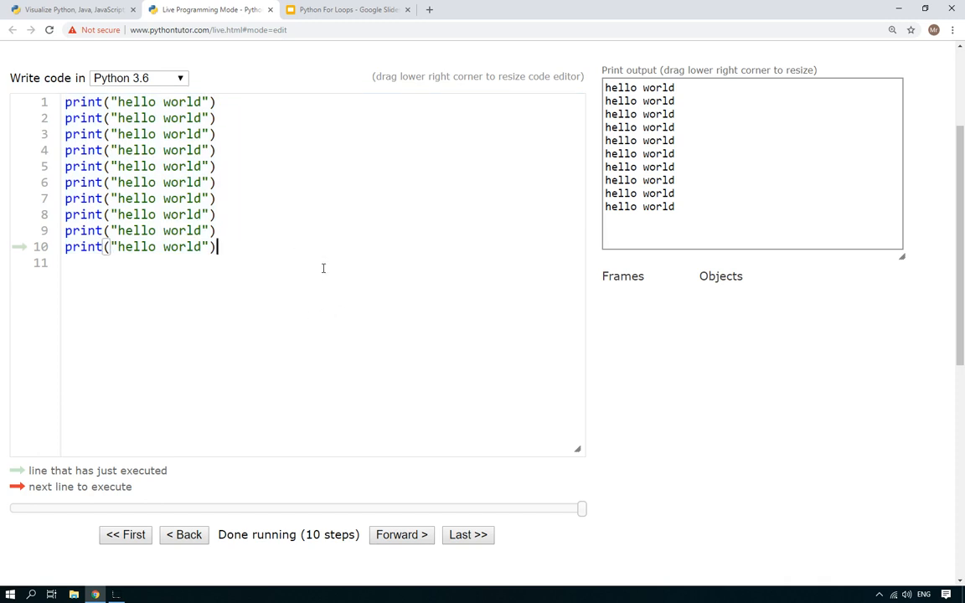
mouse_move(264, 322)
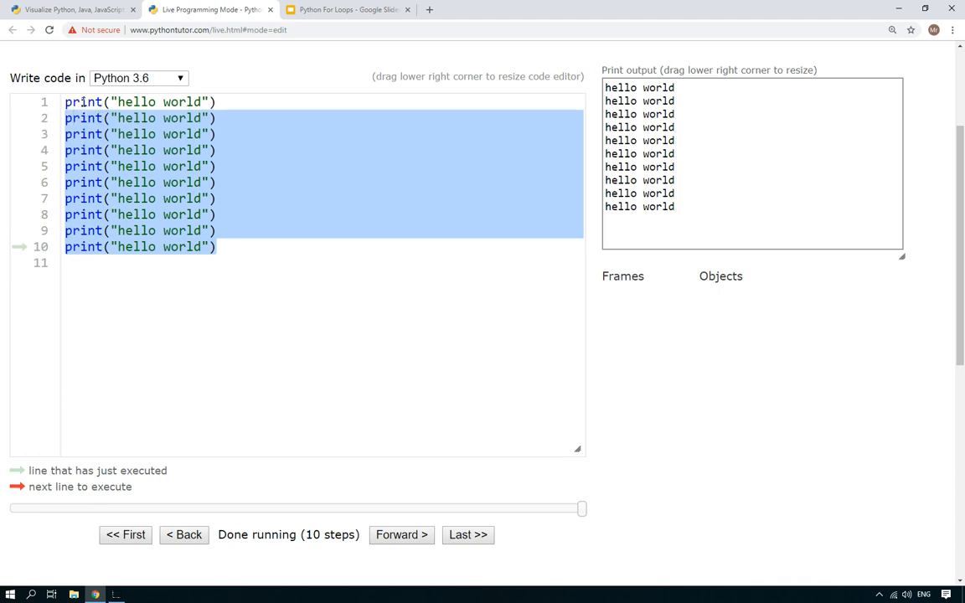
- Replace the duplicates with a single print under a new "for i in range(10):" header
key(Delete)
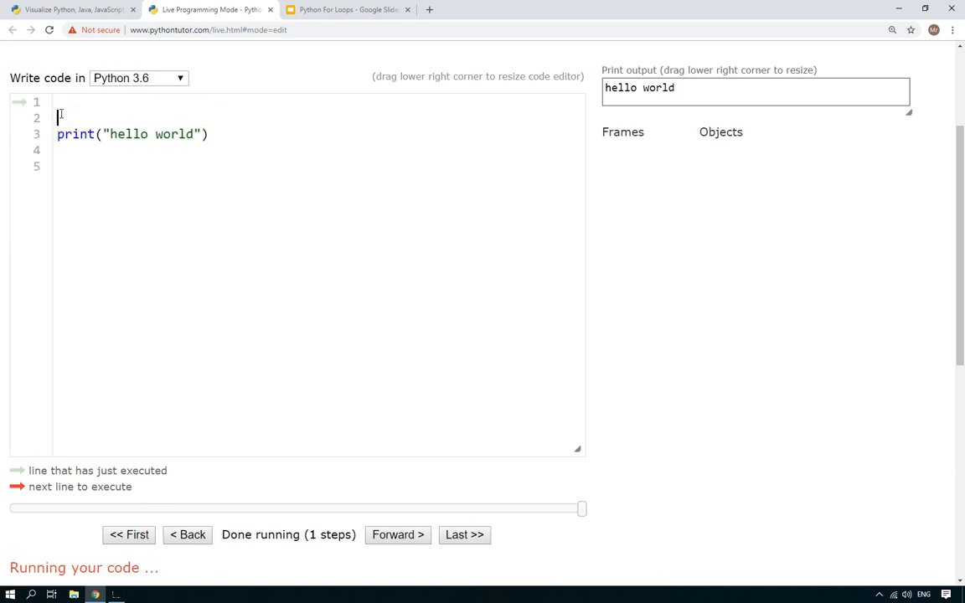
text(for)
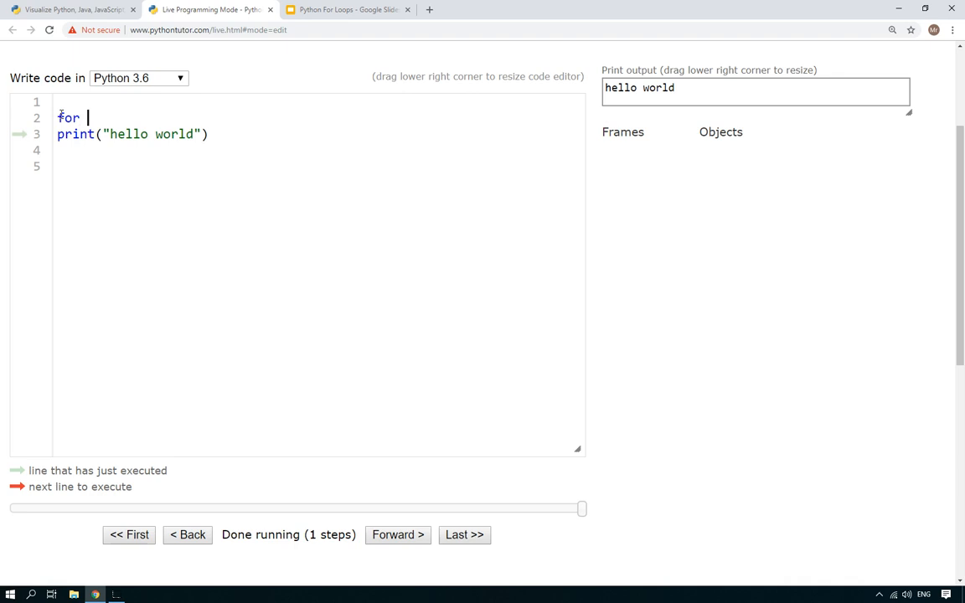
text(i range)
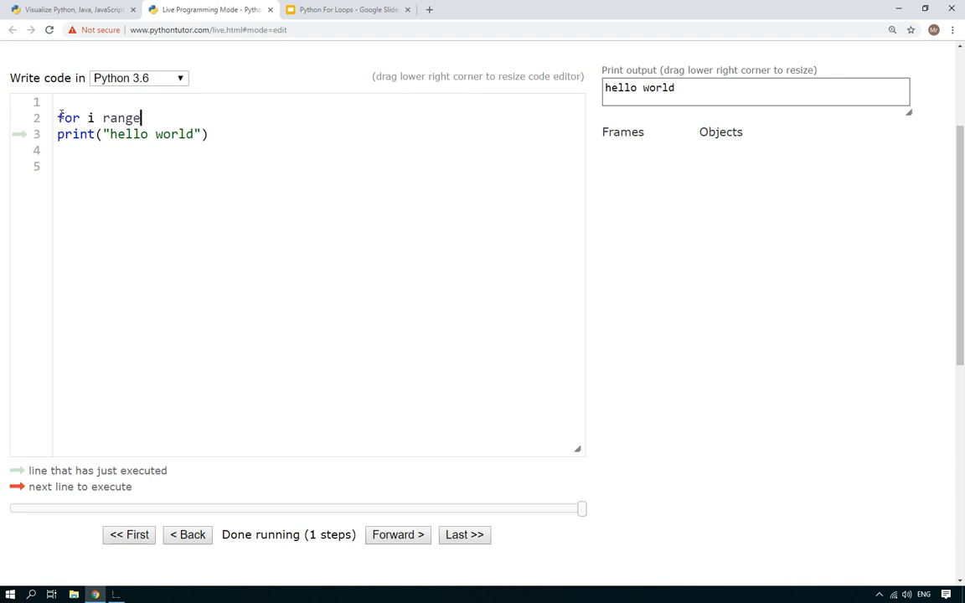
text((1)
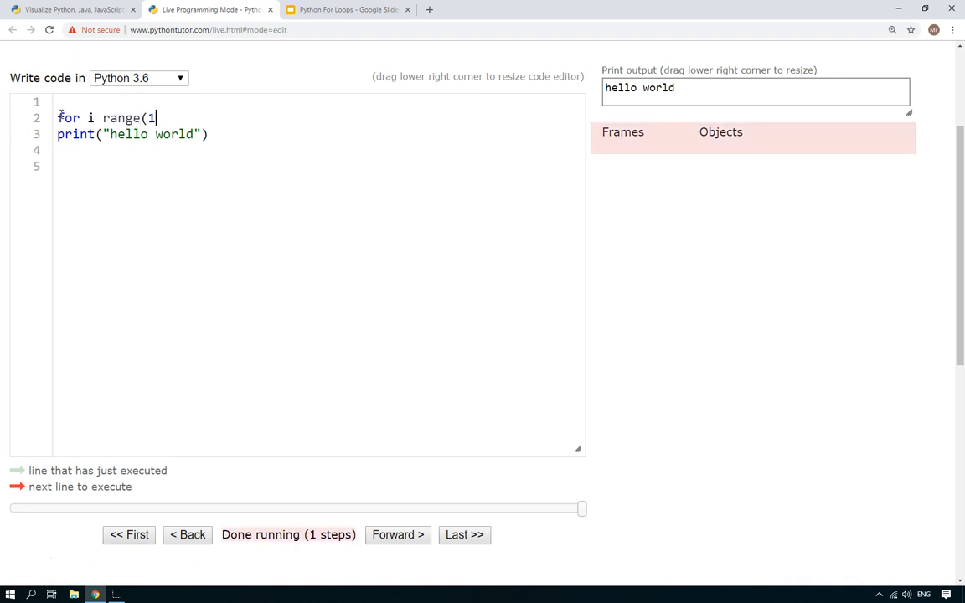
text(0))
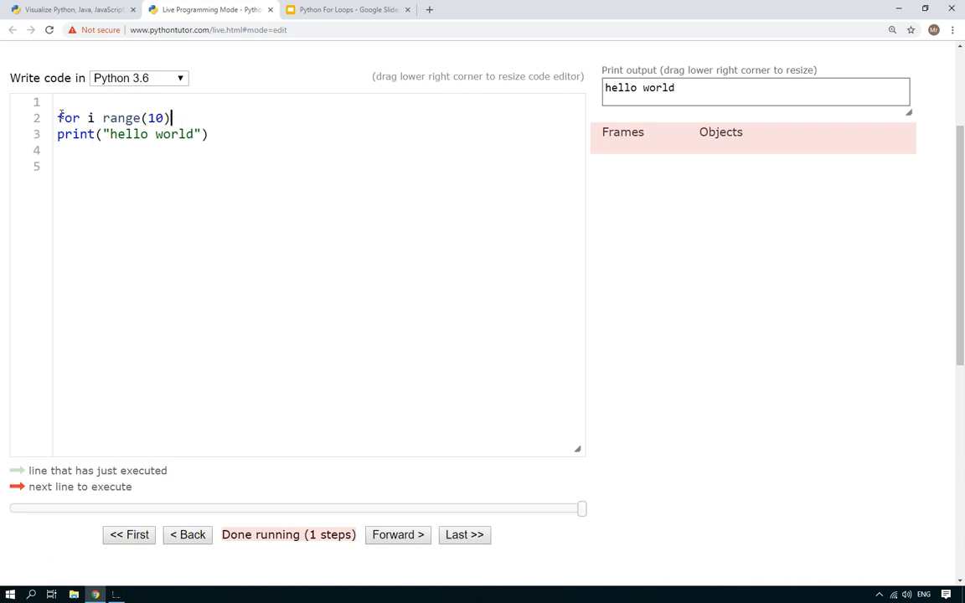
text(:)
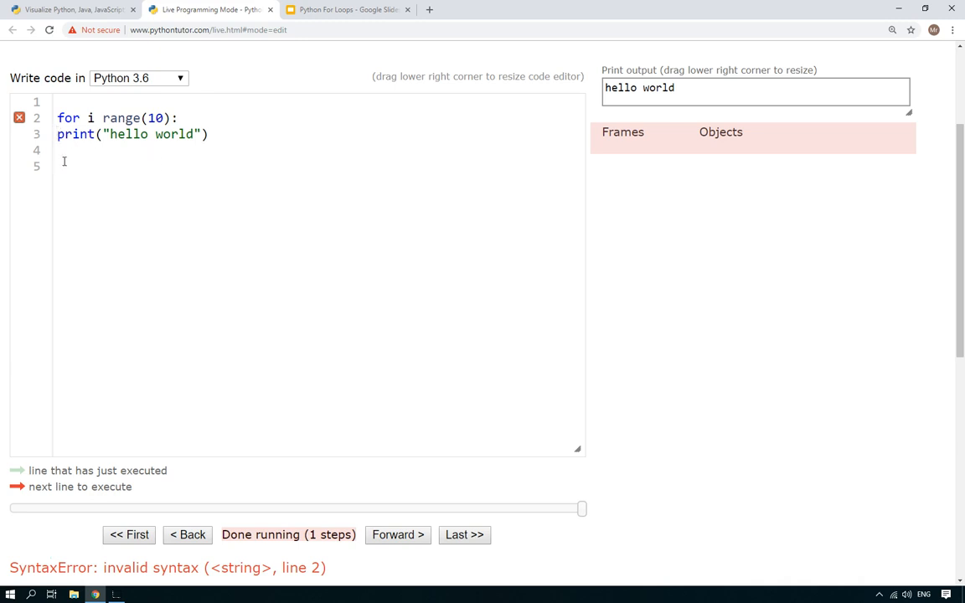
mouse_move(20, 117)
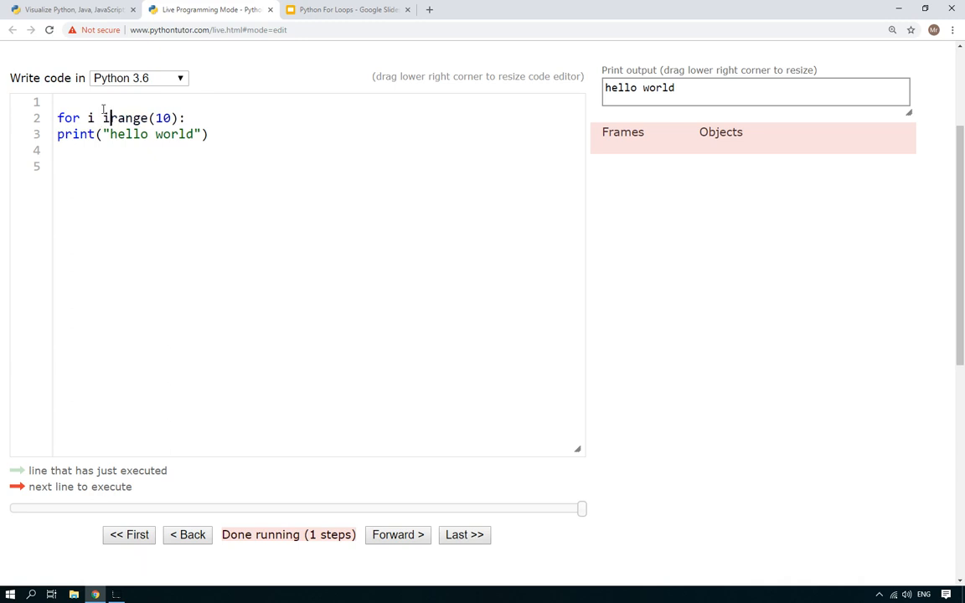
text(in)
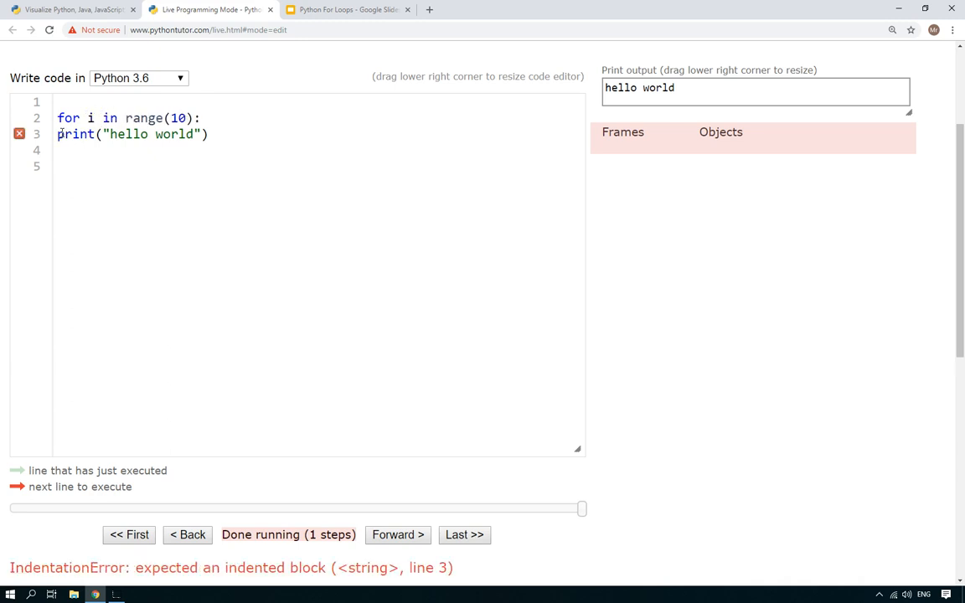
mouse_move(21, 134)
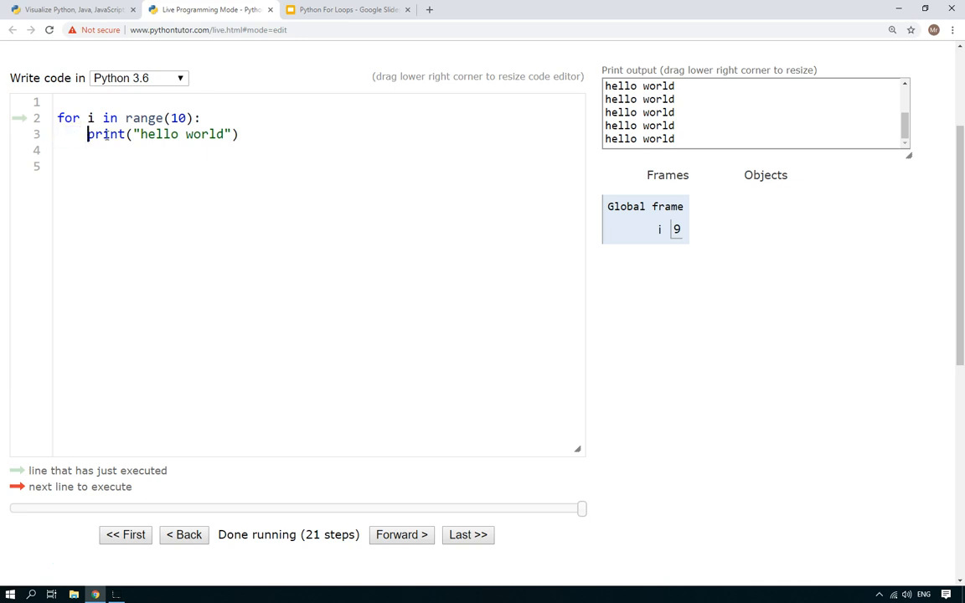
mouse_move(828, 159)
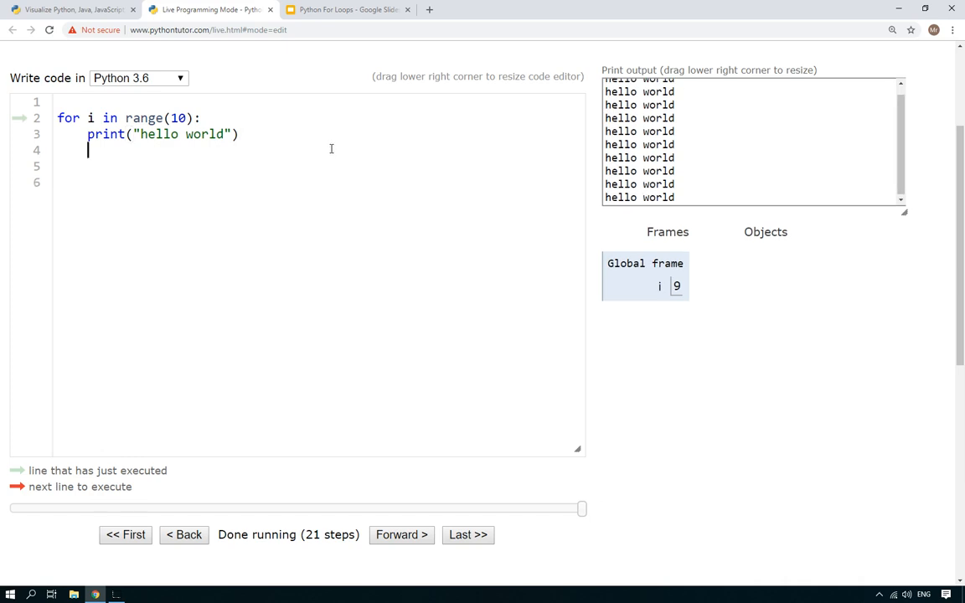
- Add print("goodbye world") after the loop so it prints once, with the output box enlarged
text(print(")
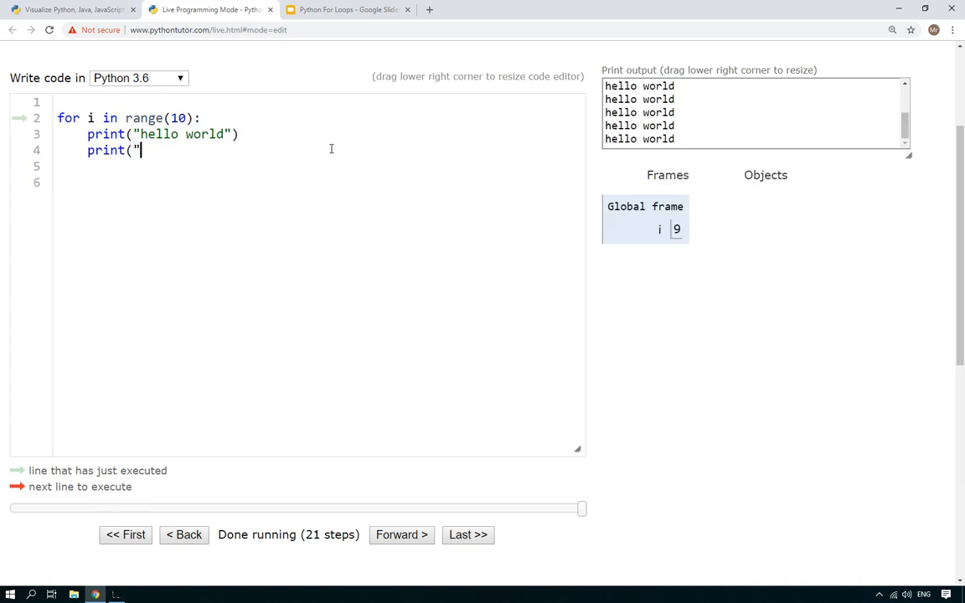
text(go)
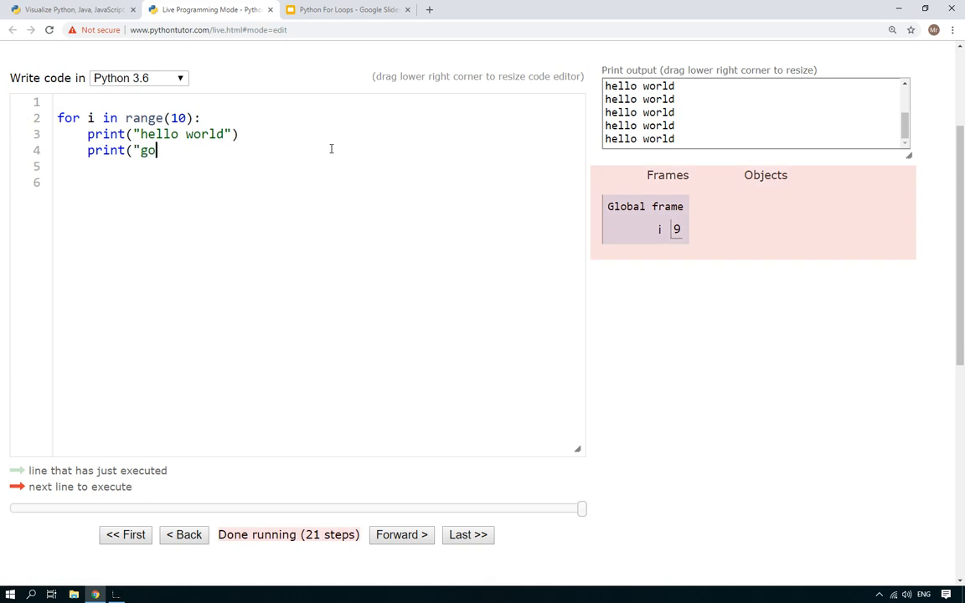
text(odbye wor)
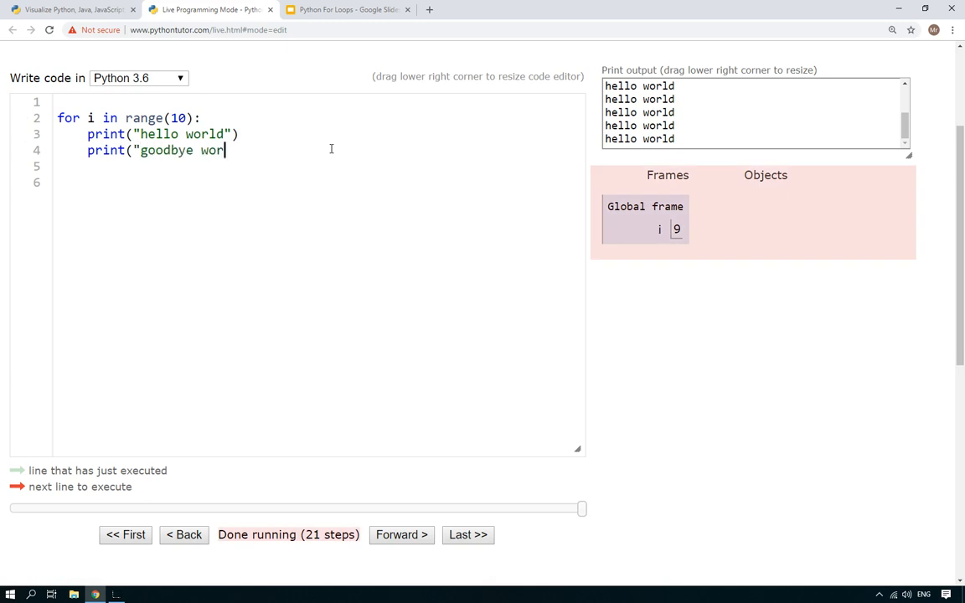
text(ld"))
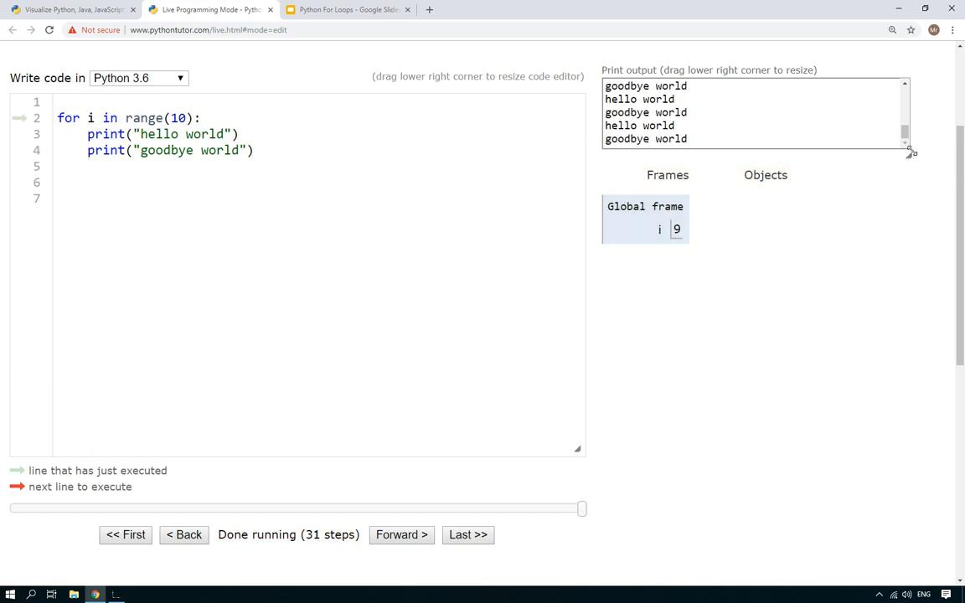
drag(910, 153, 901, 359)
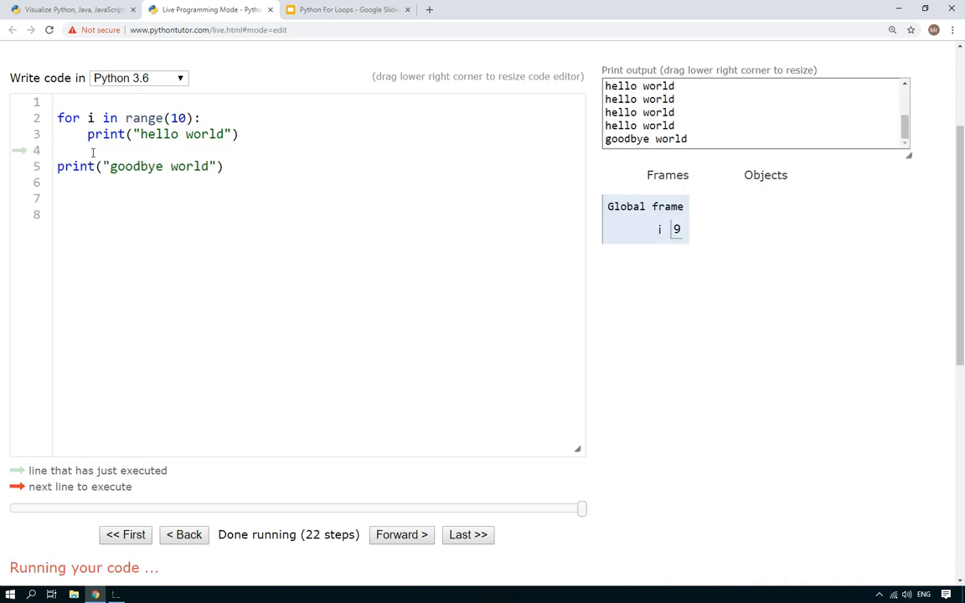
- Stretch the print output to fit all eleven lines, select the code and move to the standard visualizer page
click(402, 534)
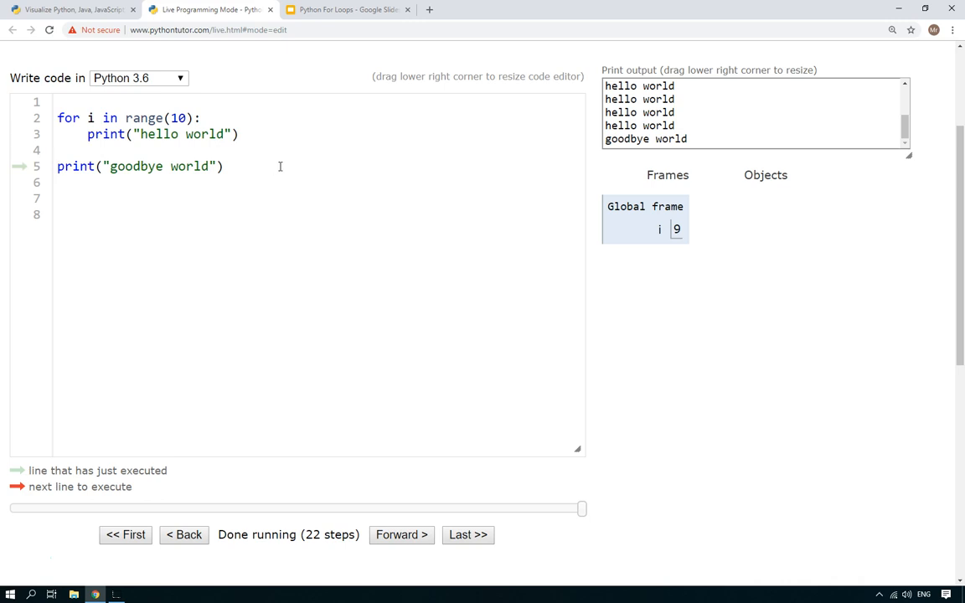
drag(908, 158, 895, 218)
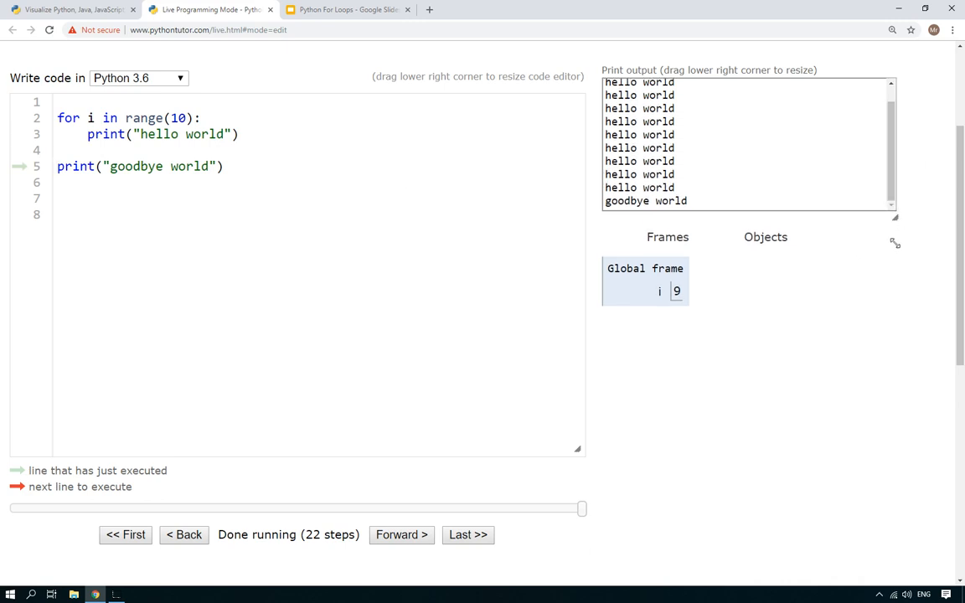
drag(894, 218, 882, 307)
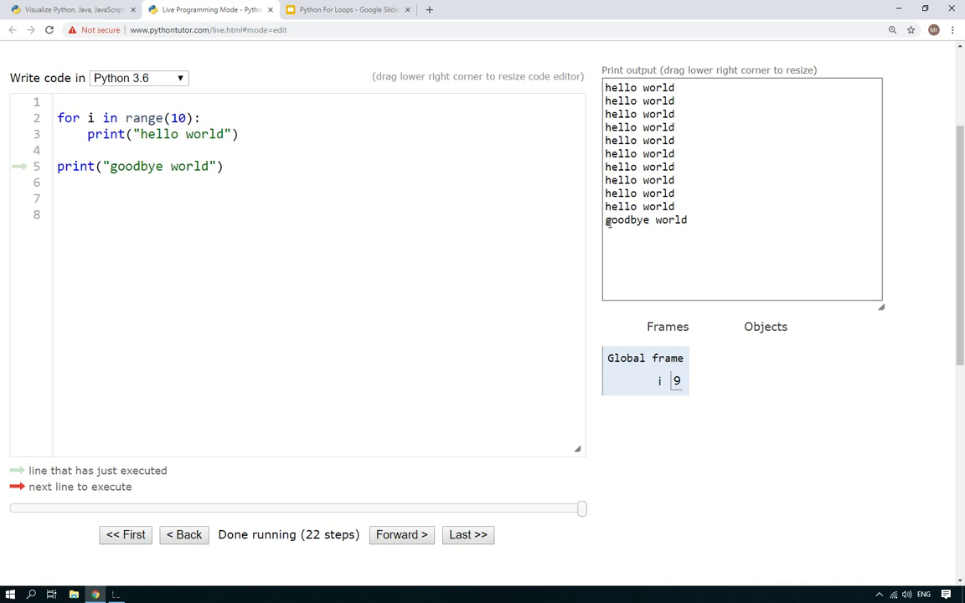
double_click(645, 219)
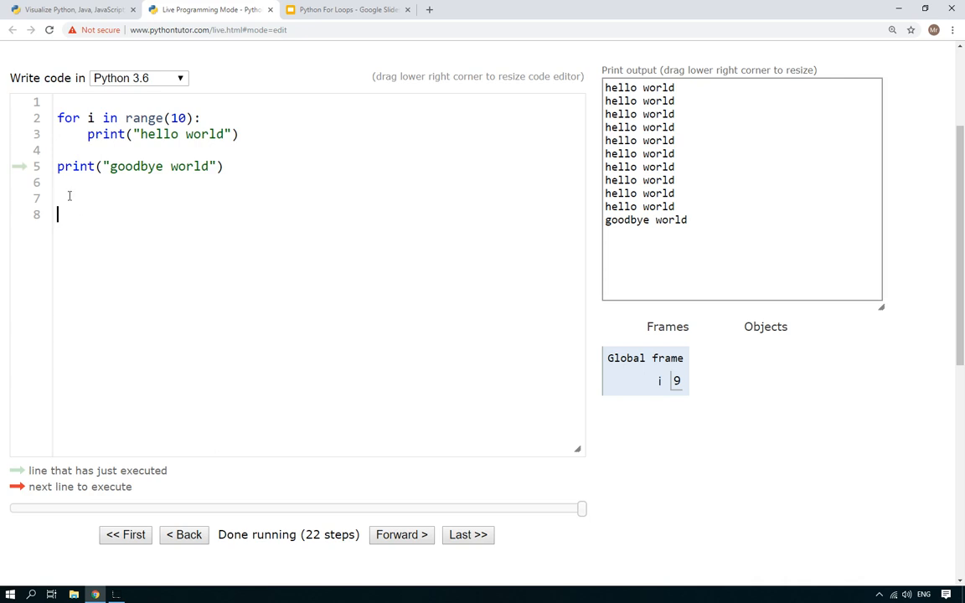
mouse_move(82, 198)
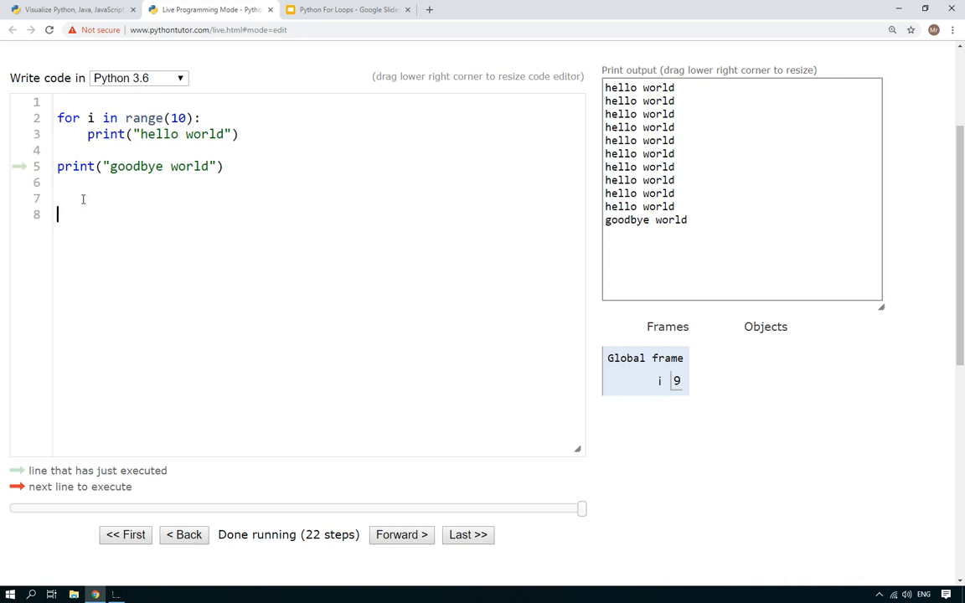
mouse_move(171, 76)
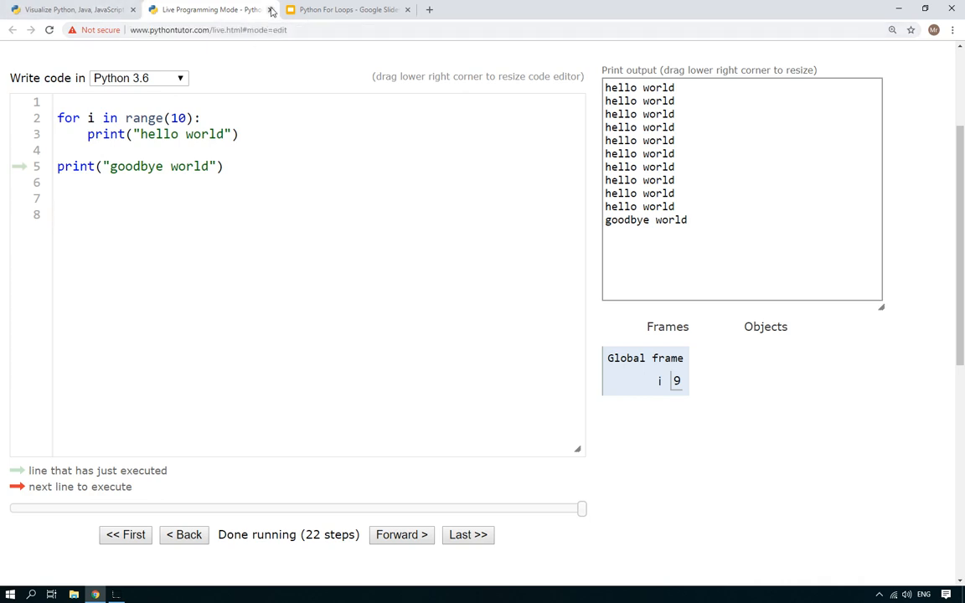
mouse_move(264, 20)
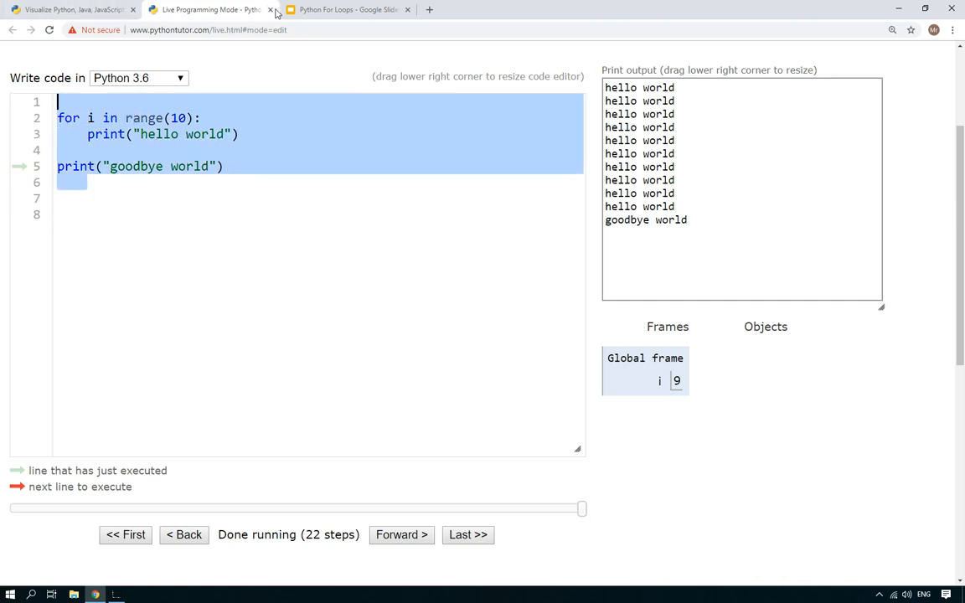
click(272, 10)
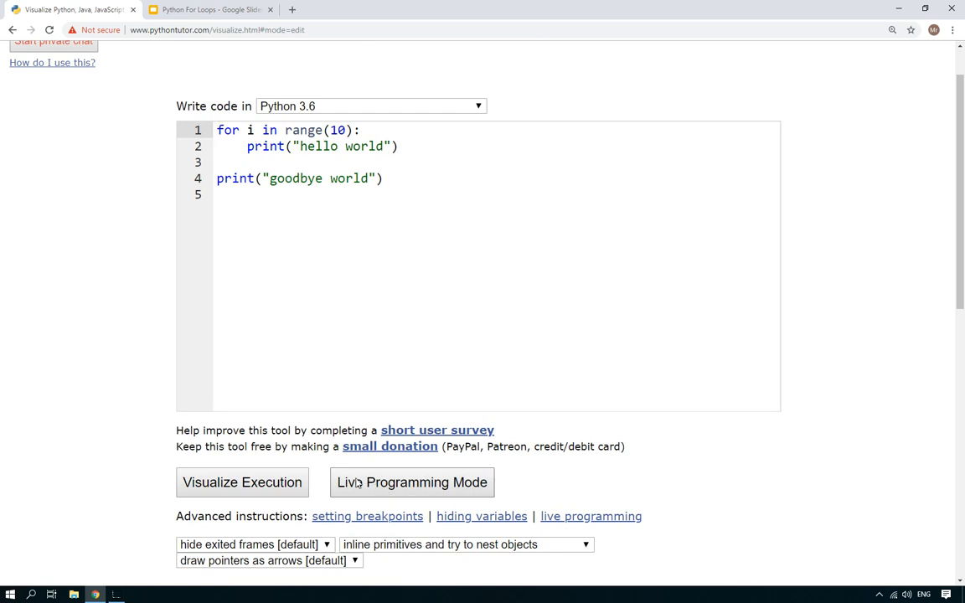
- Visualize and step the loop forward until i is 5, then return to editing
click(241, 483)
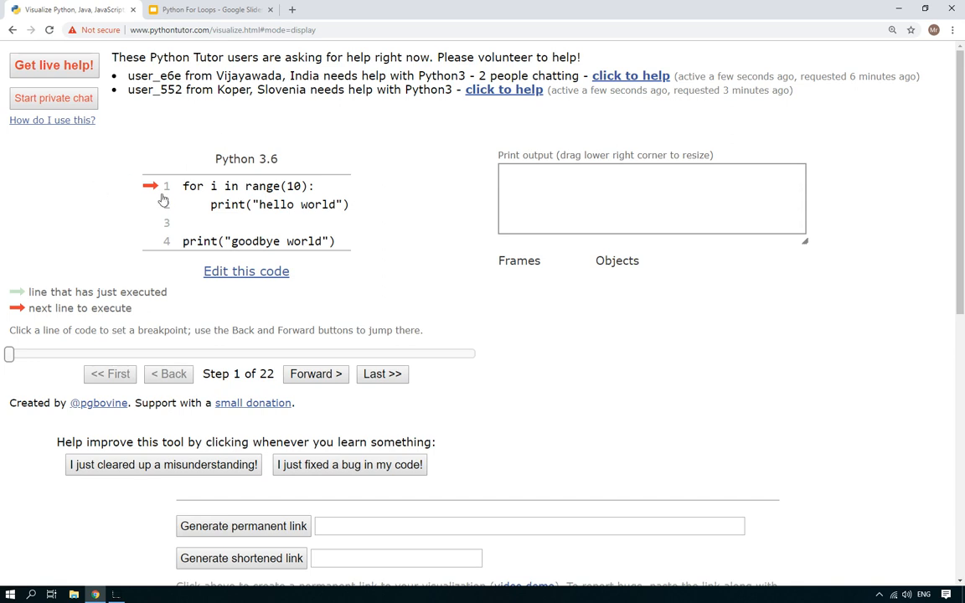
mouse_move(288, 195)
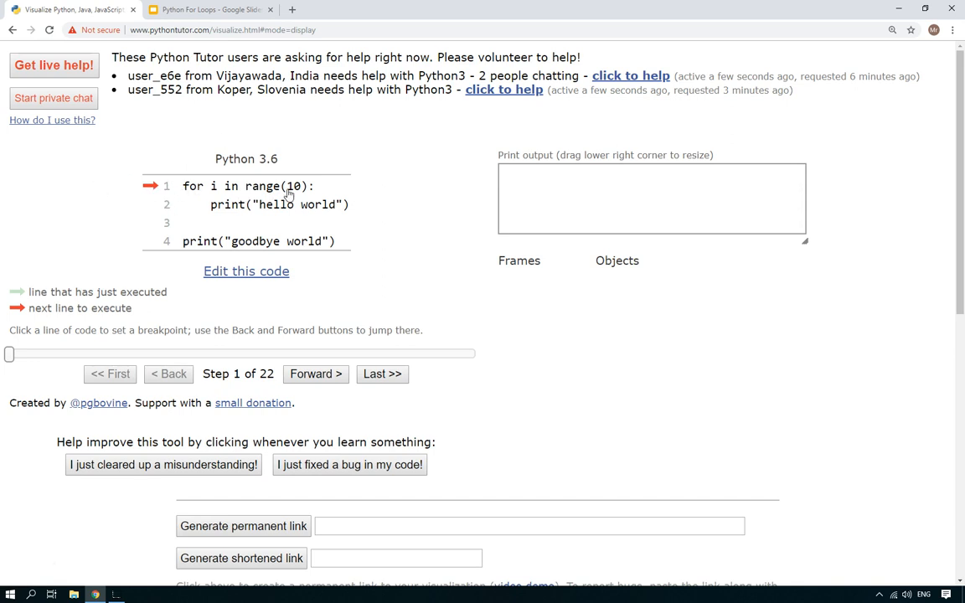
mouse_move(218, 197)
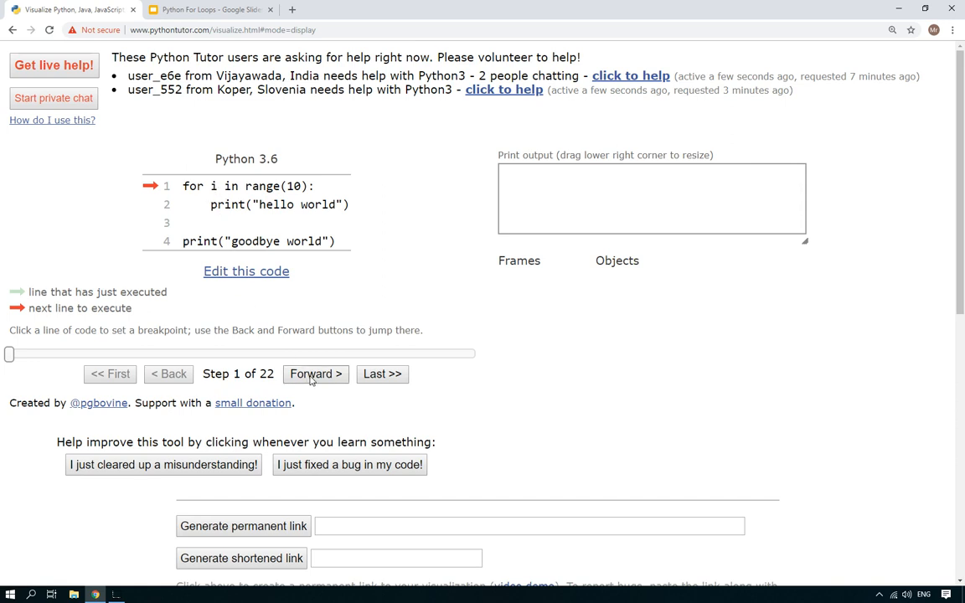
click(315, 374)
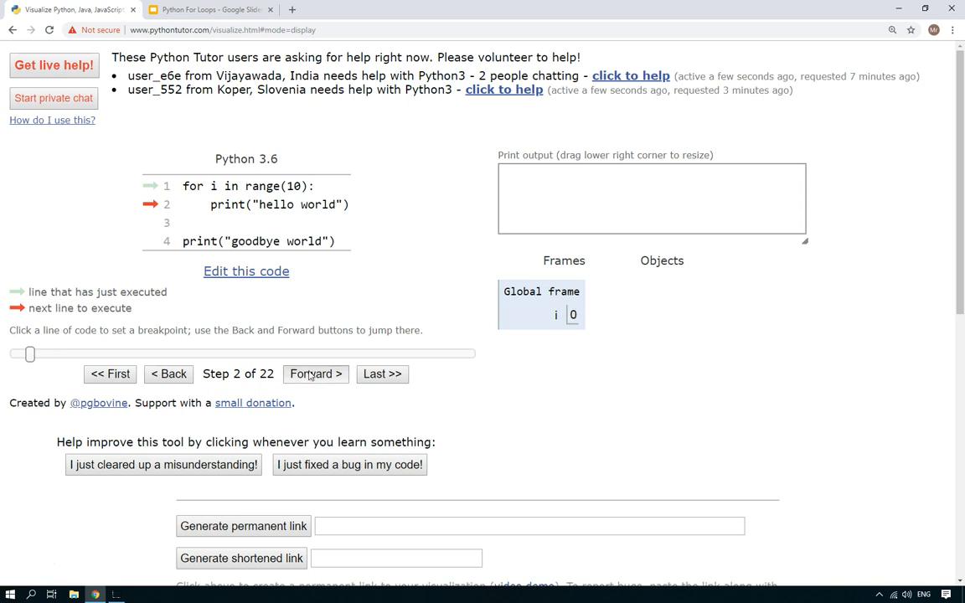
click(315, 374)
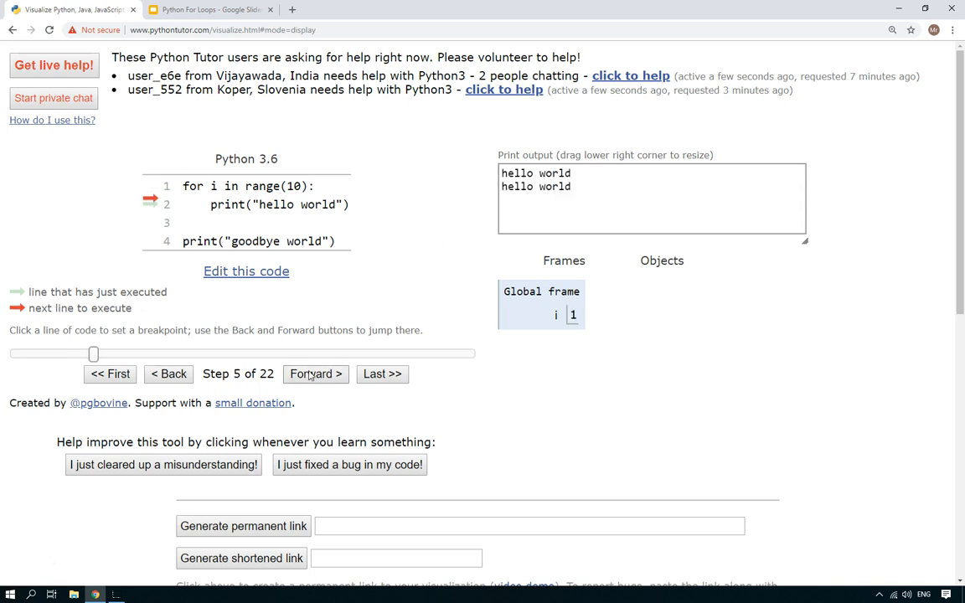
click(315, 374)
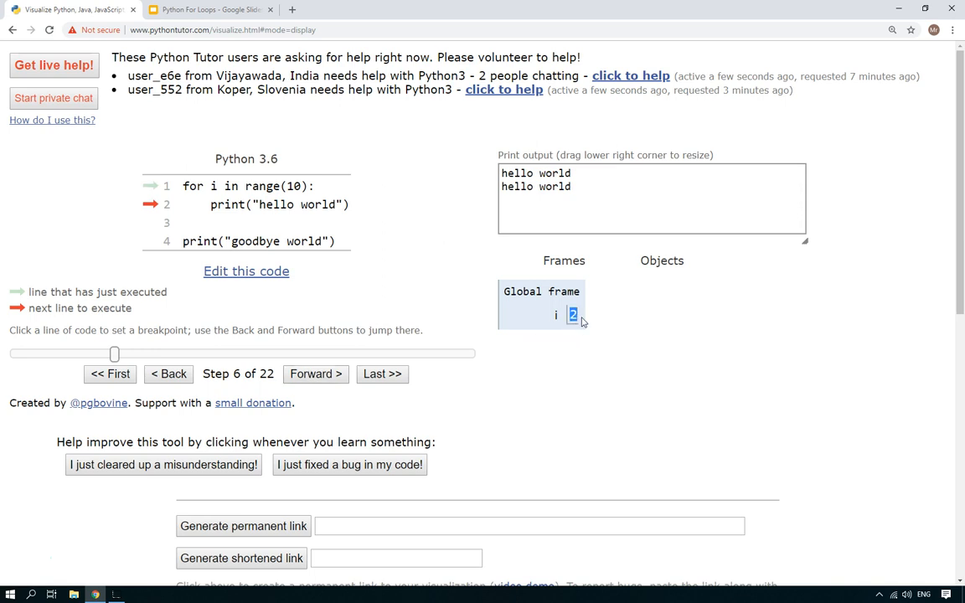
click(315, 373)
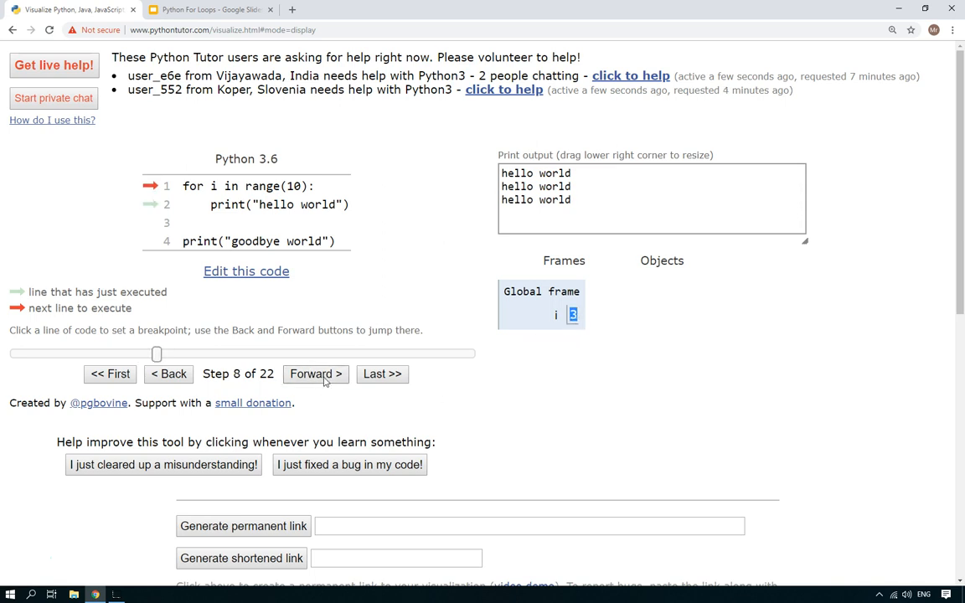
click(315, 374)
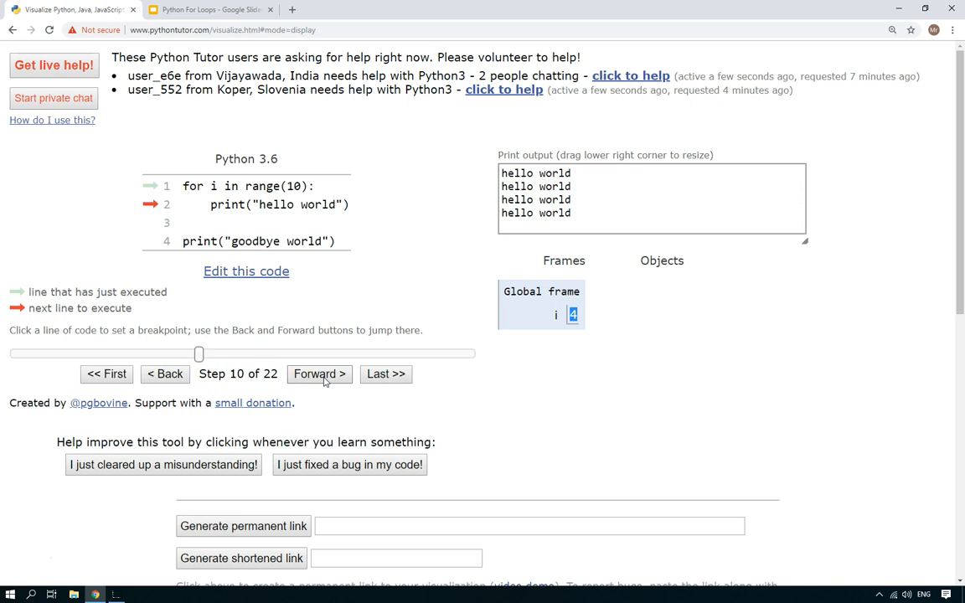
click(318, 374)
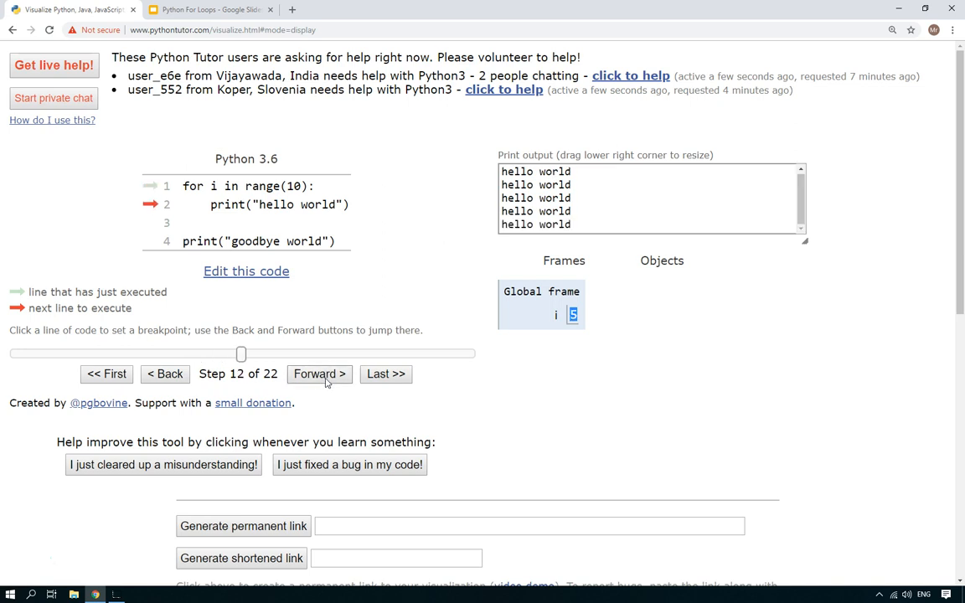
mouse_move(551, 327)
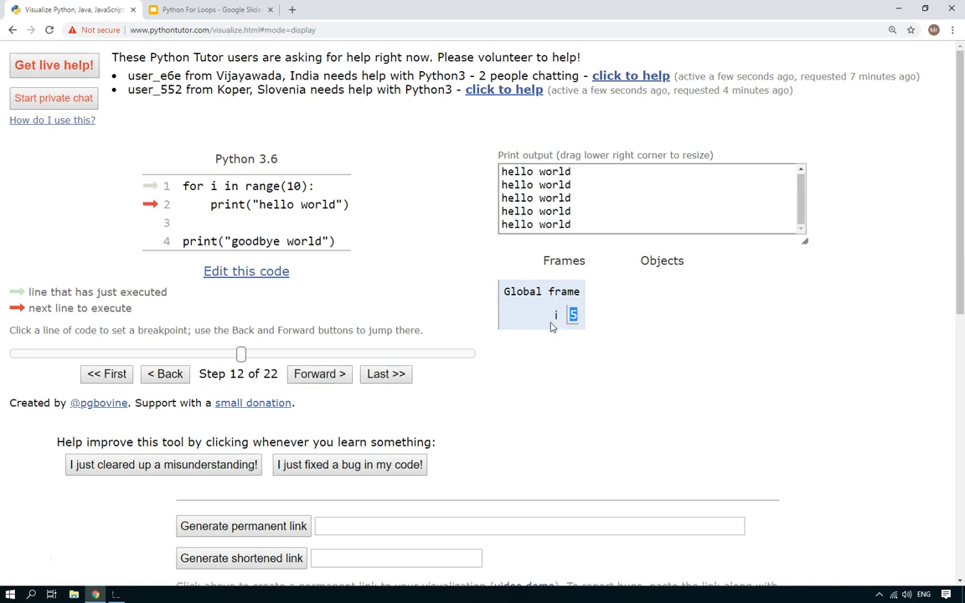
mouse_move(166, 117)
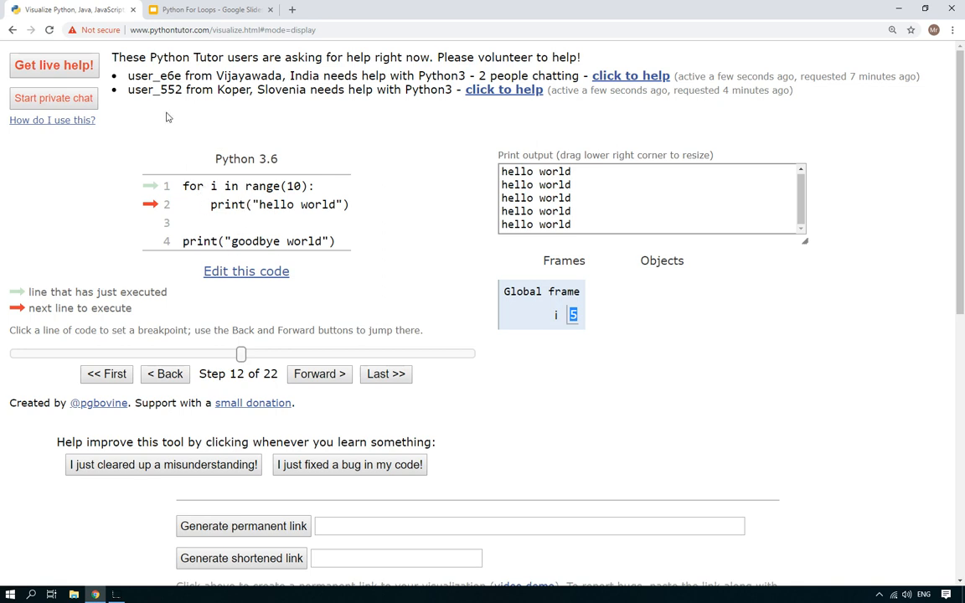
click(247, 272)
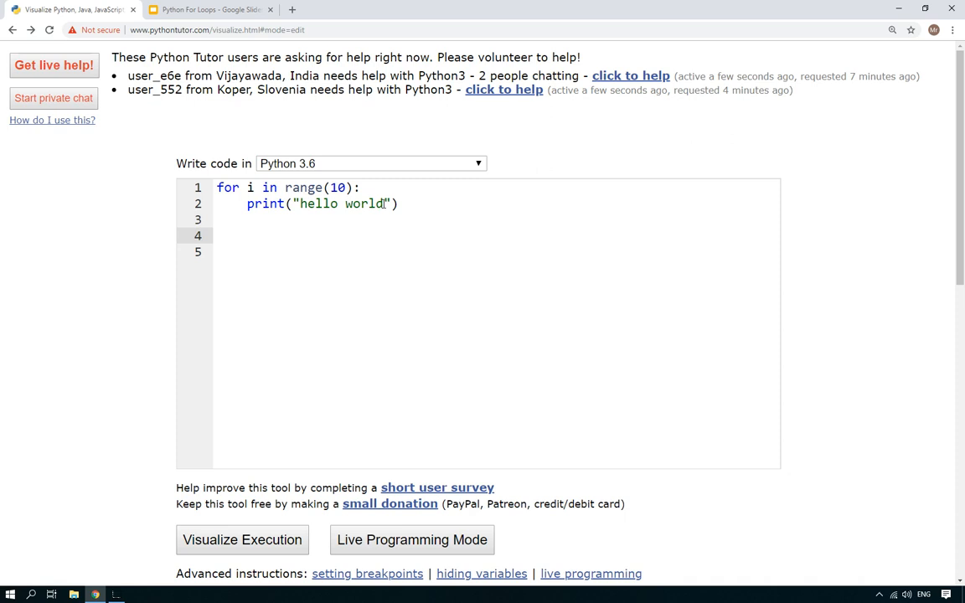
- Change the loop body to print("loop number...",i), drop the blank lines and start visualizing
double_click(340, 204)
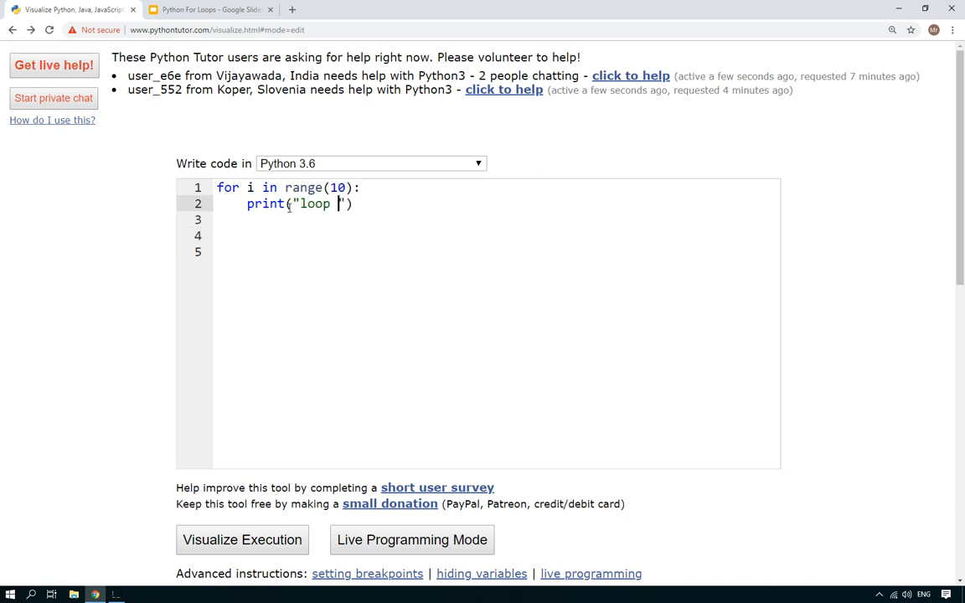
text(number...)
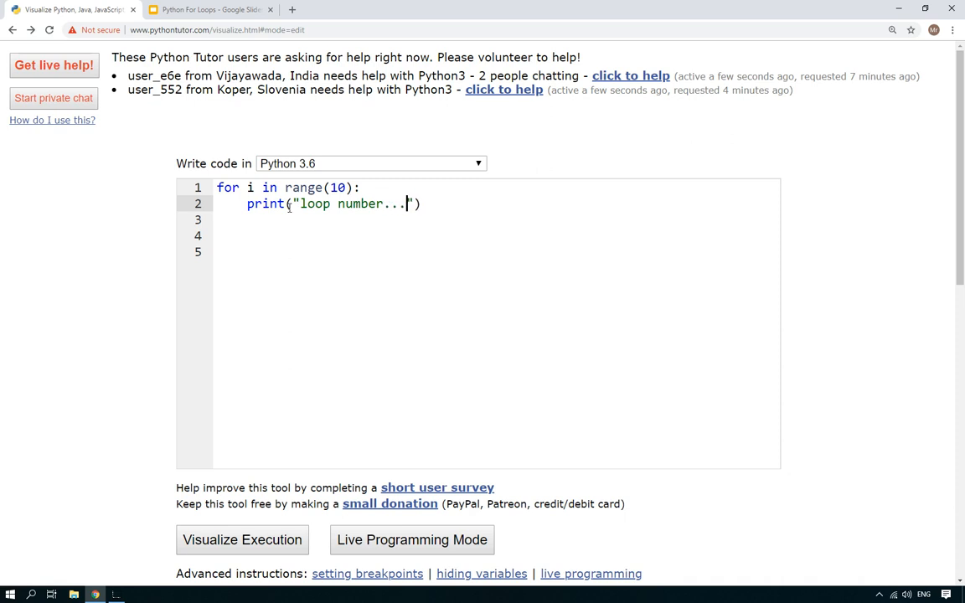
text(,i)
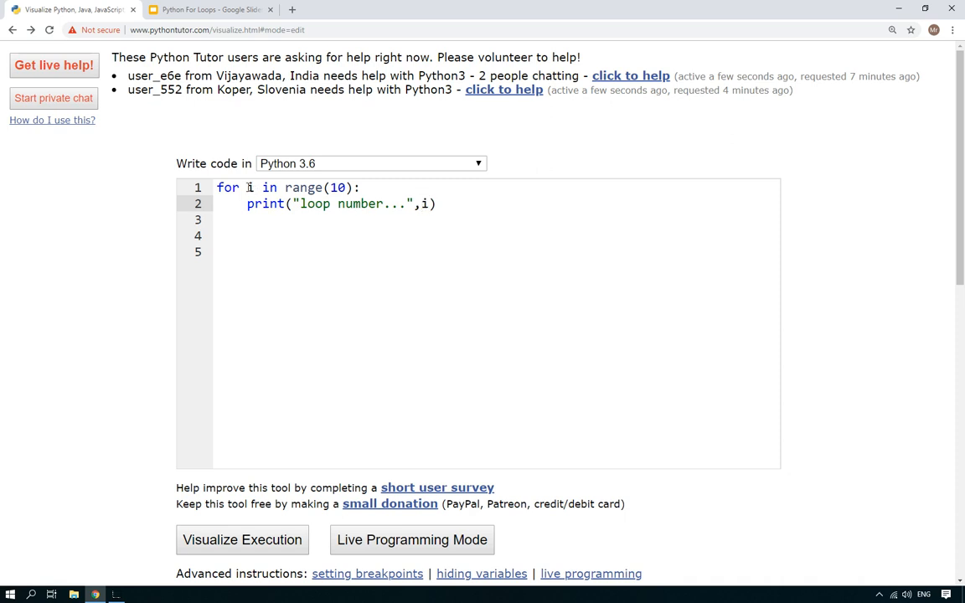
click(248, 252)
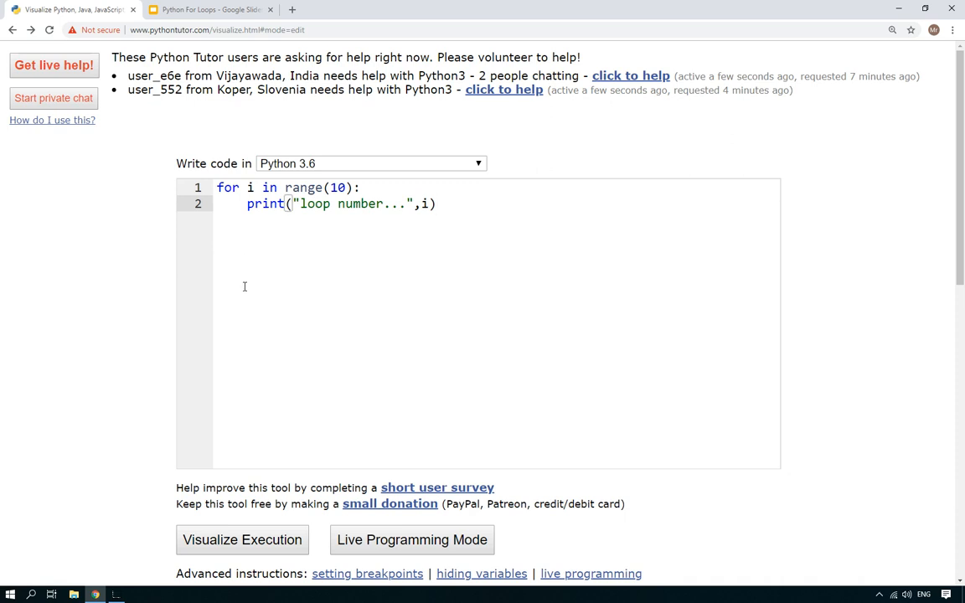
click(241, 540)
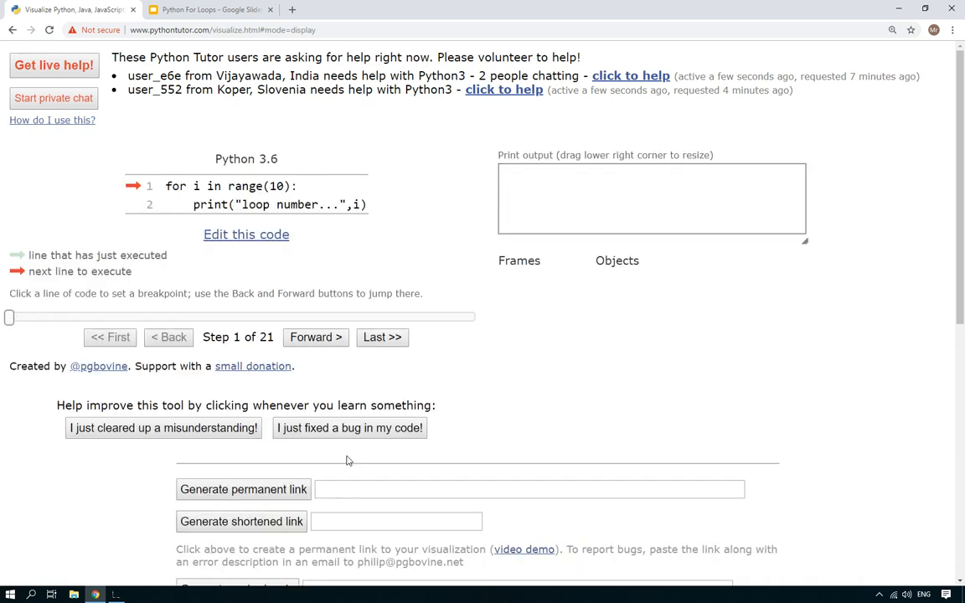
- Step to i = 9 with loop number... 0 to 8 printed, enlarge the output and resume editing
click(315, 337)
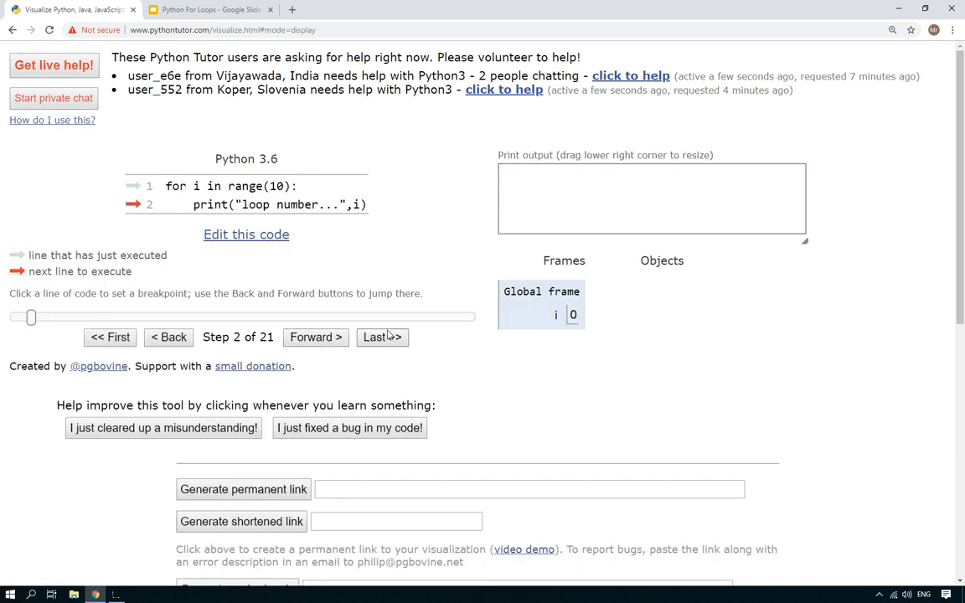
click(315, 337)
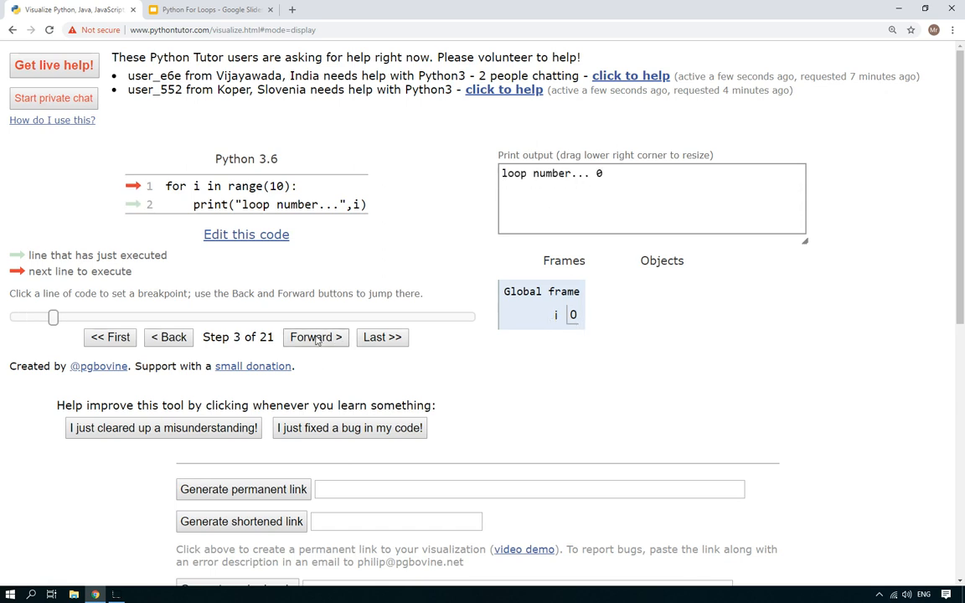
click(315, 337)
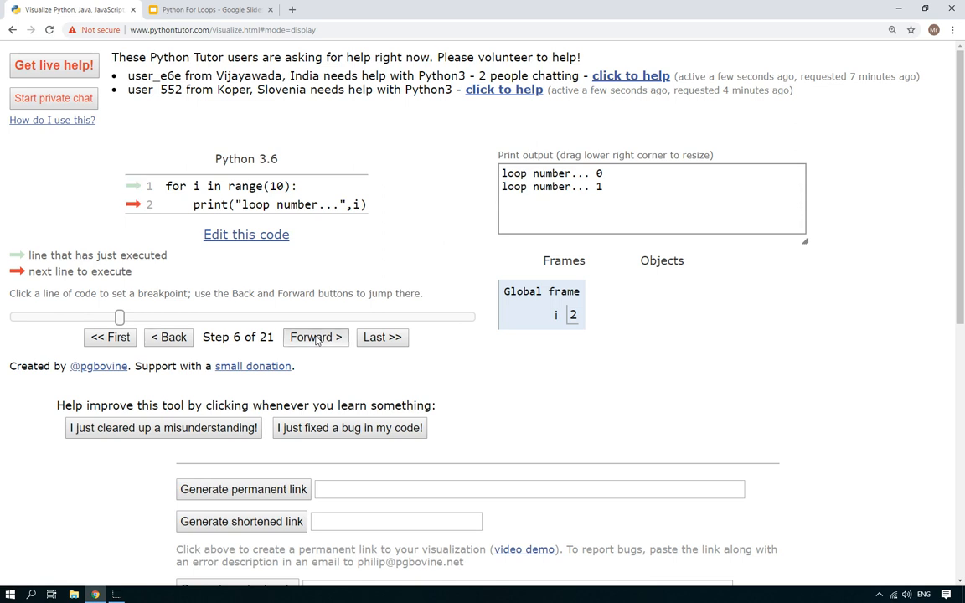
click(315, 337)
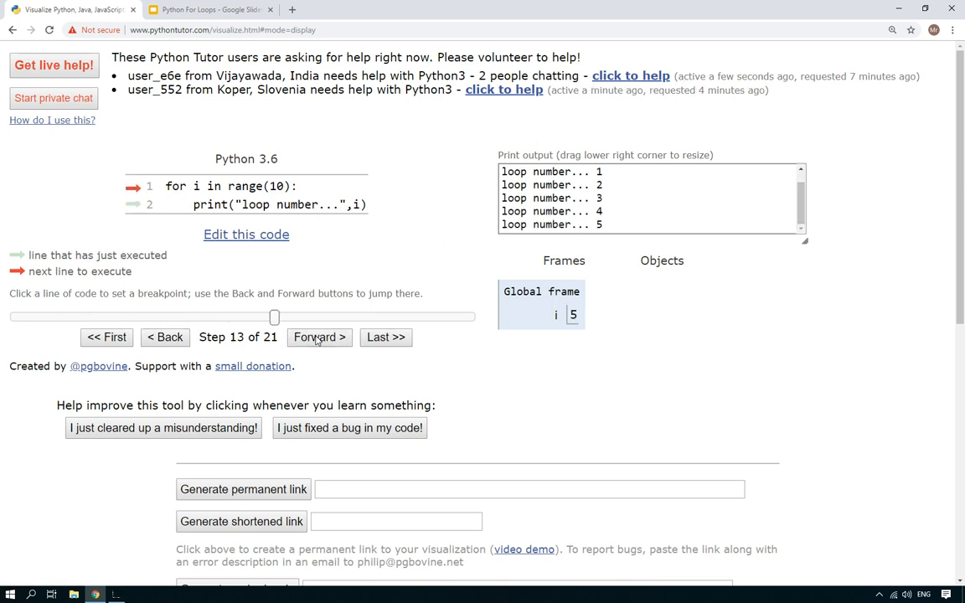
click(318, 337)
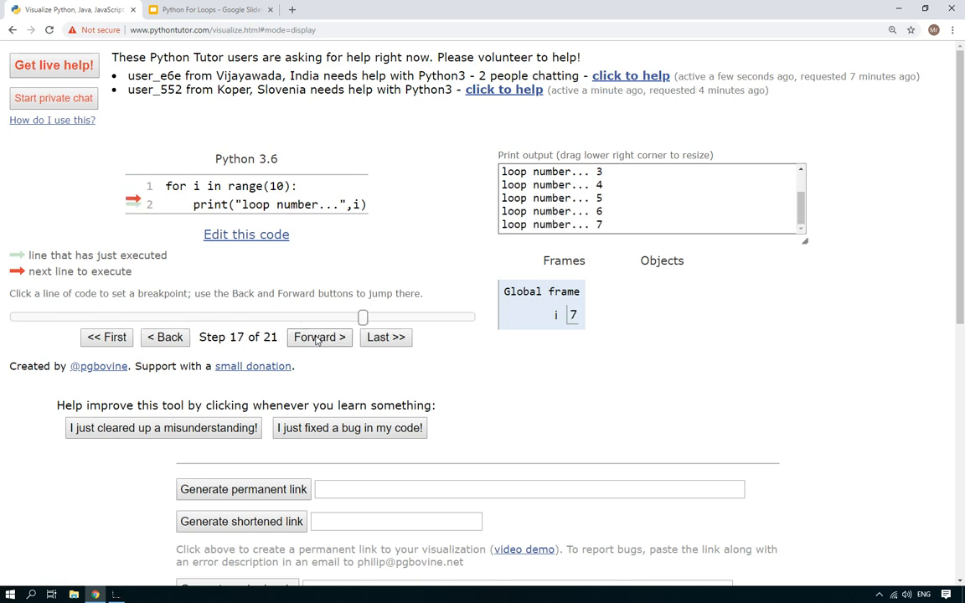
click(318, 337)
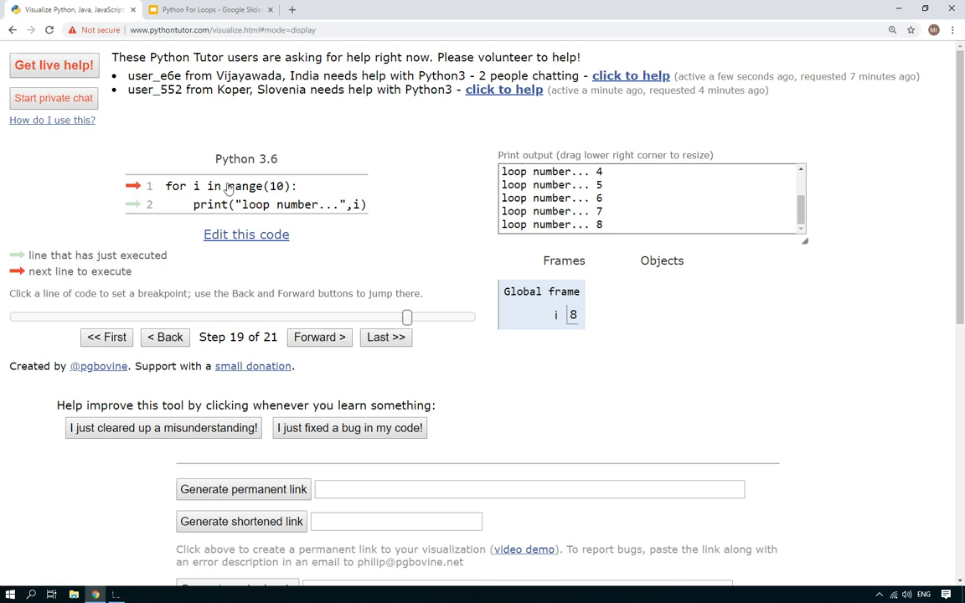
mouse_move(204, 186)
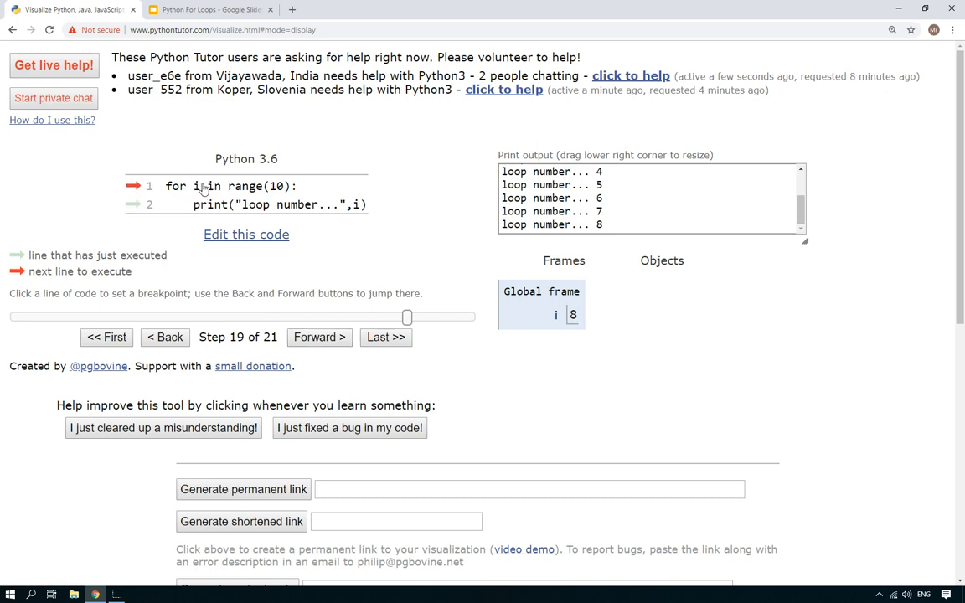
click(318, 337)
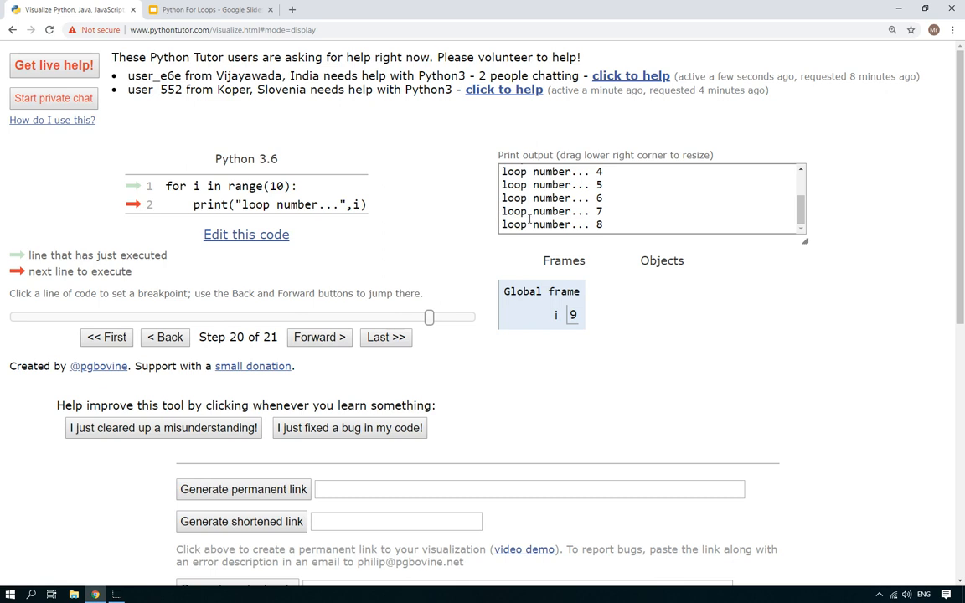
drag(803, 242, 808, 341)
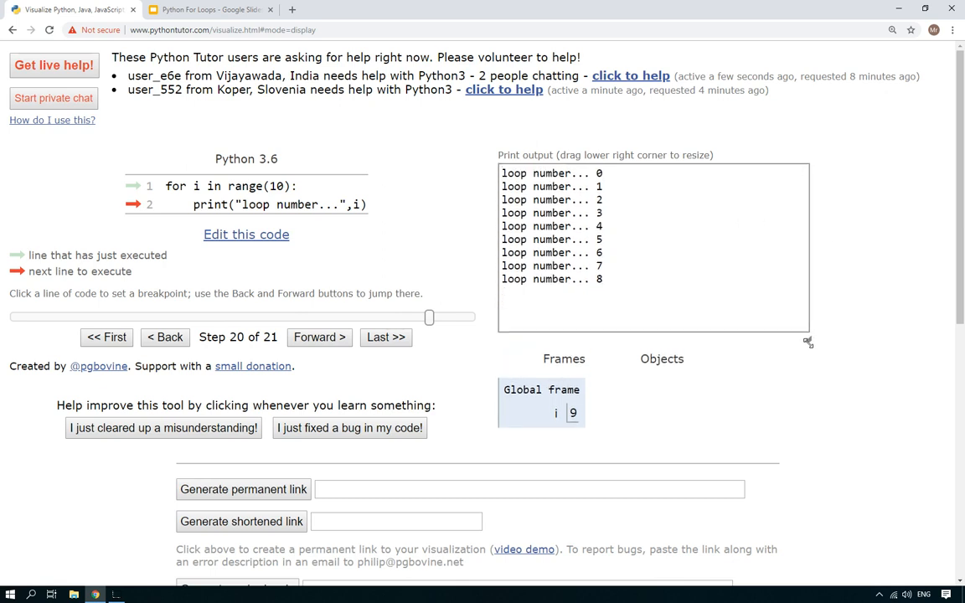
double_click(596, 173)
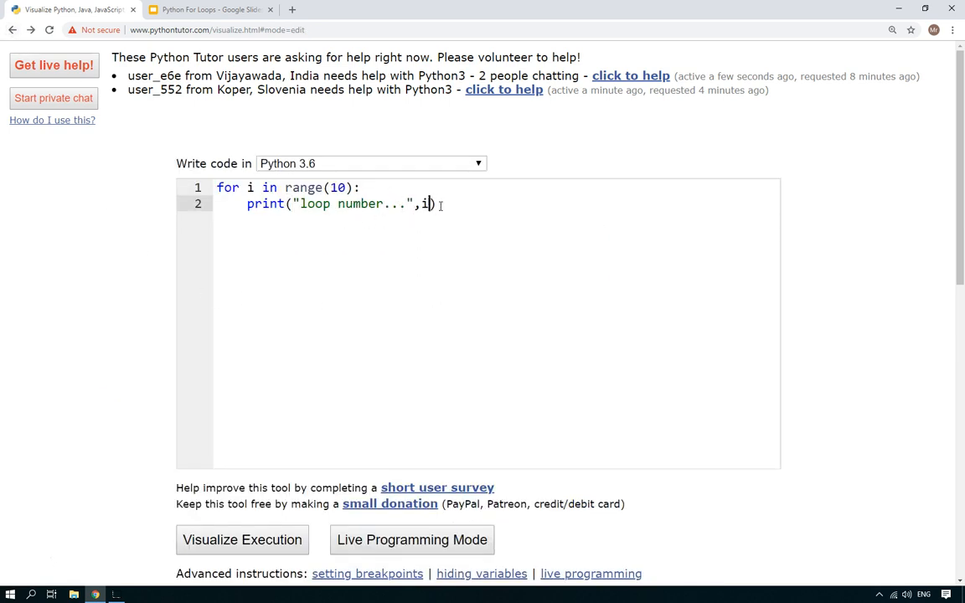
- Make the print statement output i+1 and visualize the new version
text(+1)
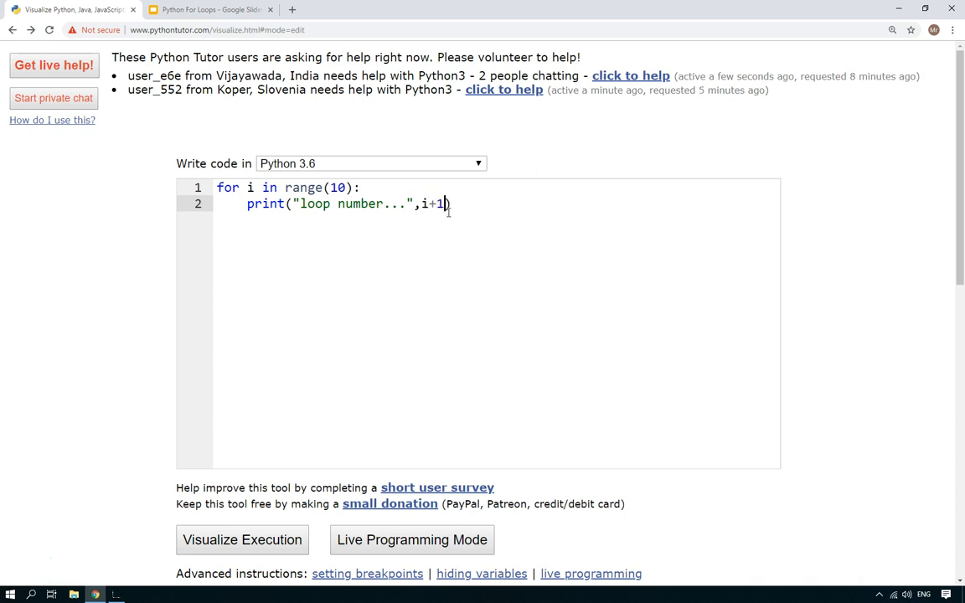
mouse_move(281, 516)
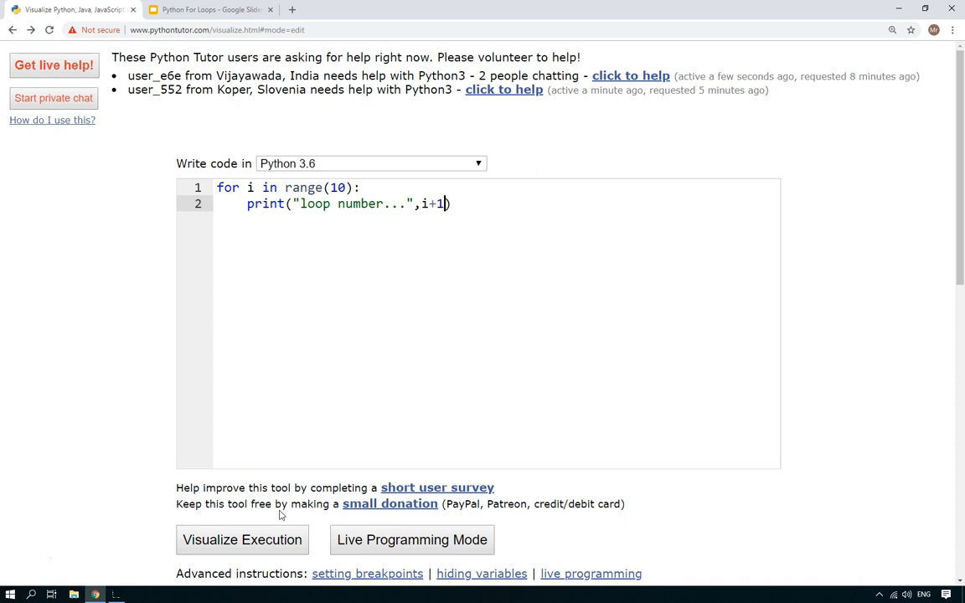
click(241, 540)
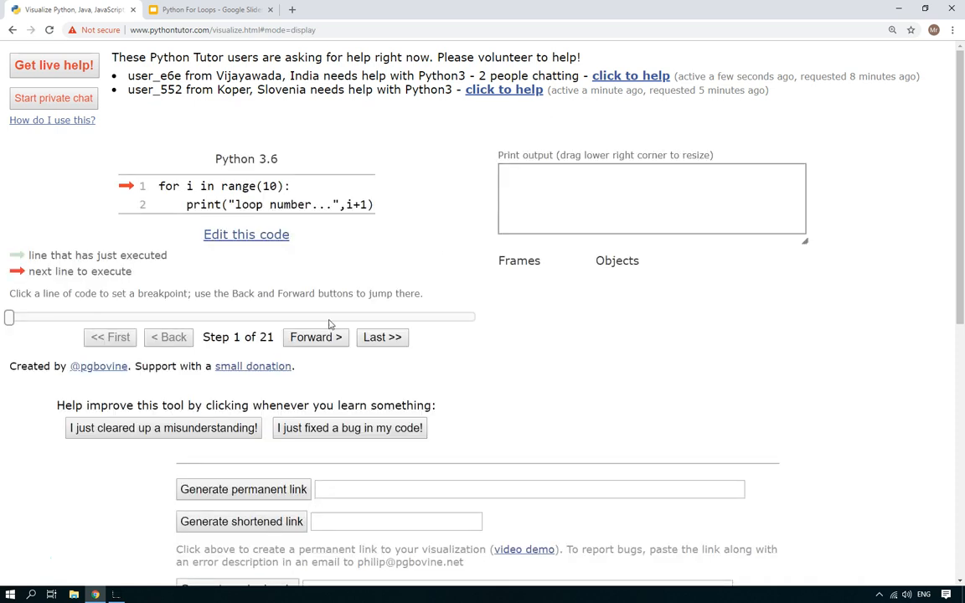
- Step forward twice until "loop number... 1" prints while i is 0
click(315, 337)
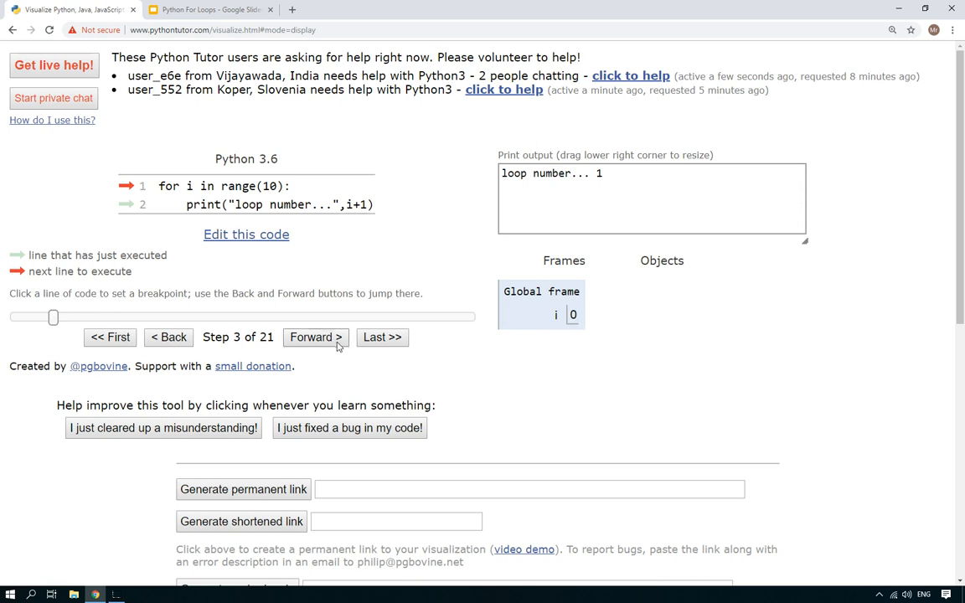
click(315, 336)
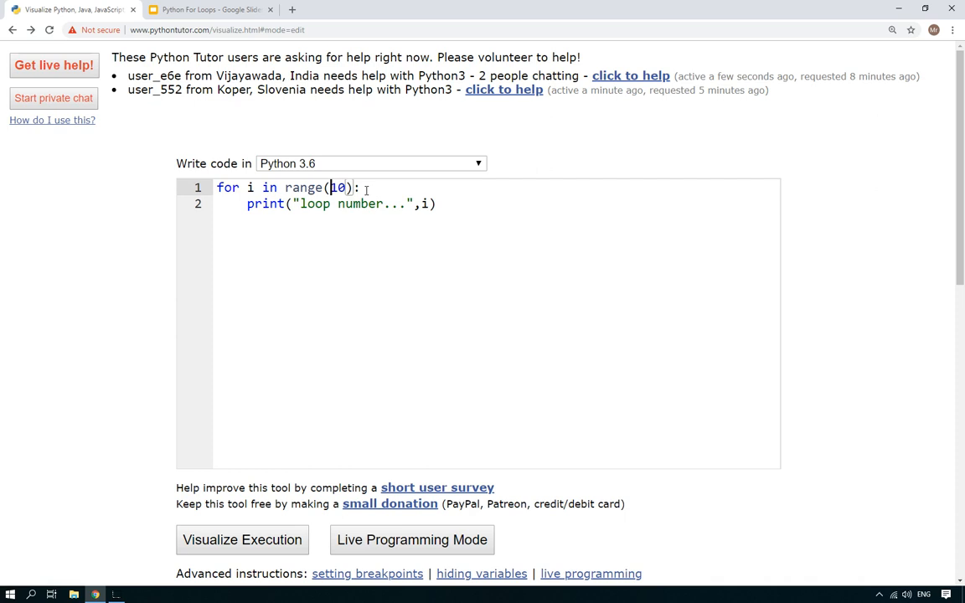
- Change the loop to range(1,11) and start its 21-step visualization, reaching i = 1
text(1,)
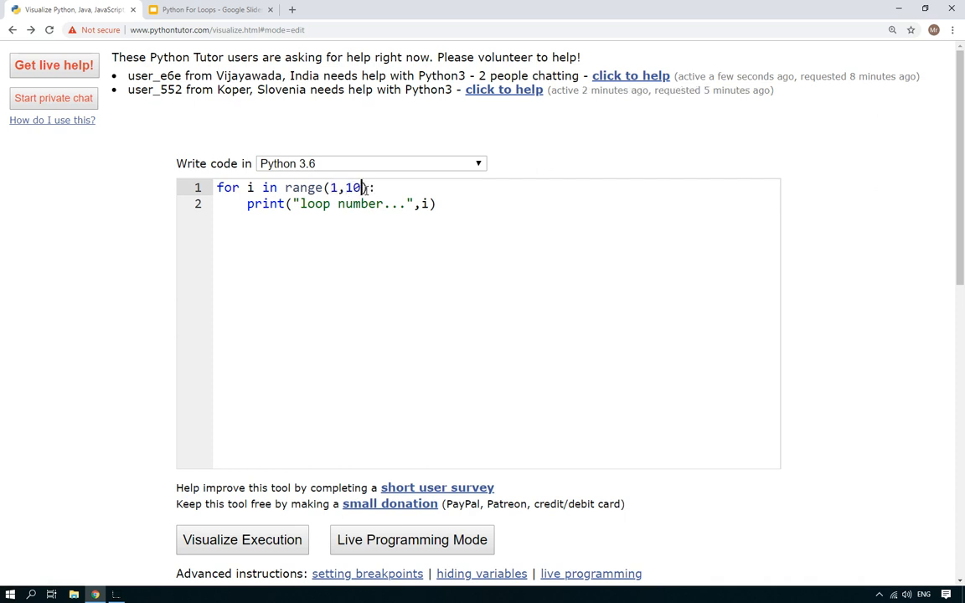
text(1)
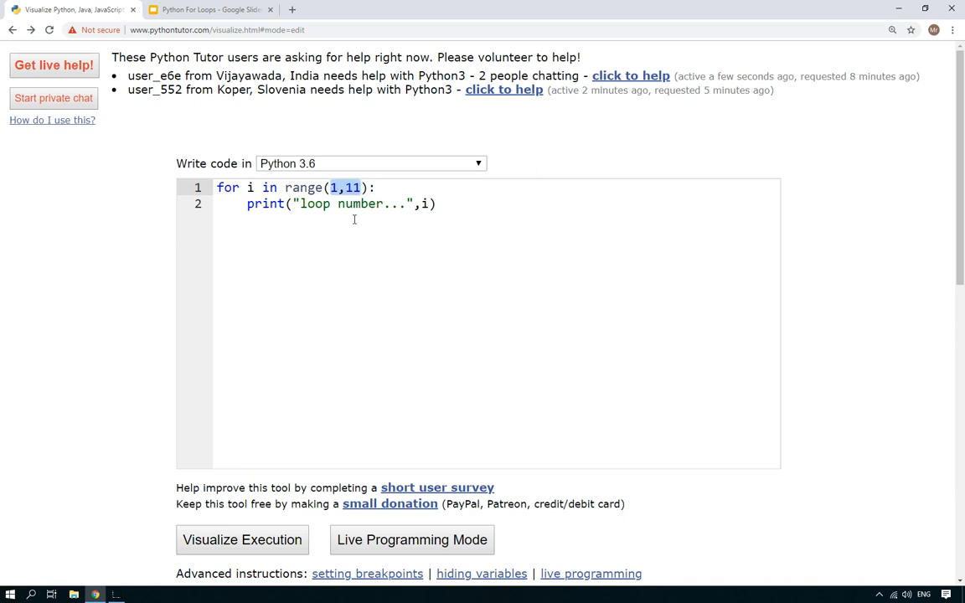
click(337, 188)
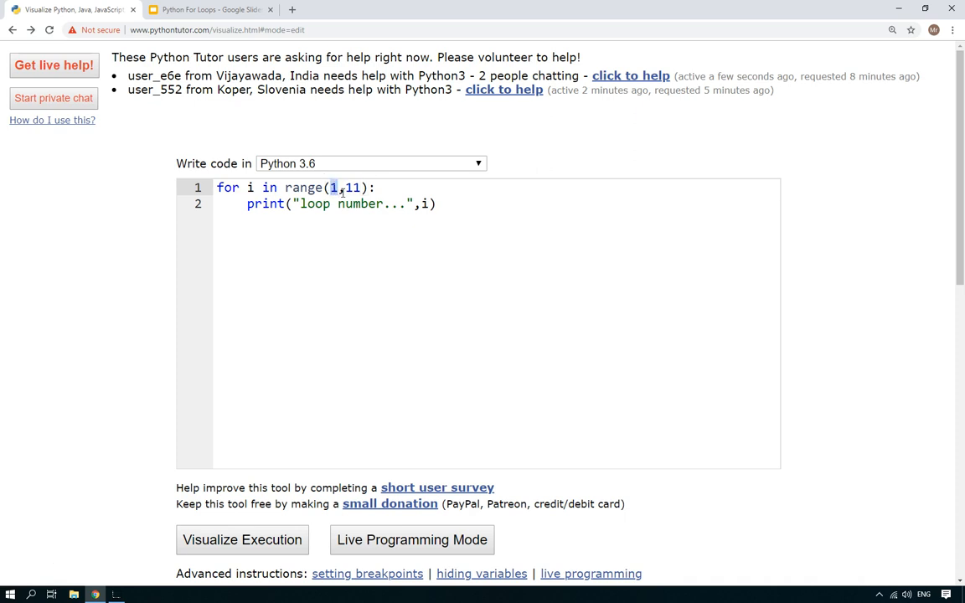
double_click(352, 188)
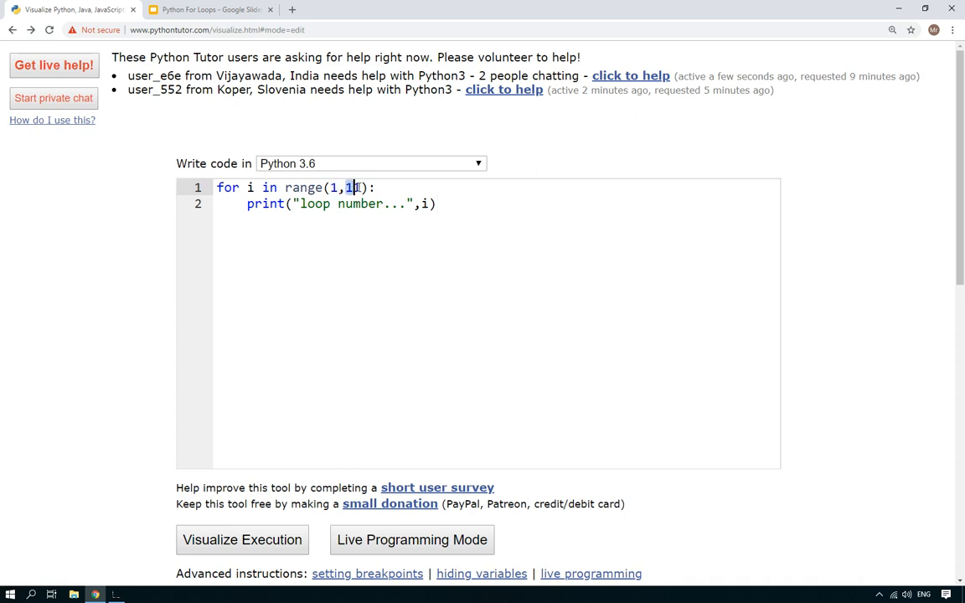
text(1)
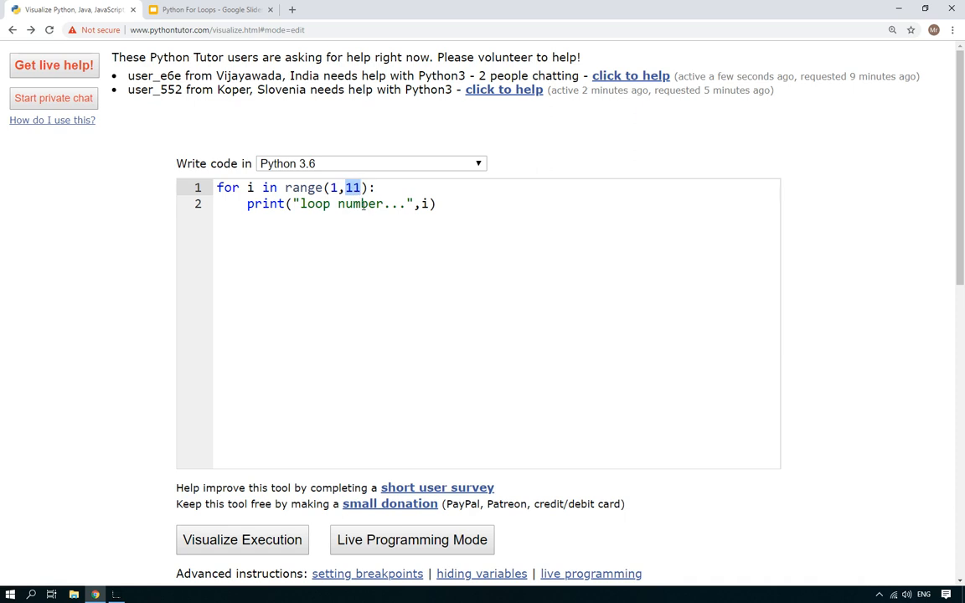
mouse_move(537, 264)
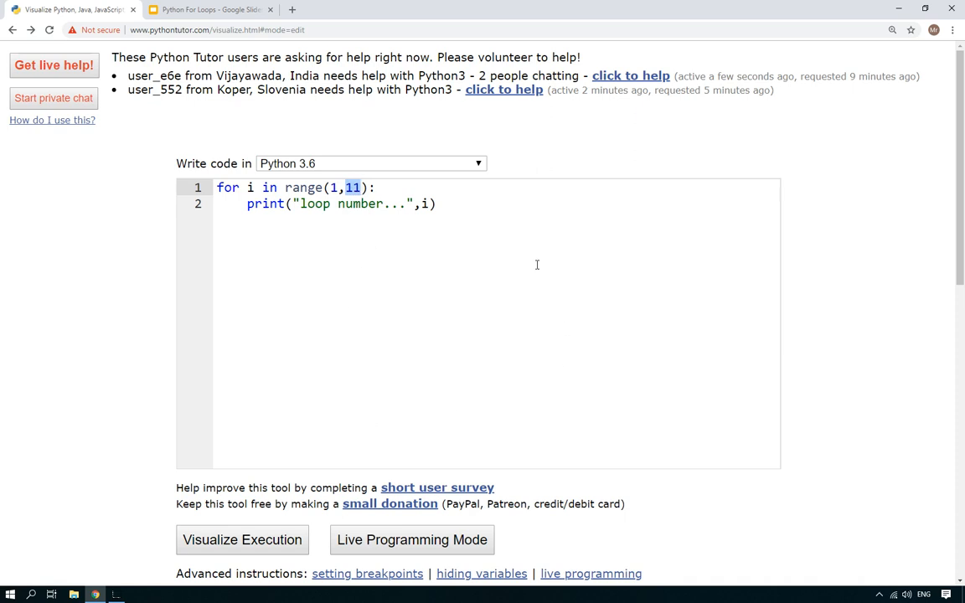
click(241, 539)
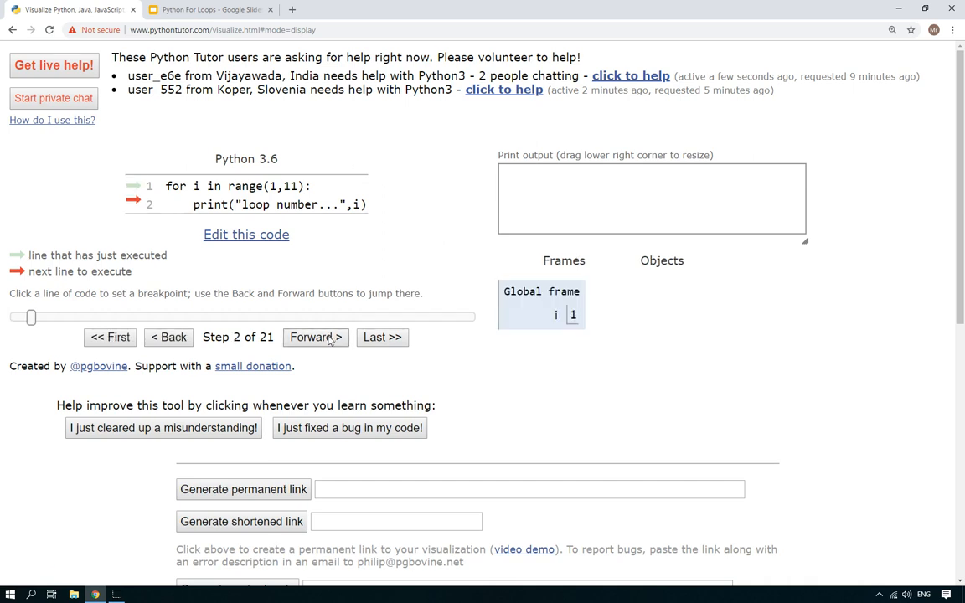
- Step the range(1,11) run to step 19, printing 1–9, then return to editing the code
click(315, 337)
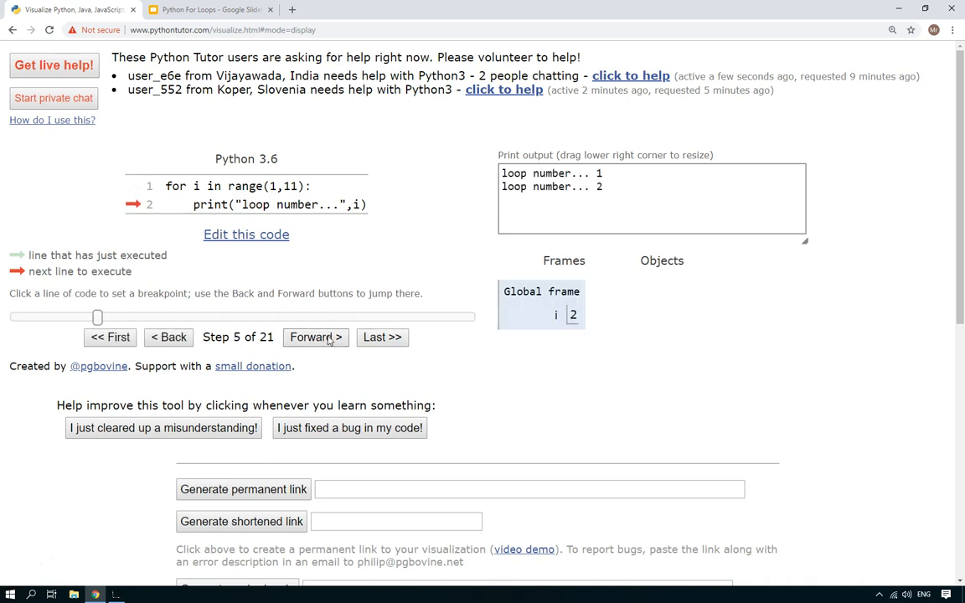
click(315, 337)
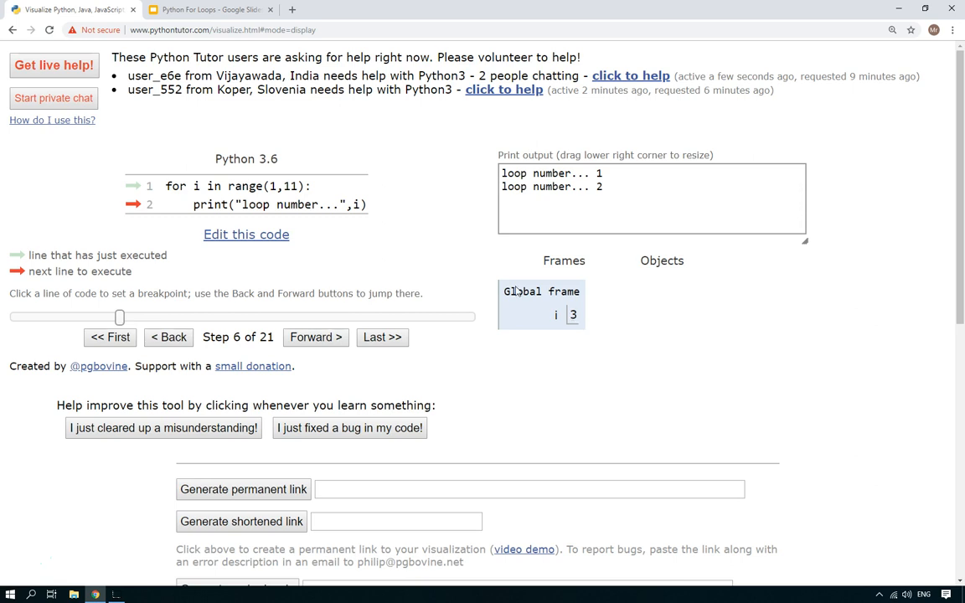
click(315, 337)
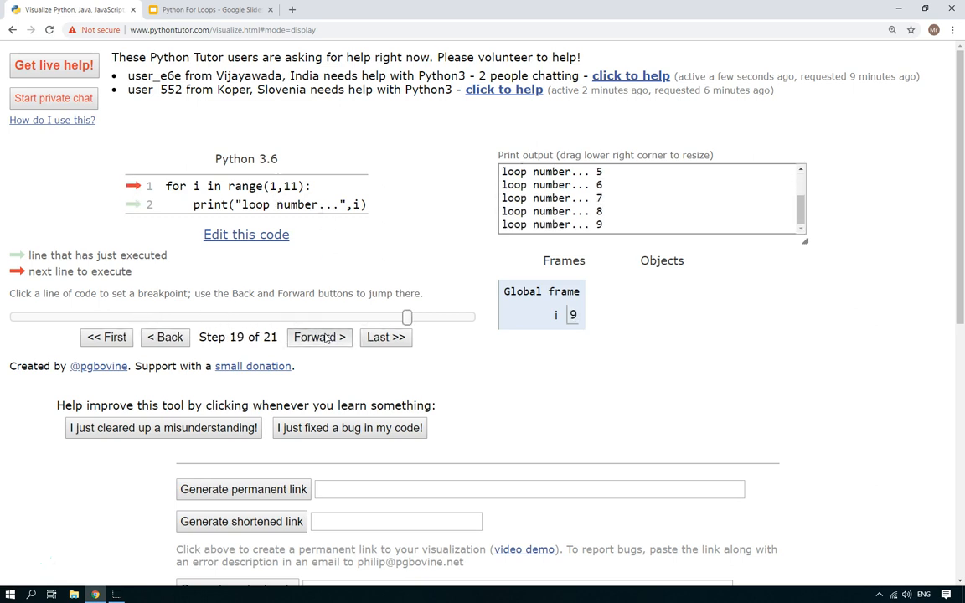
click(318, 337)
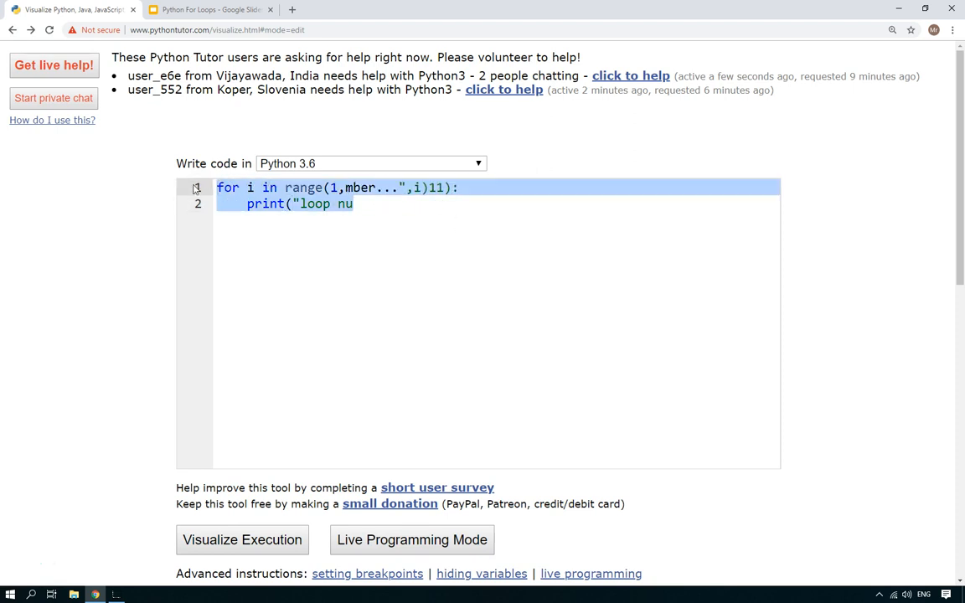
- Write mylist = list(range(1,10)) with blank lines below it
text(mylist =)
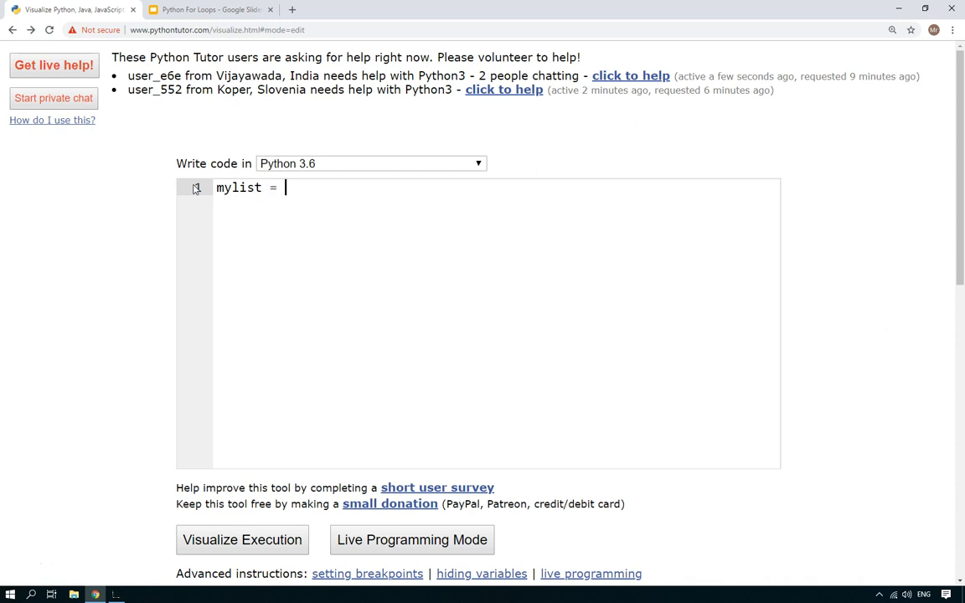
text(r)
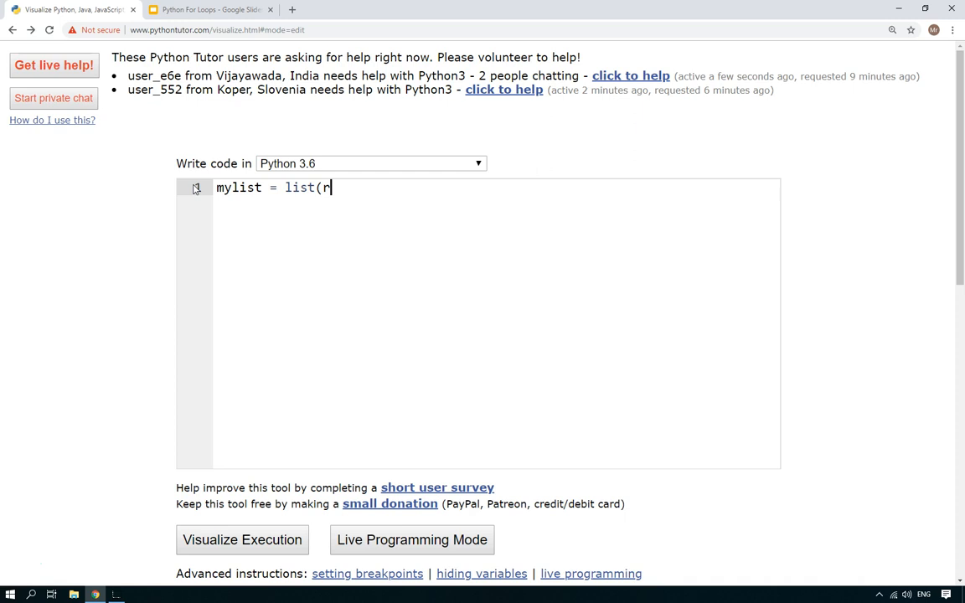
text(ange(1)
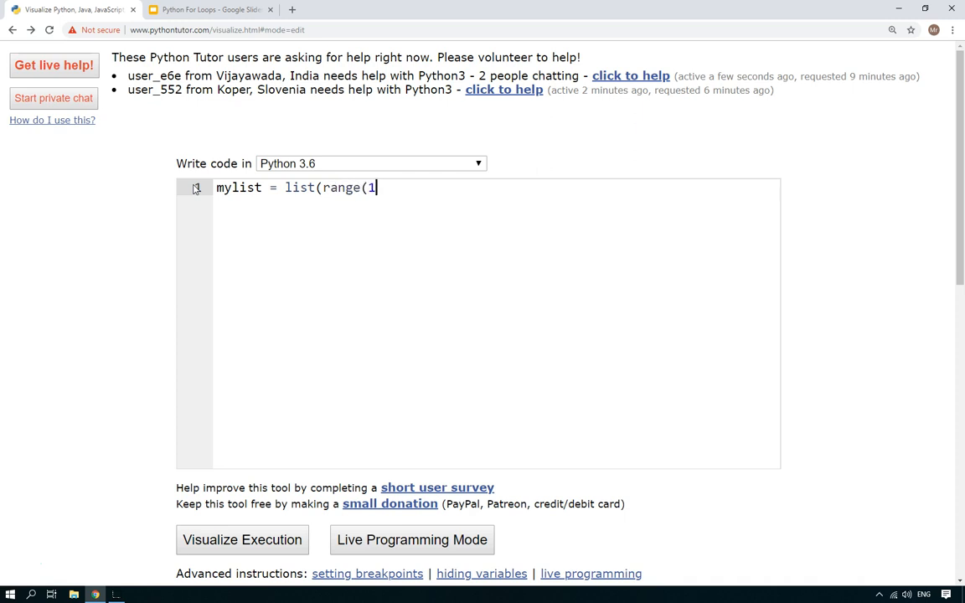
text(,10)))
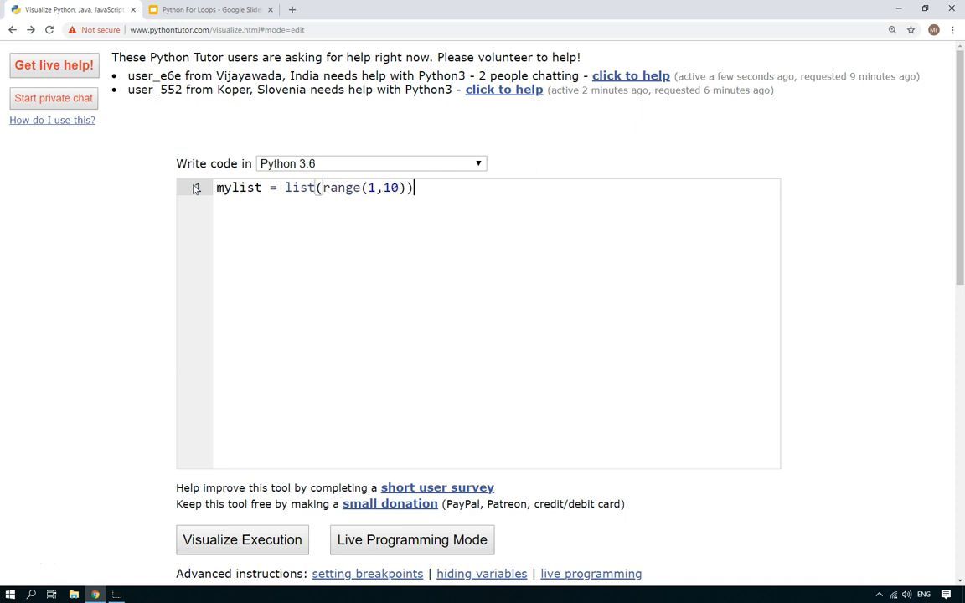
key(Enter)
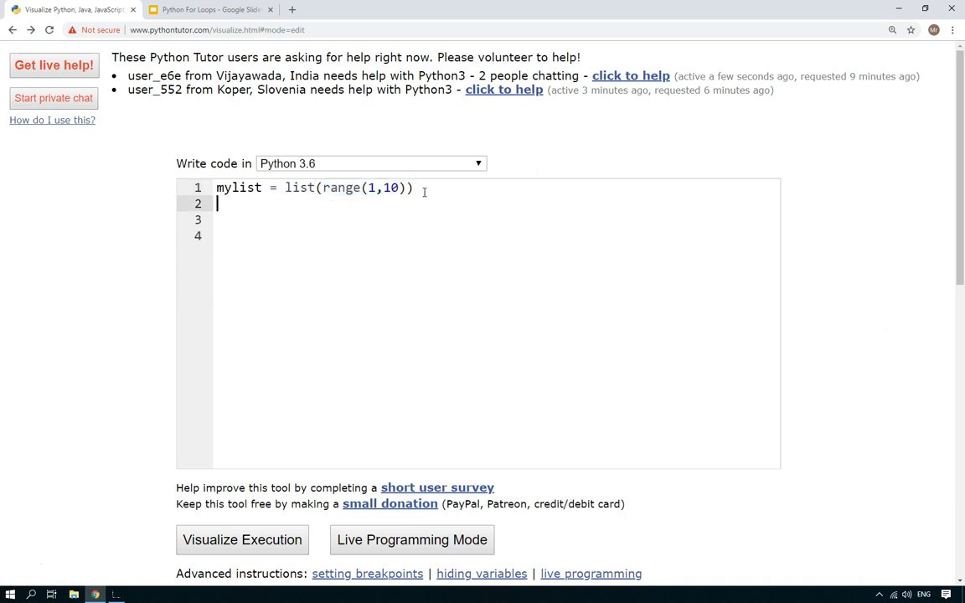
key(Return)
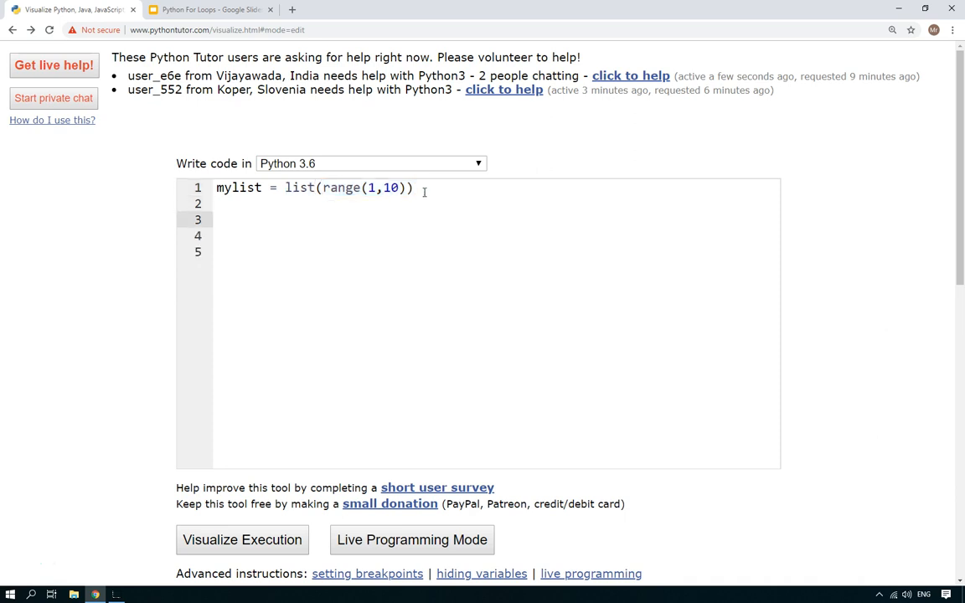
- Add print(mylist) and start visualizing the new program
text(print(m)
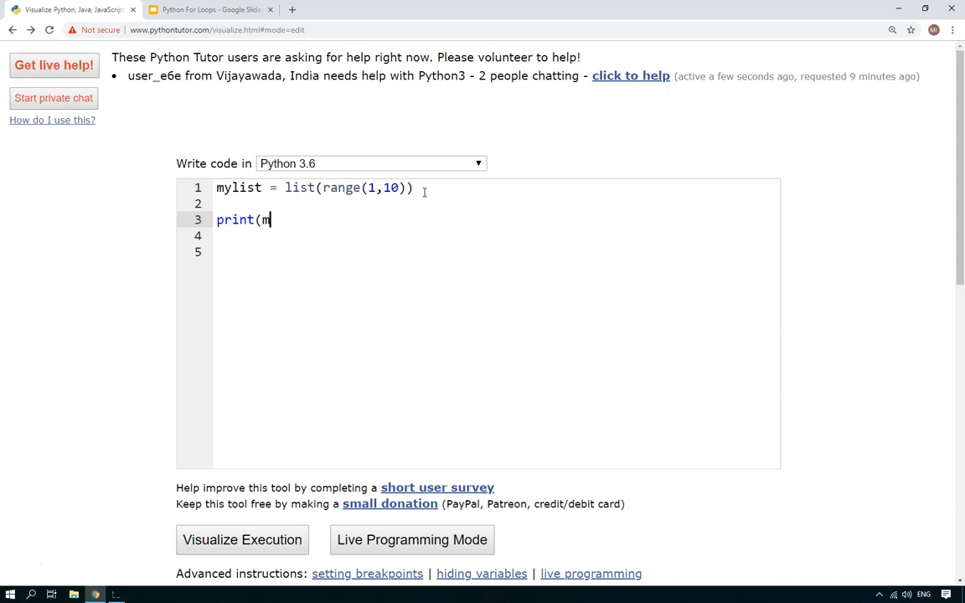
text(ylist))
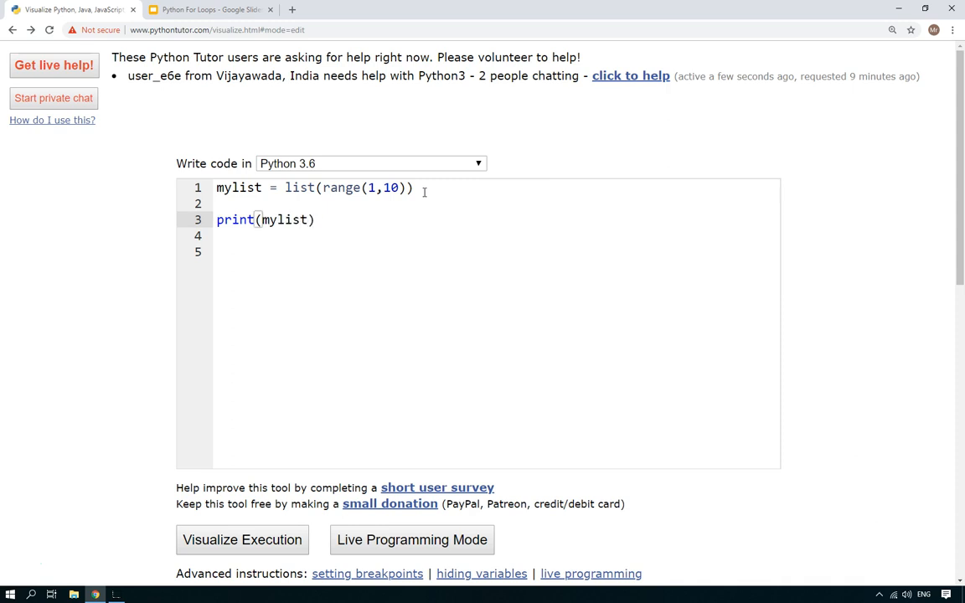
click(241, 539)
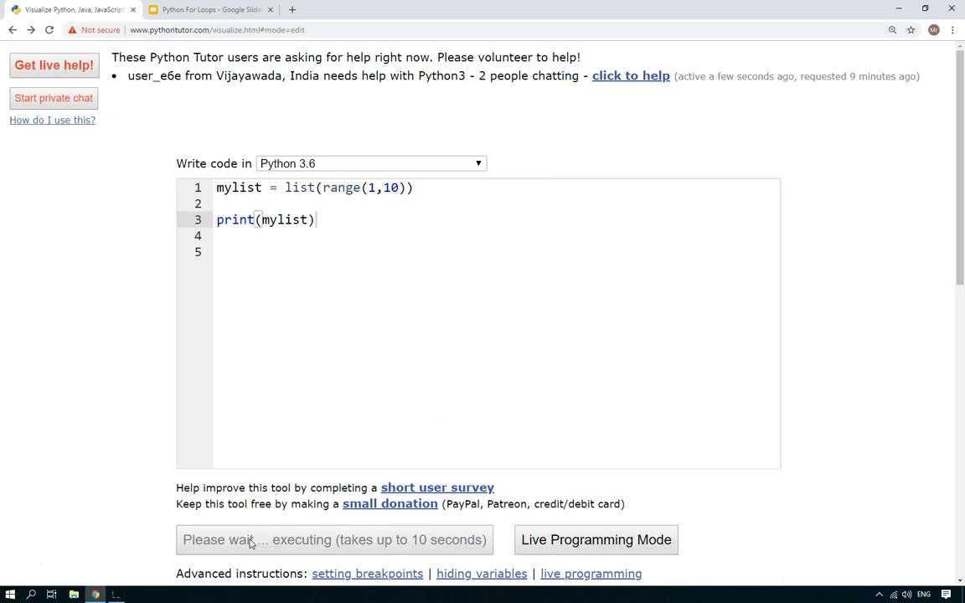
- Run the mylist program to print [1, 2, 3, 4, 5, 6, 7, 8, 9], then return to editing
click(334, 540)
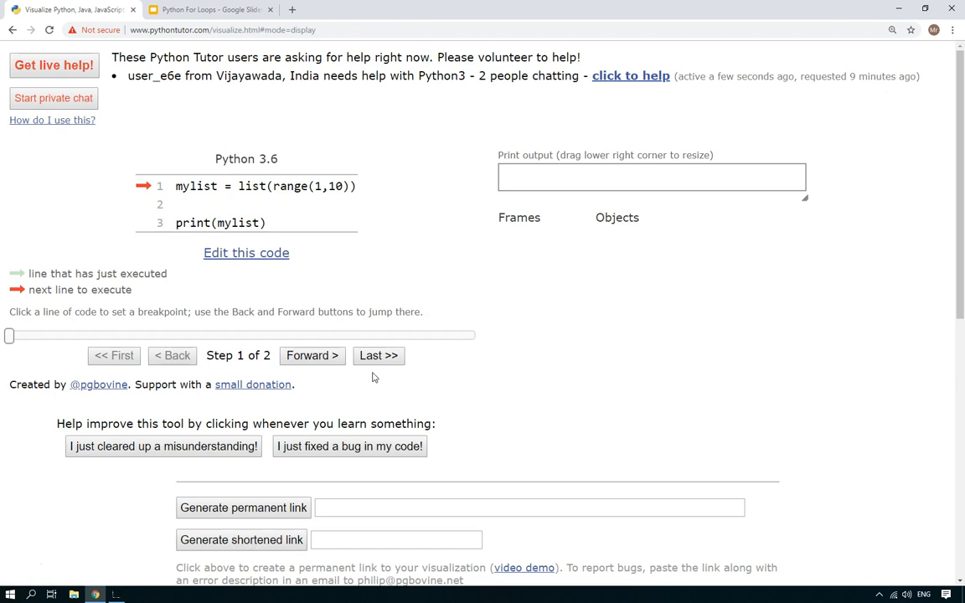
click(312, 355)
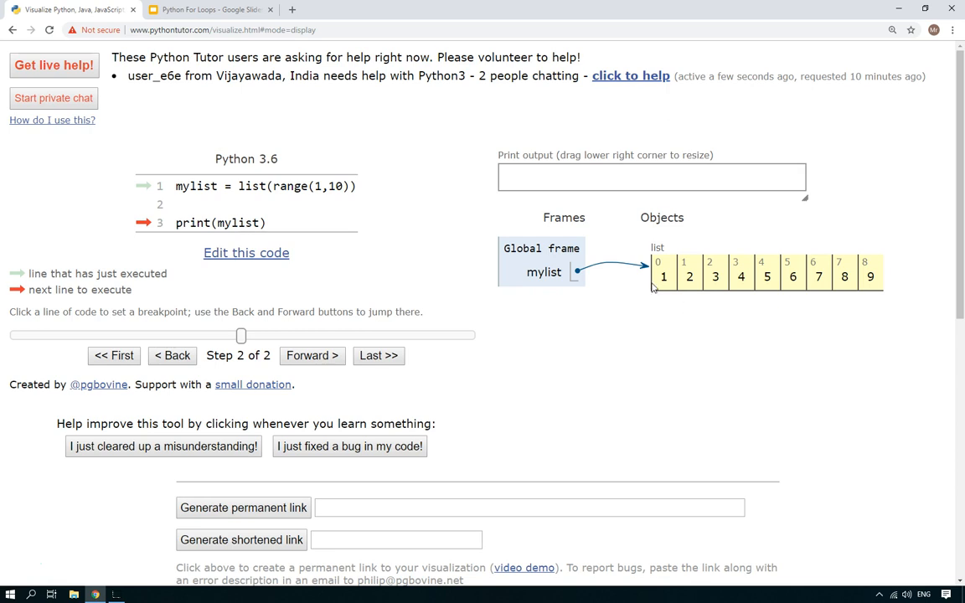
mouse_move(731, 285)
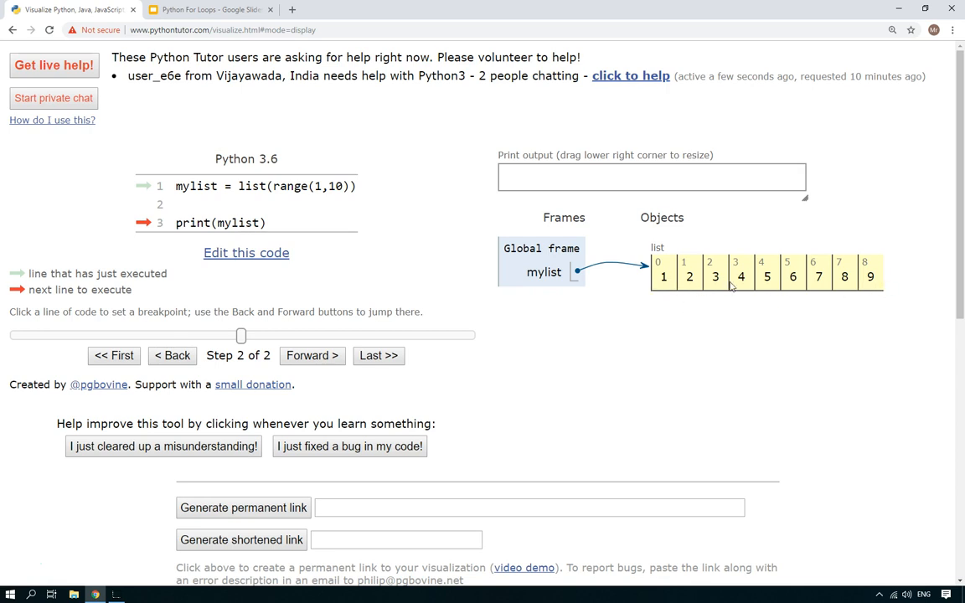
mouse_move(794, 277)
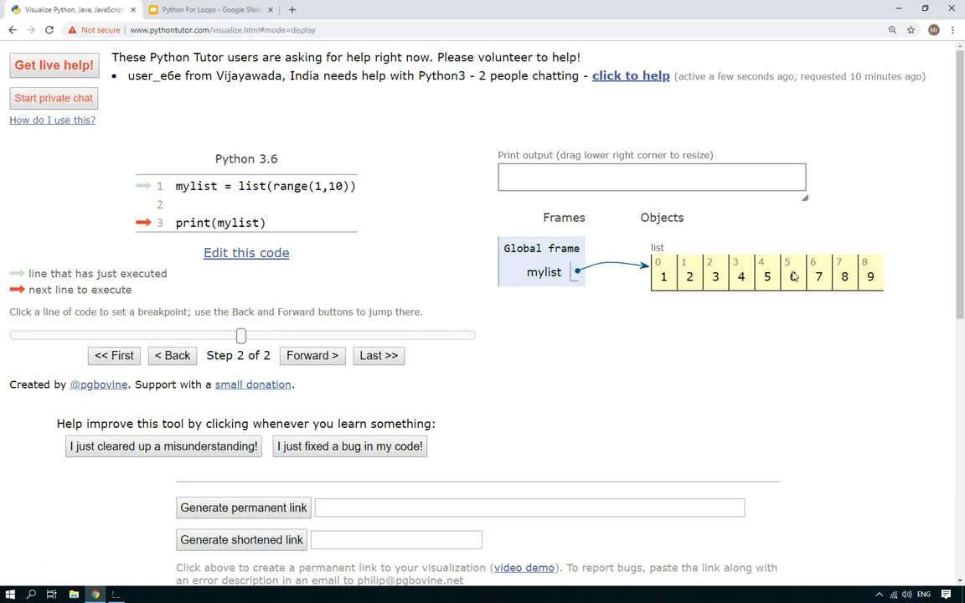
mouse_move(342, 194)
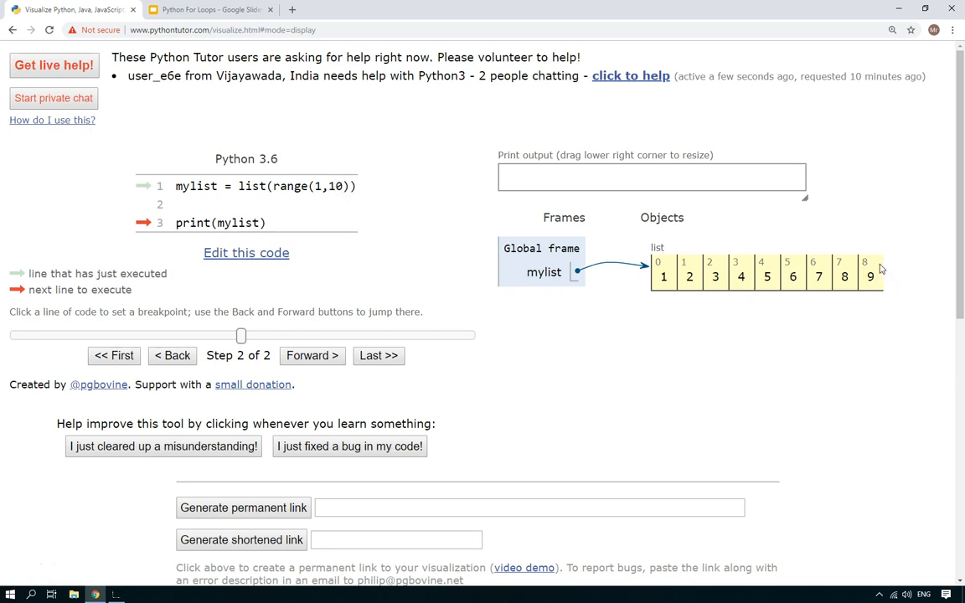
mouse_move(338, 188)
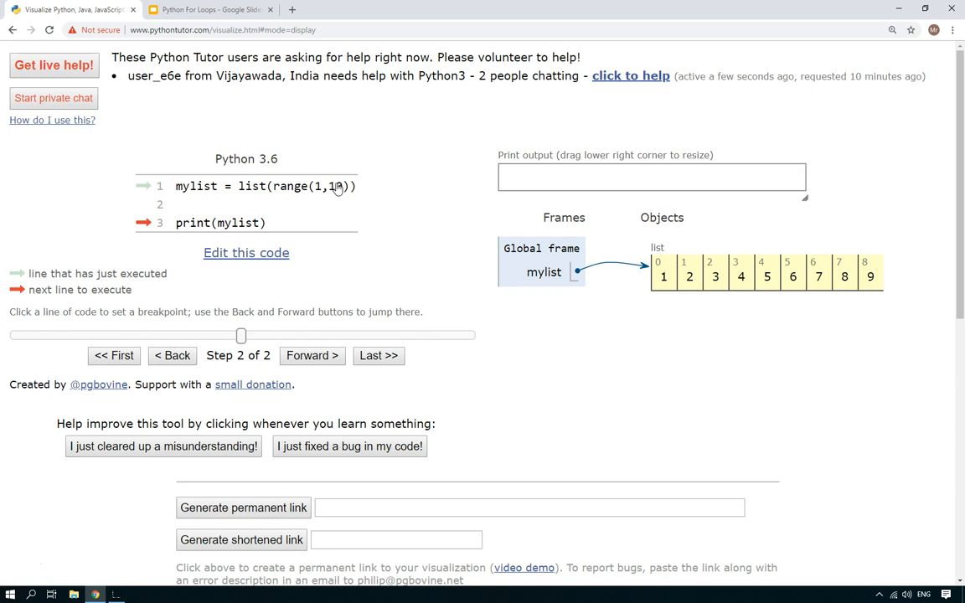
mouse_move(339, 204)
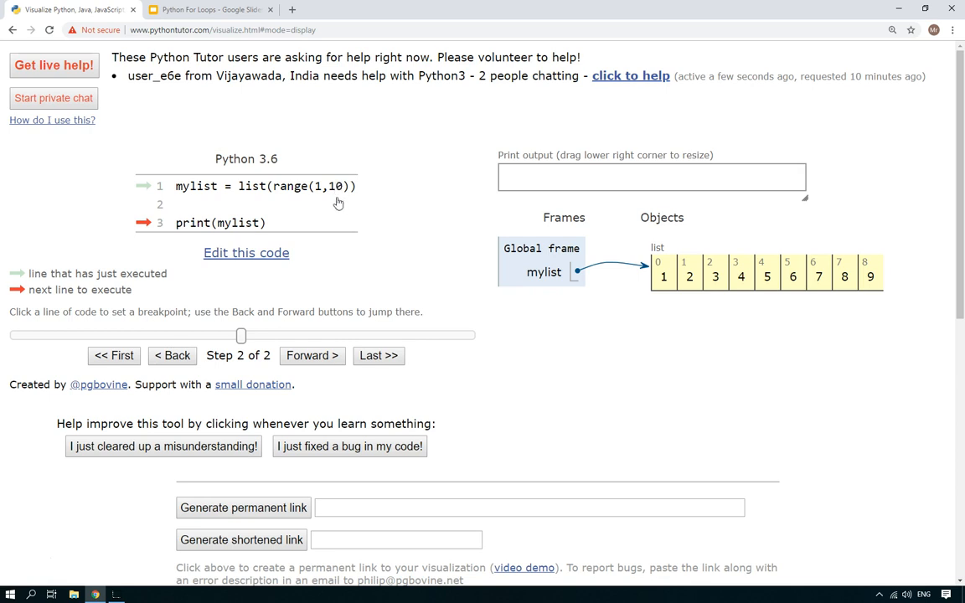
mouse_move(154, 230)
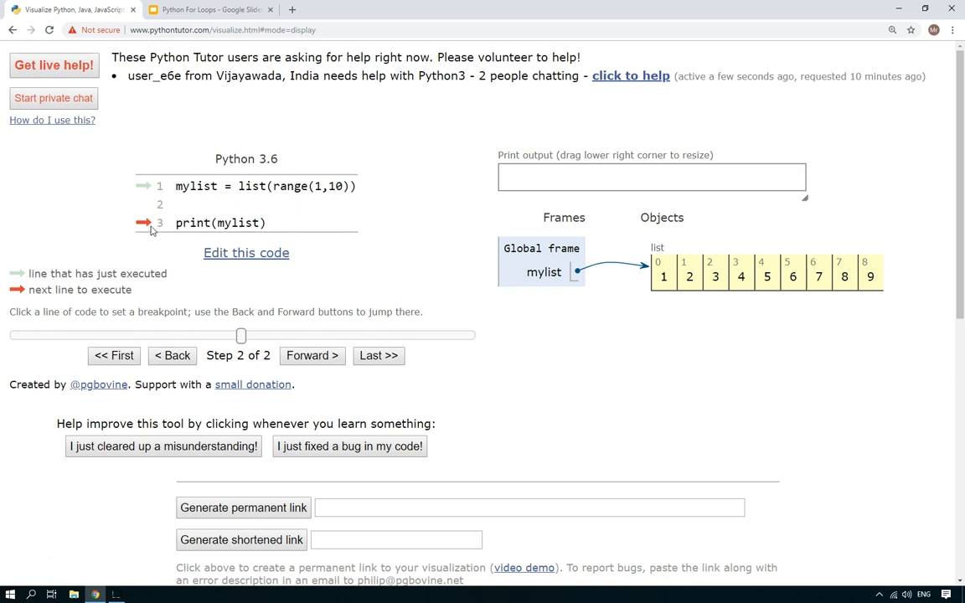
click(311, 356)
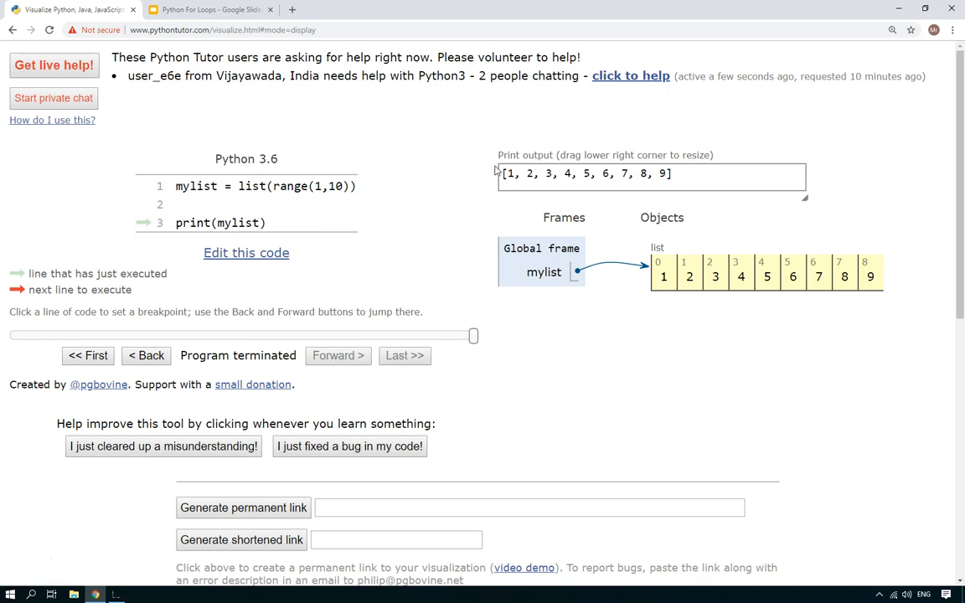
mouse_move(228, 234)
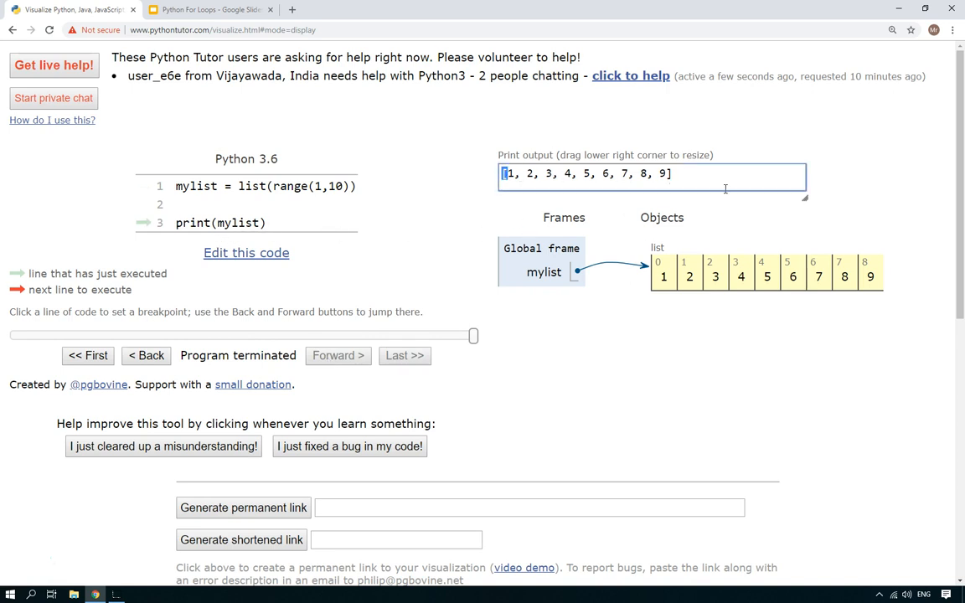
click(694, 173)
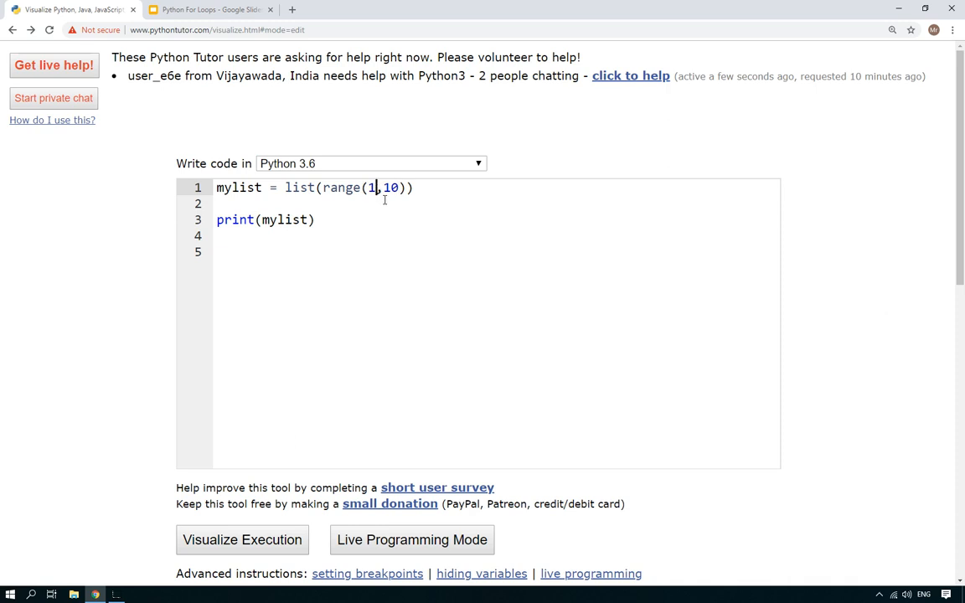
- Change the list to range(3,31,2) and select the print(mylist) line
text(3)
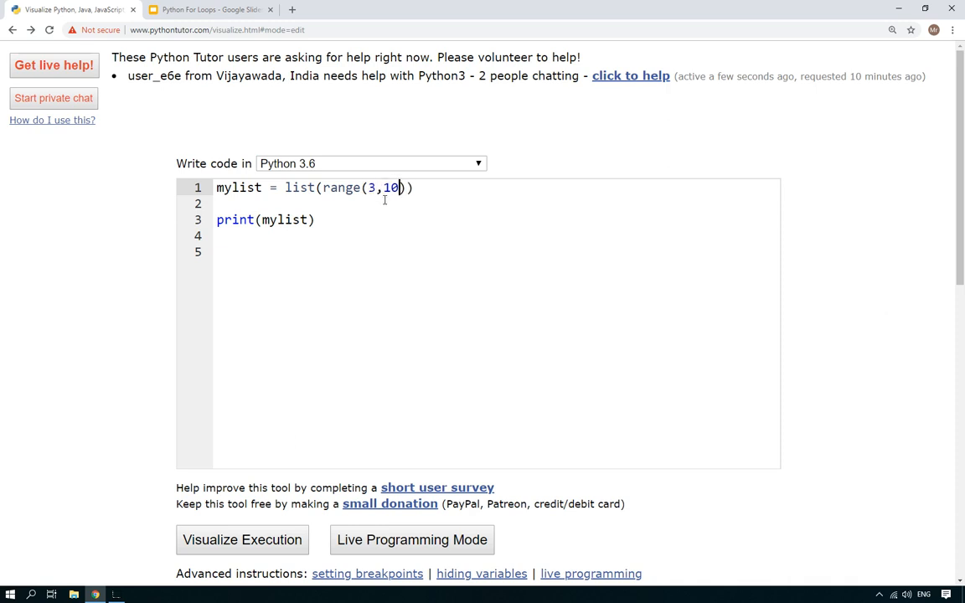
text(3)
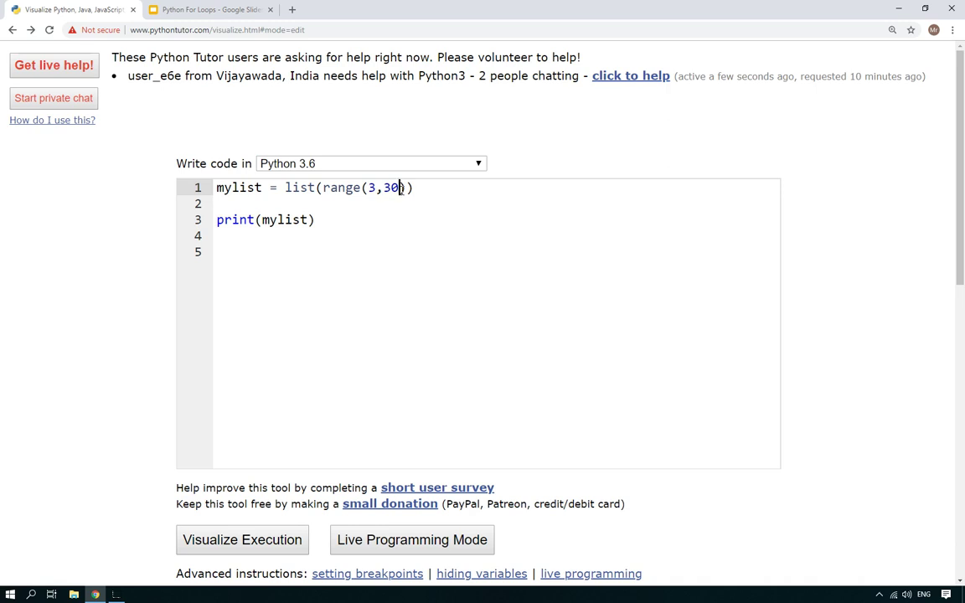
text(1)
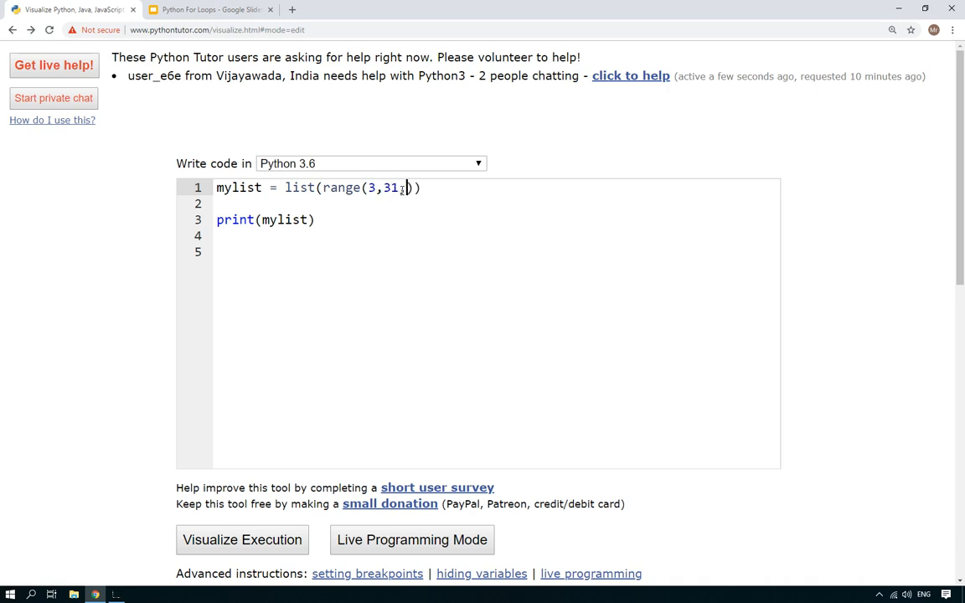
text(,)
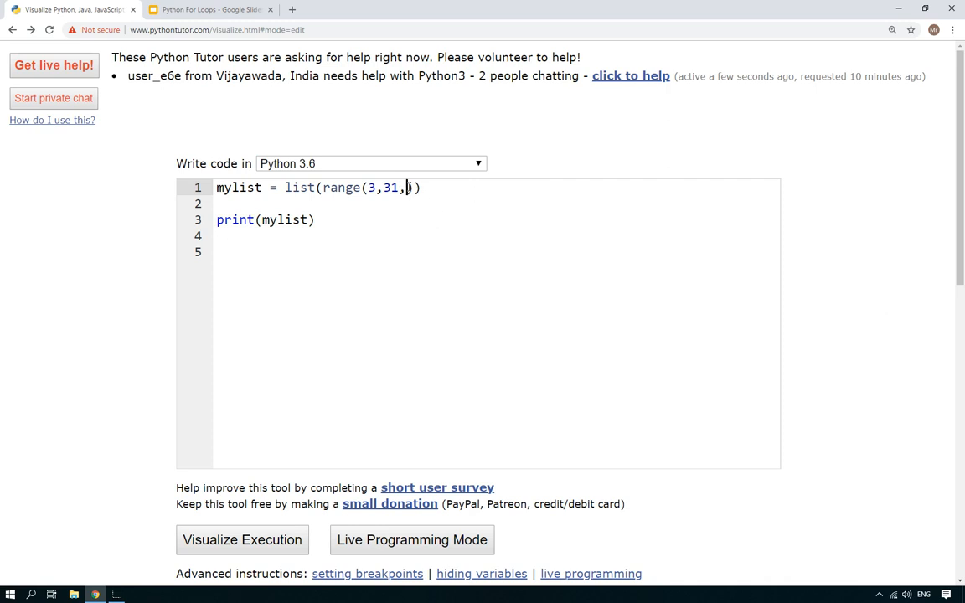
text(2)
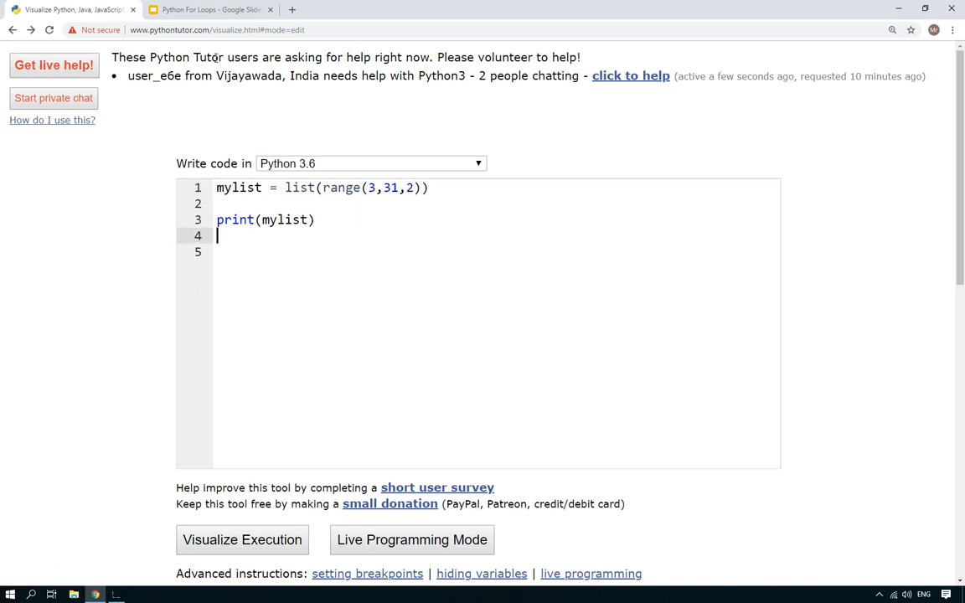
scroll(down, 3)
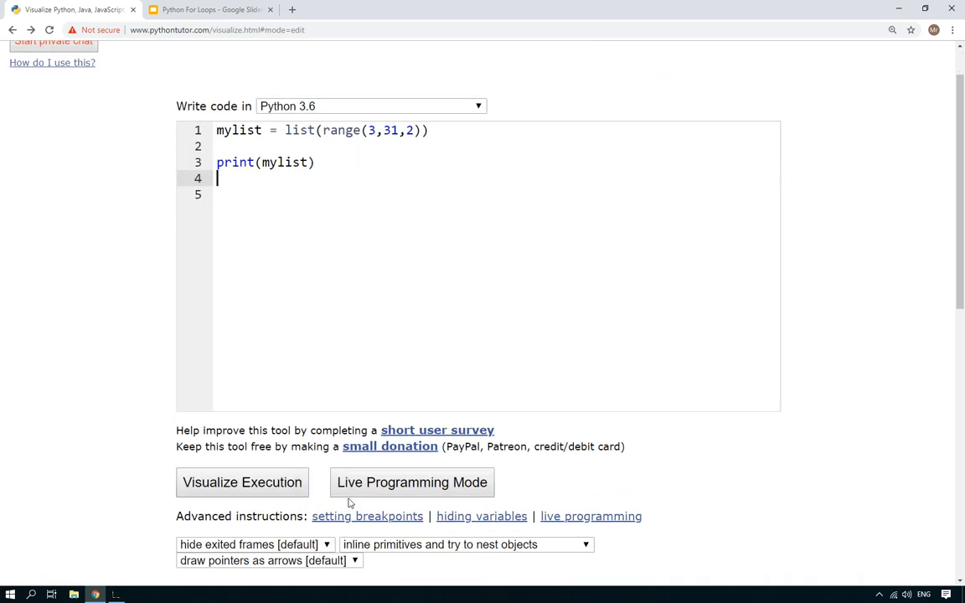
double_click(265, 162)
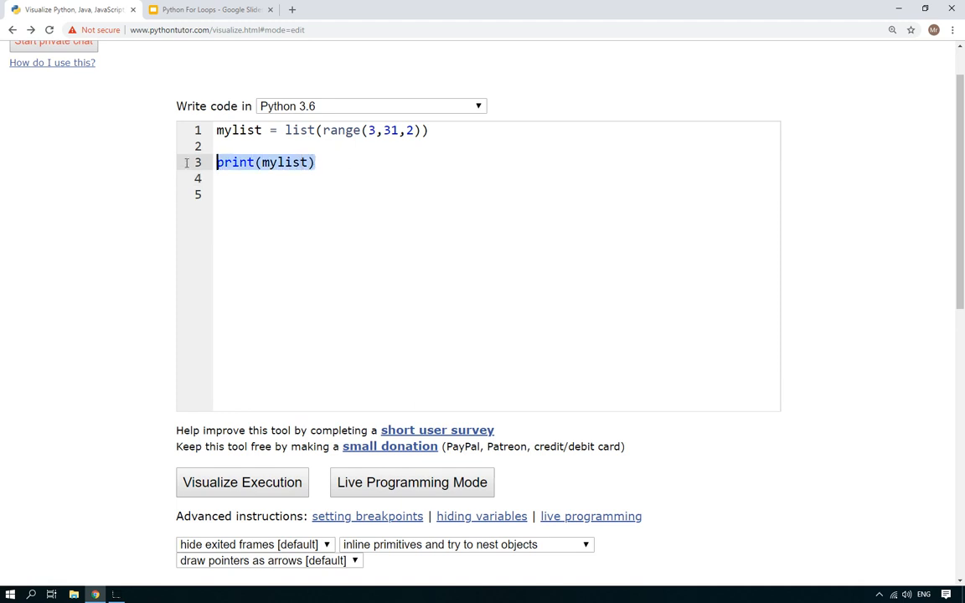
click(241, 483)
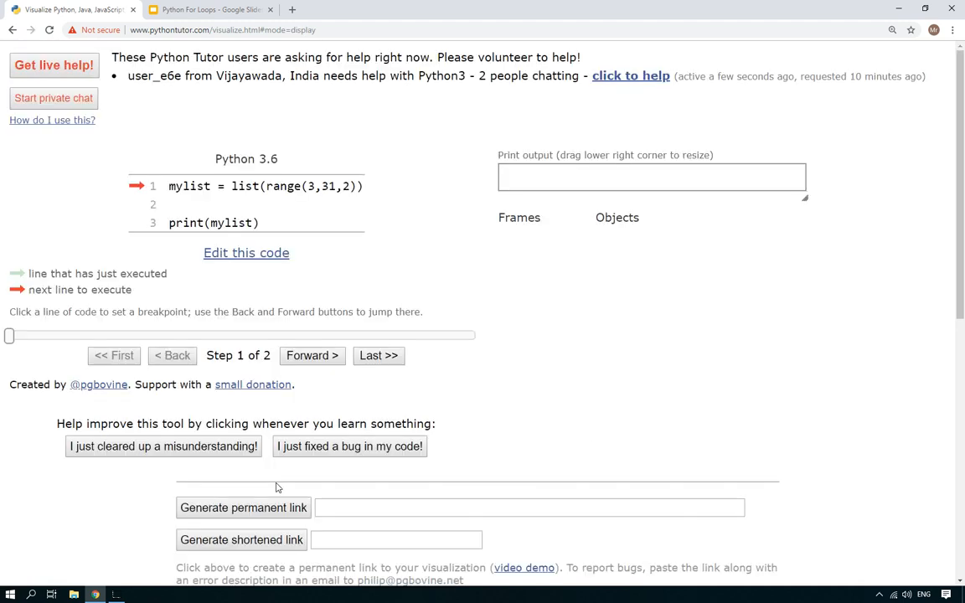
click(312, 355)
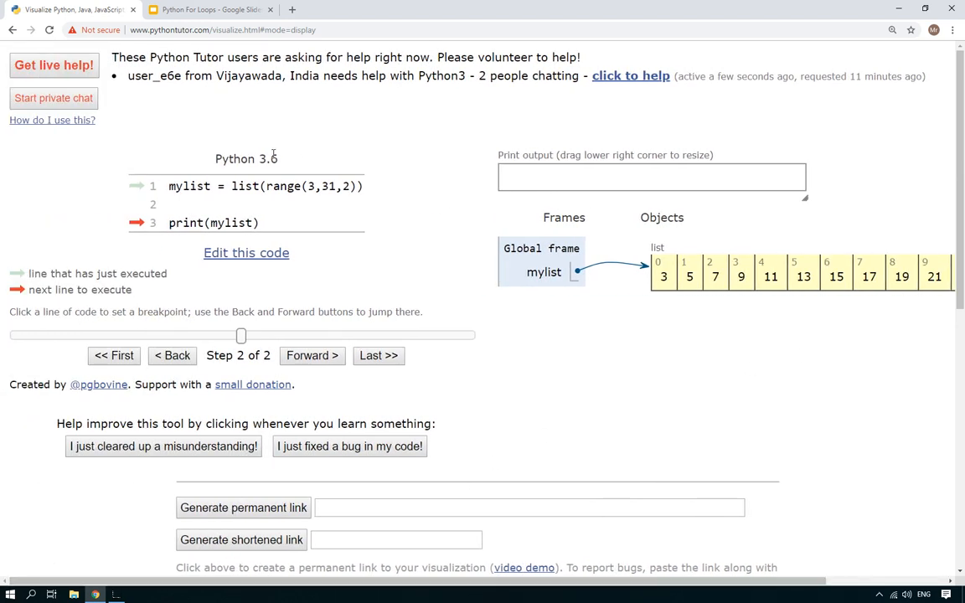
mouse_move(339, 198)
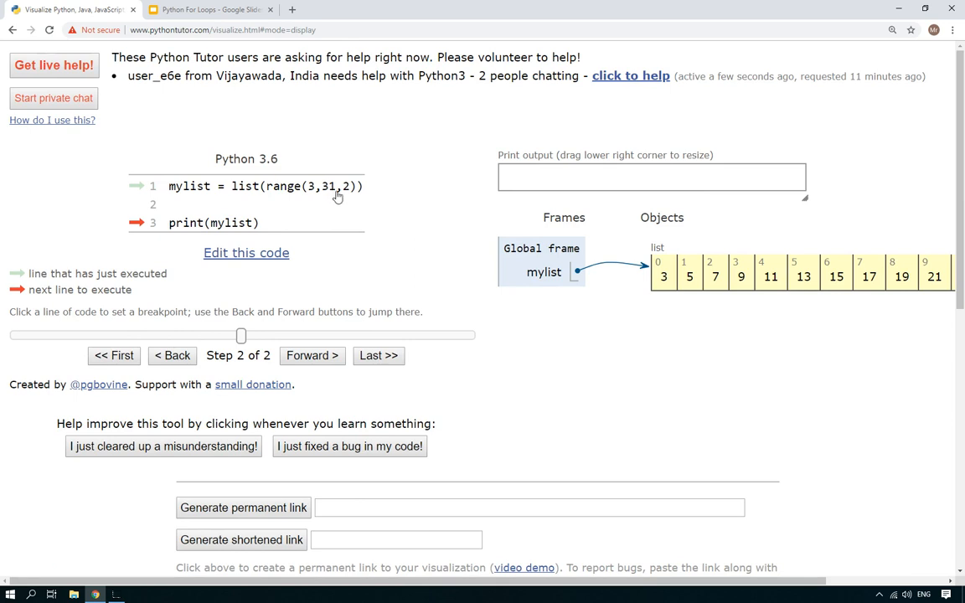
mouse_move(247, 305)
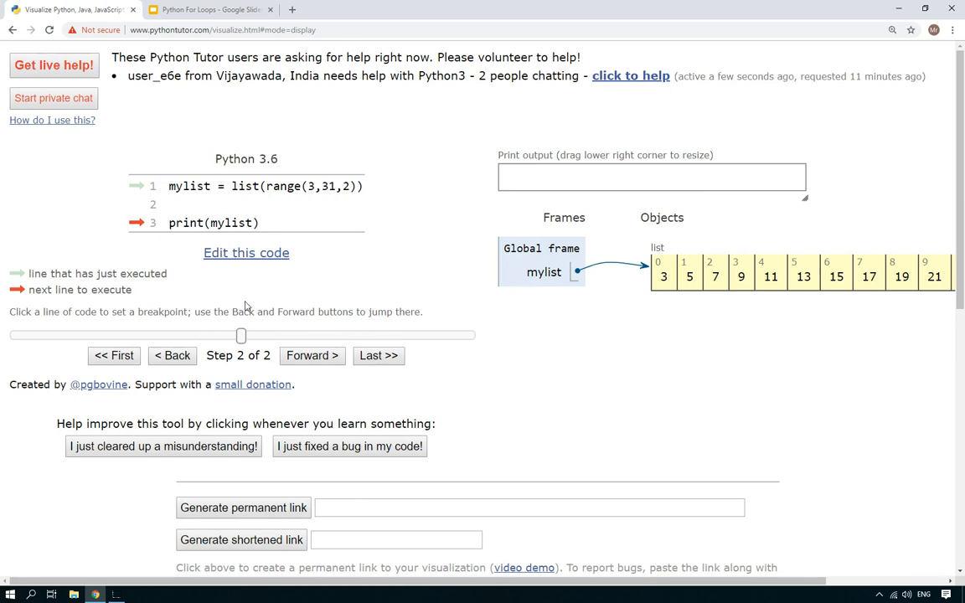
click(312, 355)
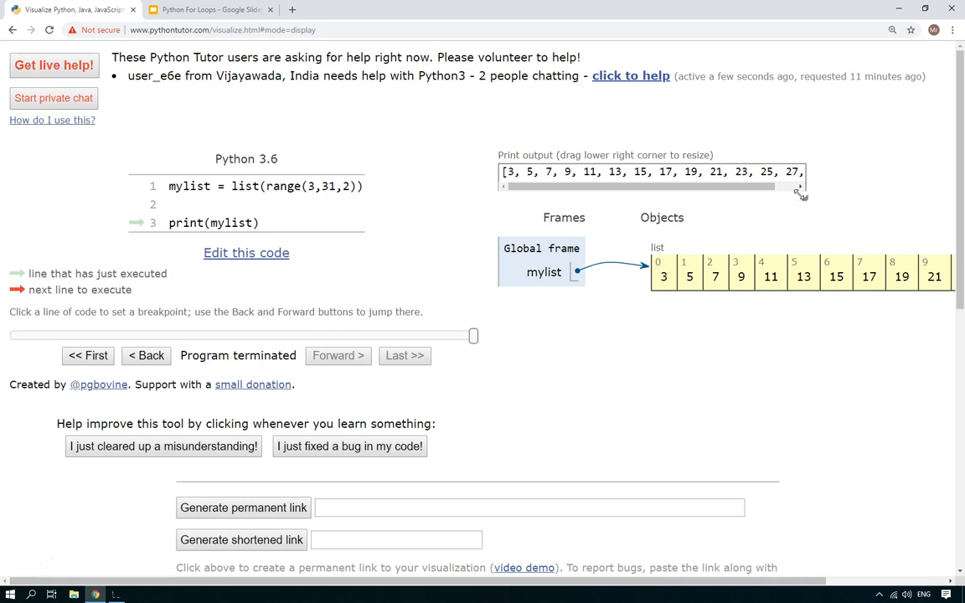
drag(798, 191, 865, 245)
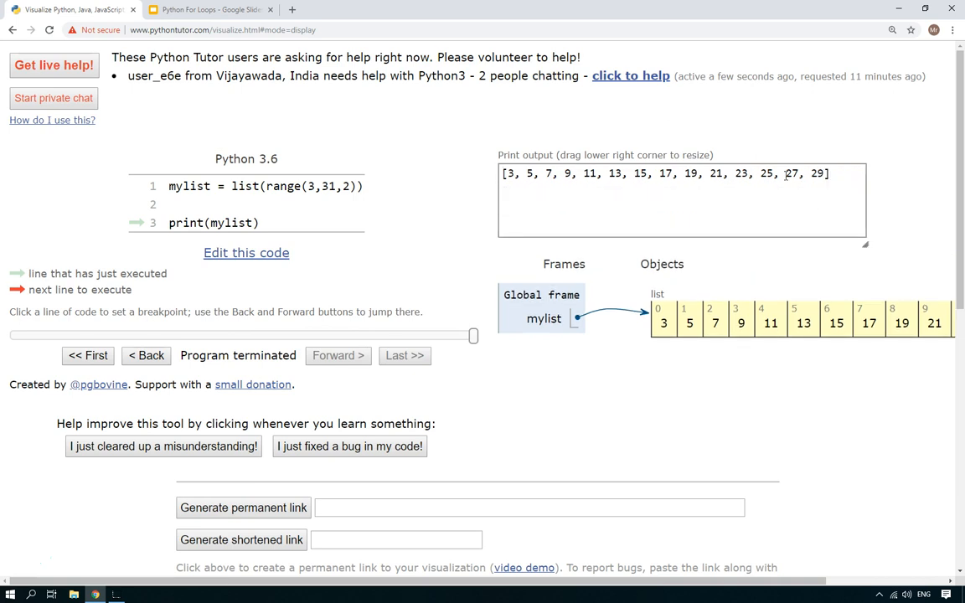
click(247, 251)
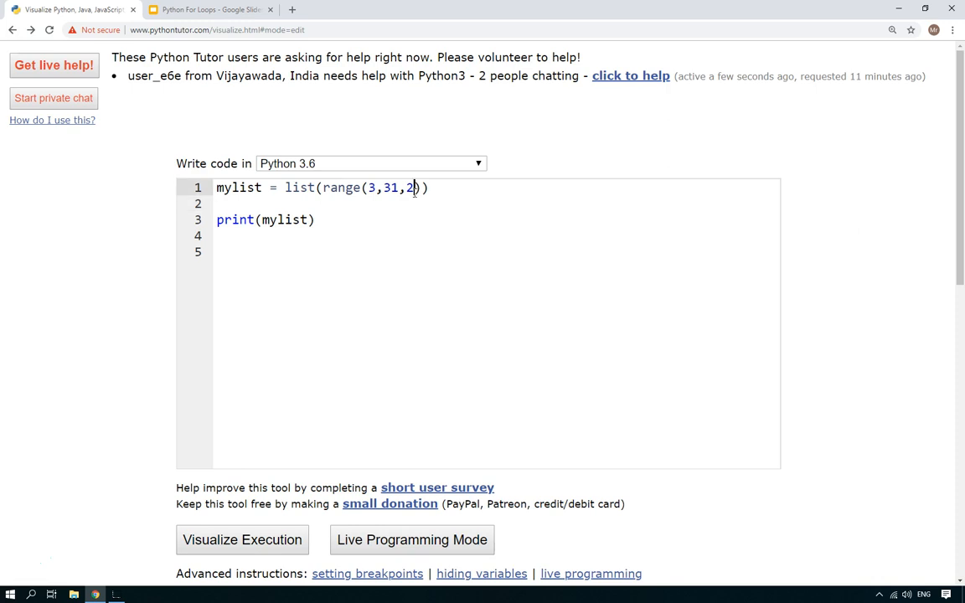
- Change the list to range(3,100,5), run it to print 3, 8, 13 onward, then return to editing
text(5)
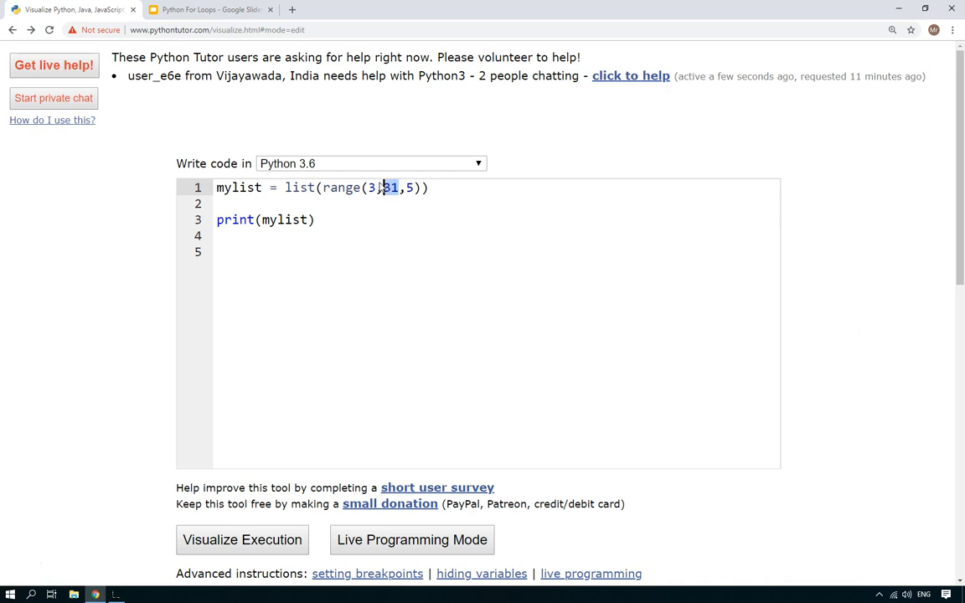
text(100)
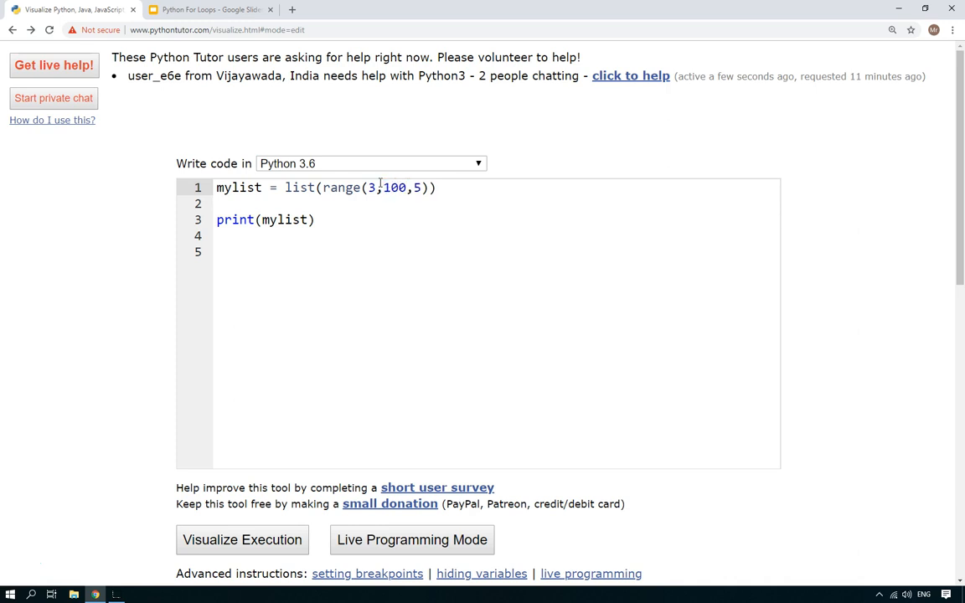
click(218, 251)
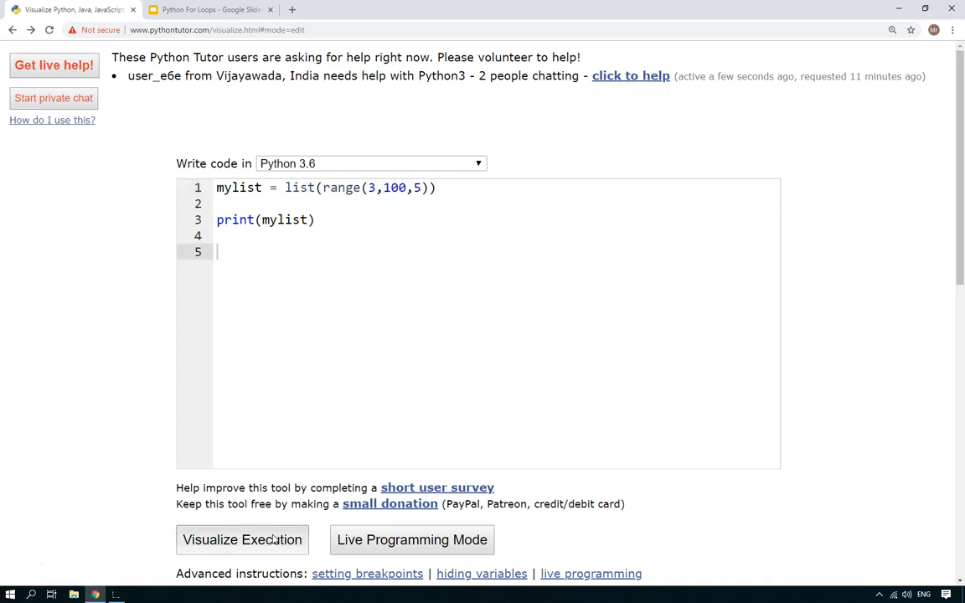
click(242, 540)
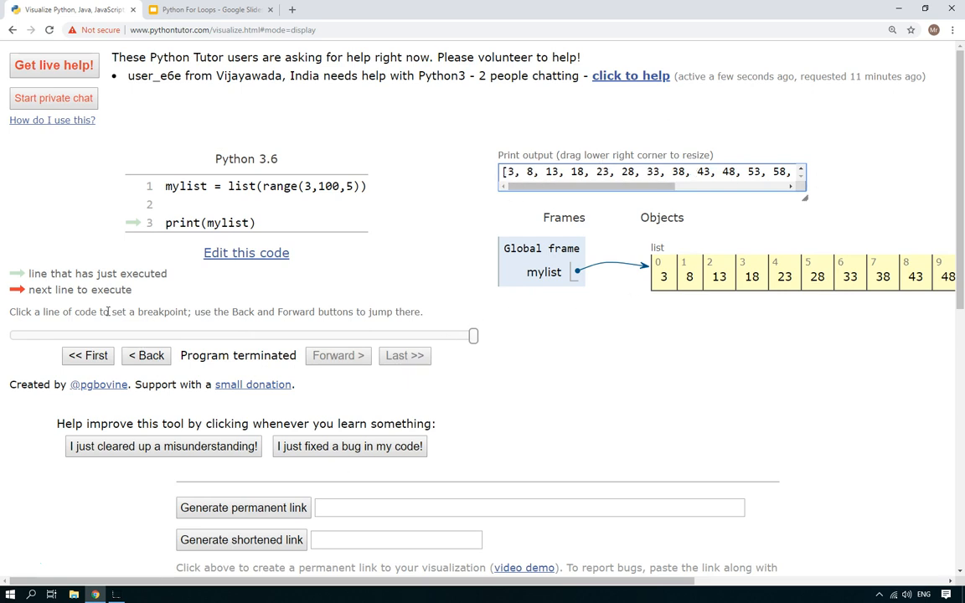
click(13, 31)
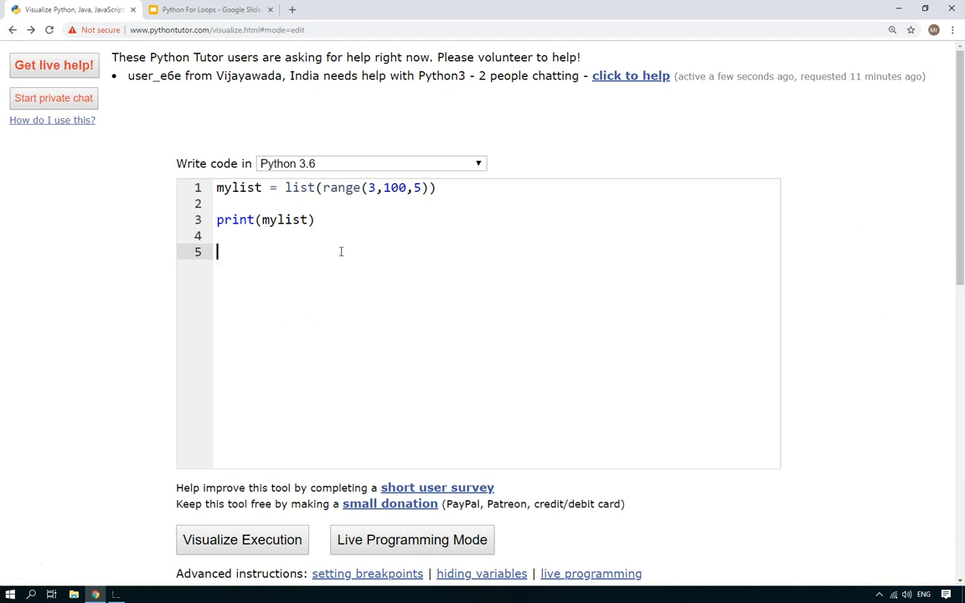
mouse_move(379, 275)
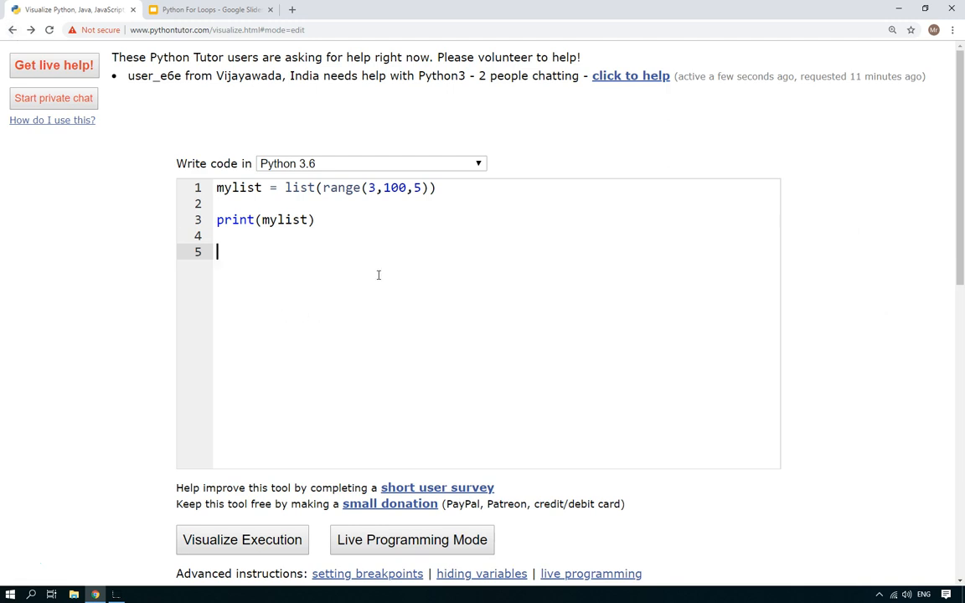
- Select all of the range(3,100,5) program's code for replacement
key(ctrl+a)
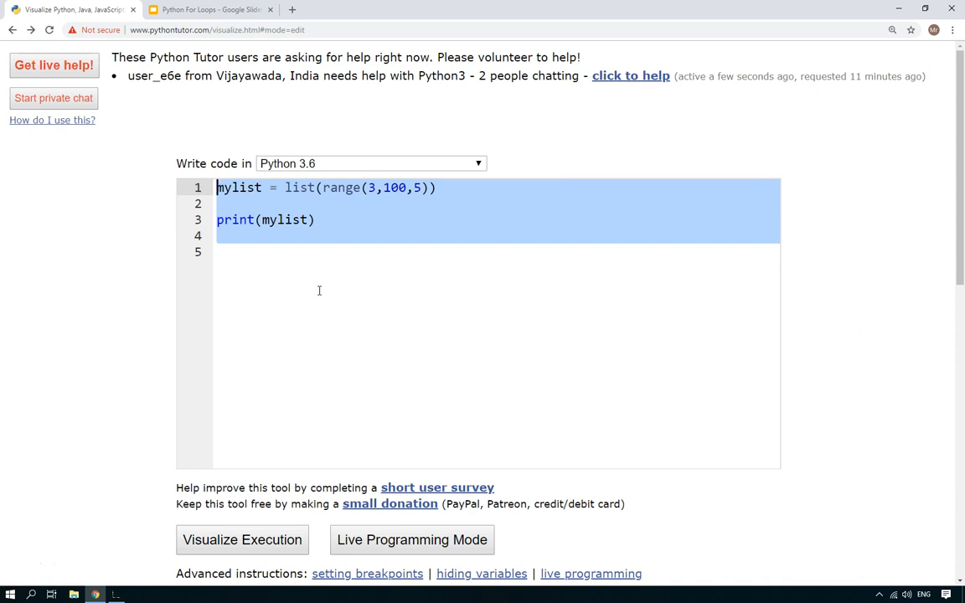
- Write the loop header for i in ["dog","cat","mouse"]: replacing the old code
text(for)
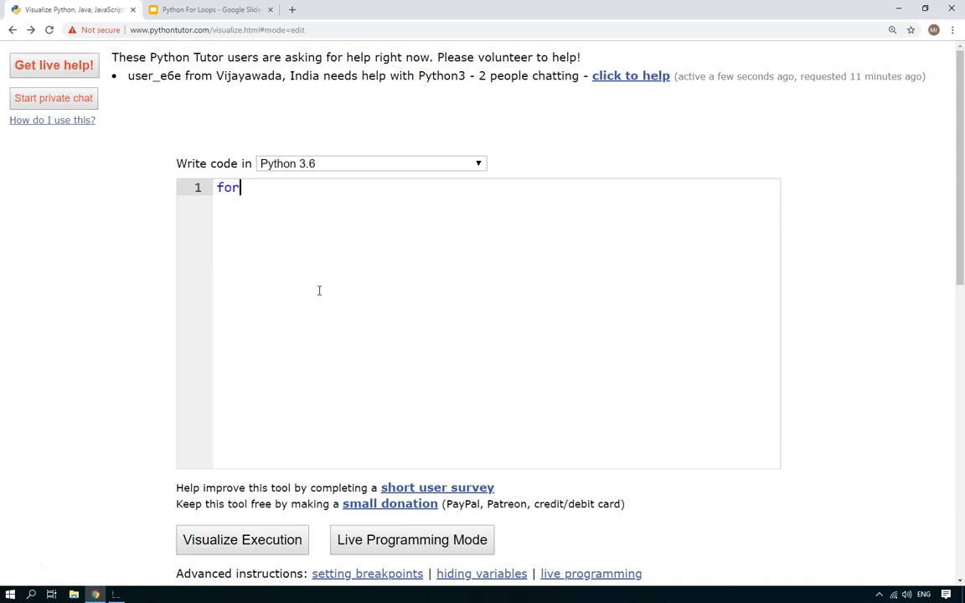
text(i)
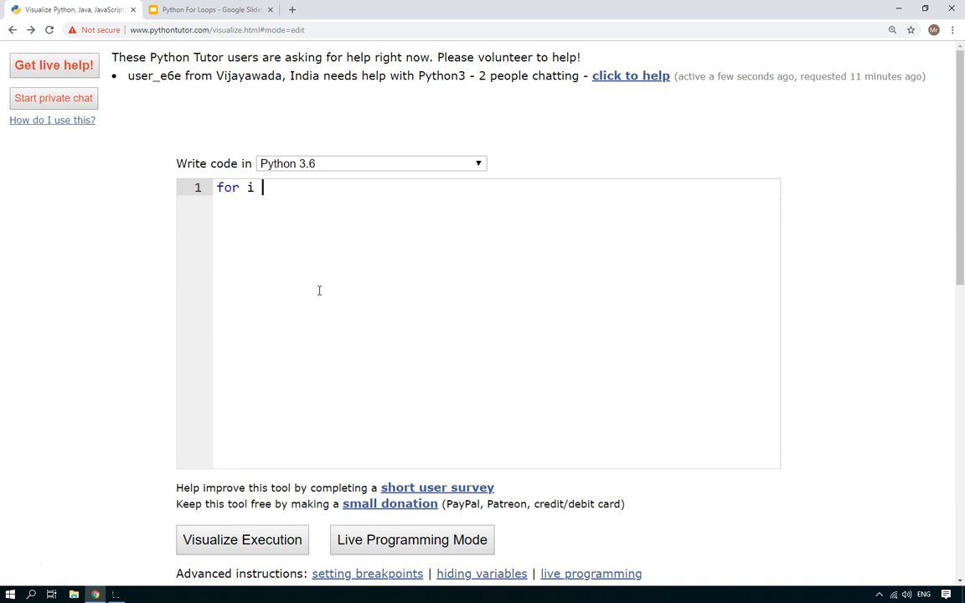
text(in range)
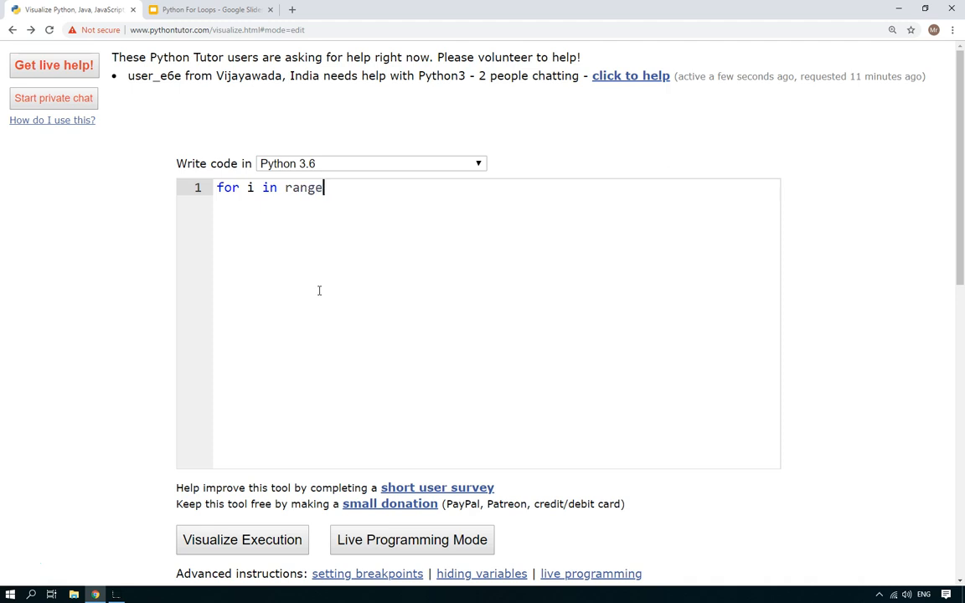
key(BackSpace)
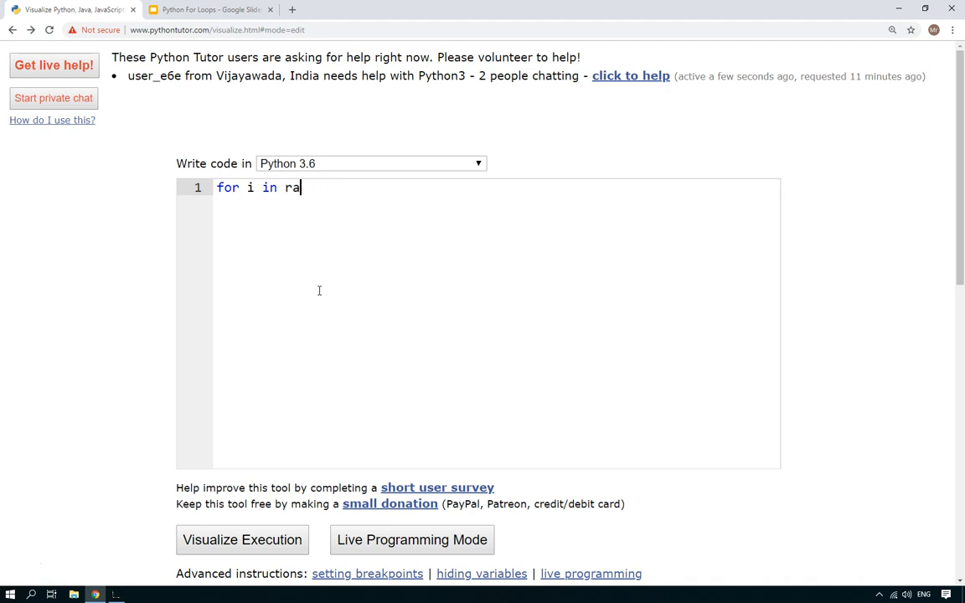
text([")
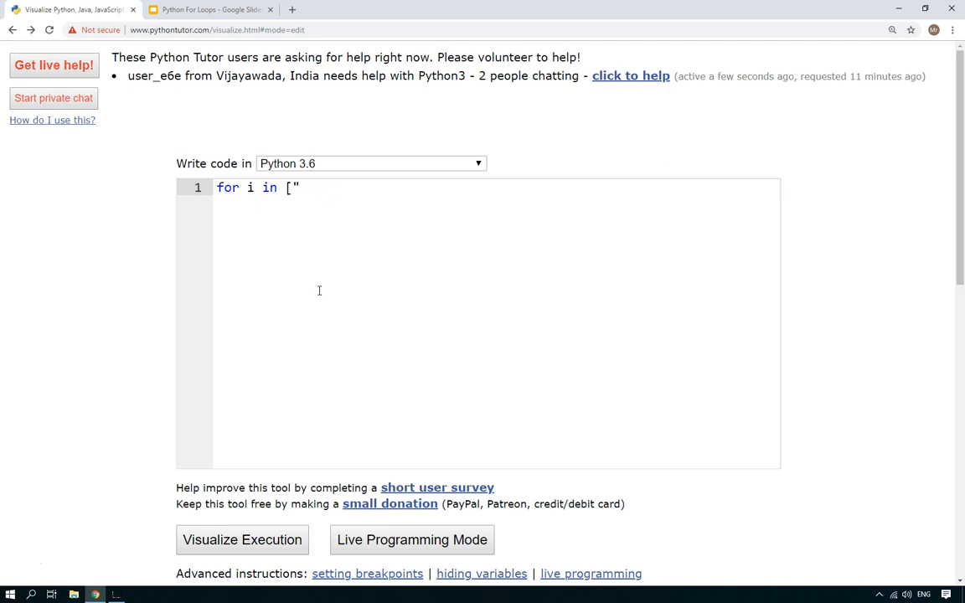
text(dog",)
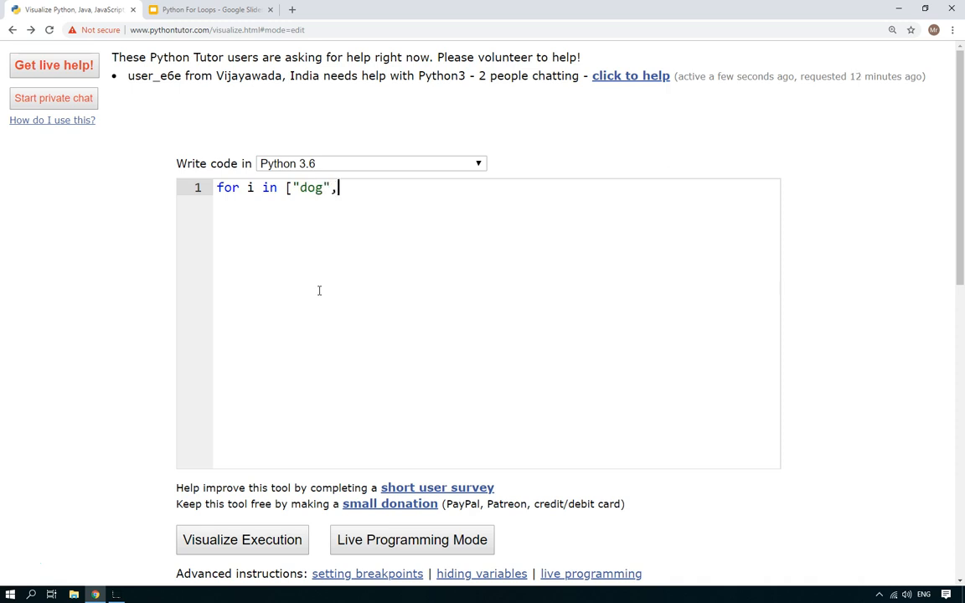
text("cat",)
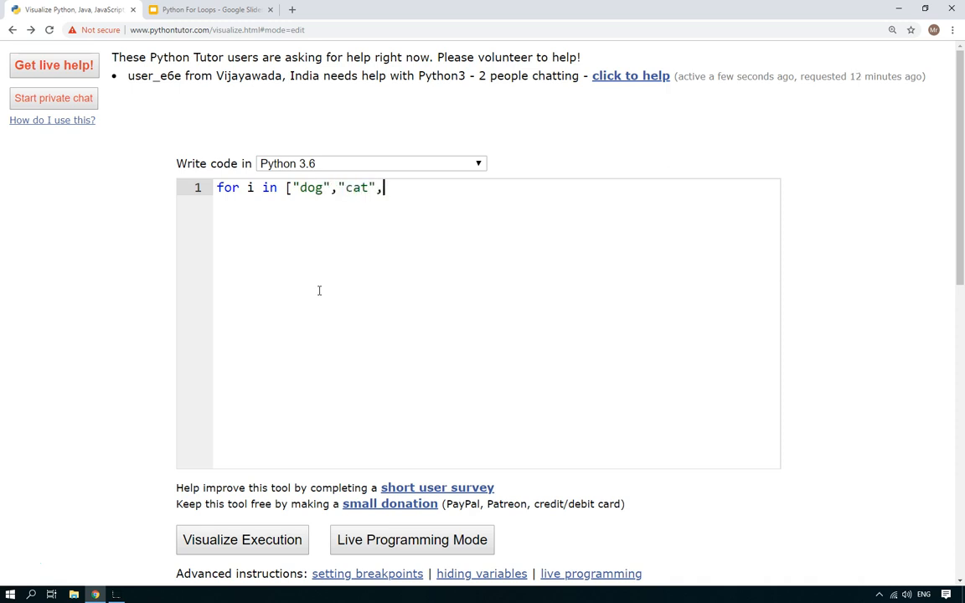
text("mouse)
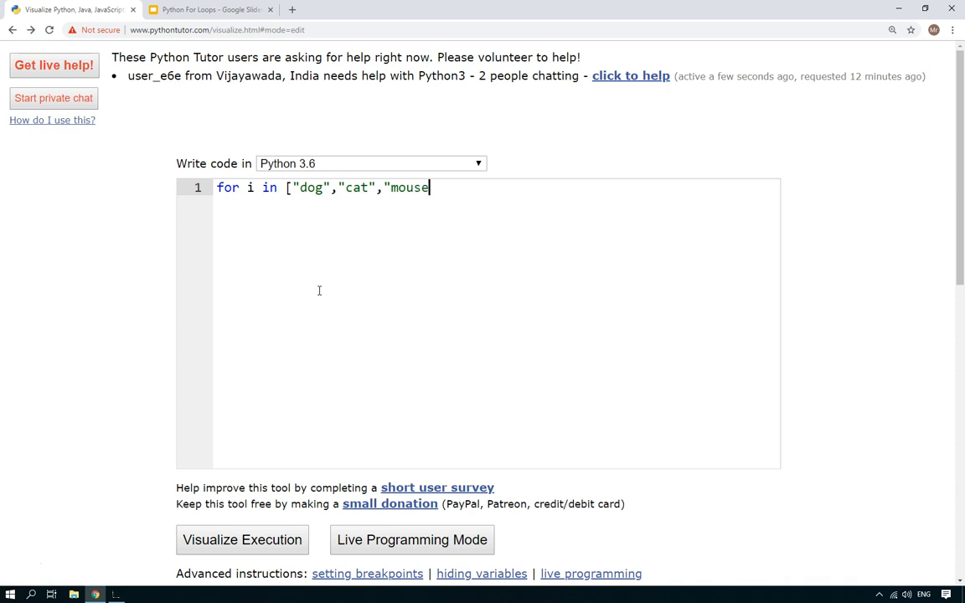
text("]:)
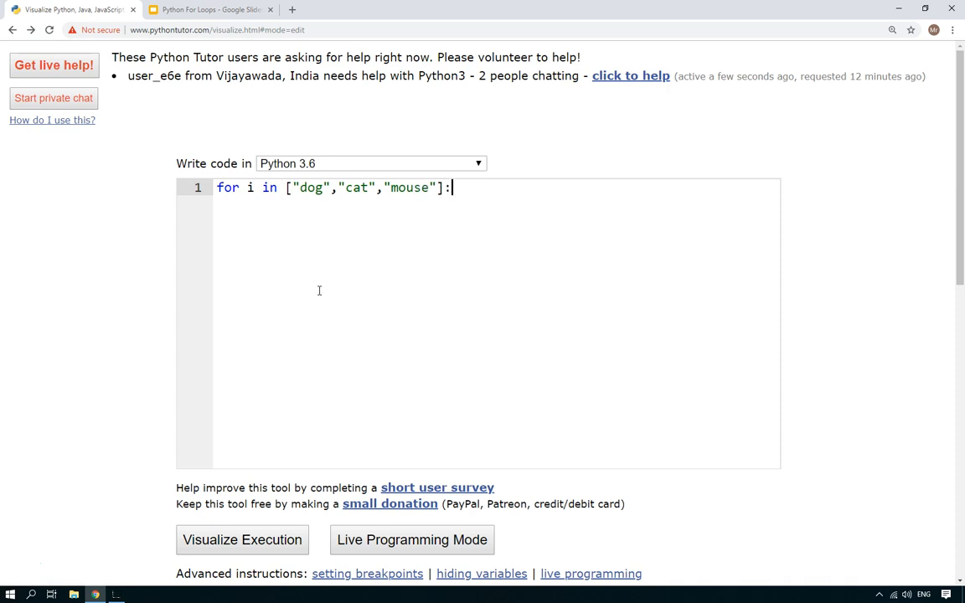
key(Return)
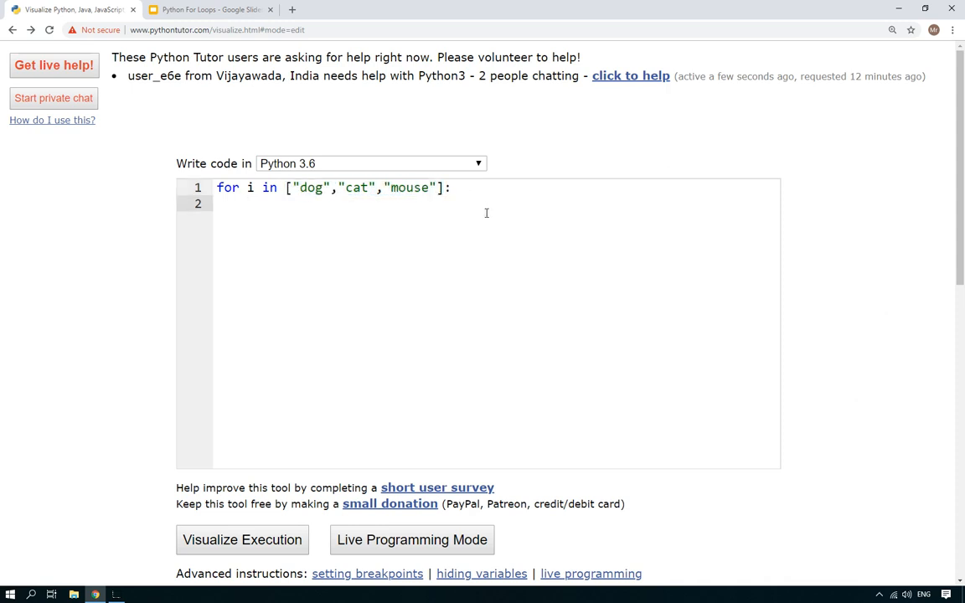
- Give the loop a body print("I saw a ", i)
text(print(")
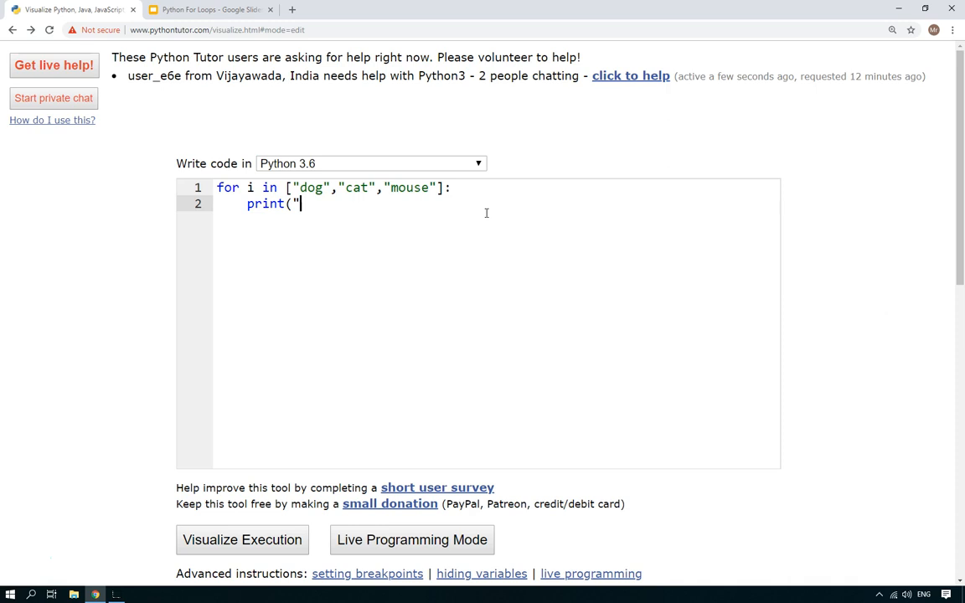
text(I)
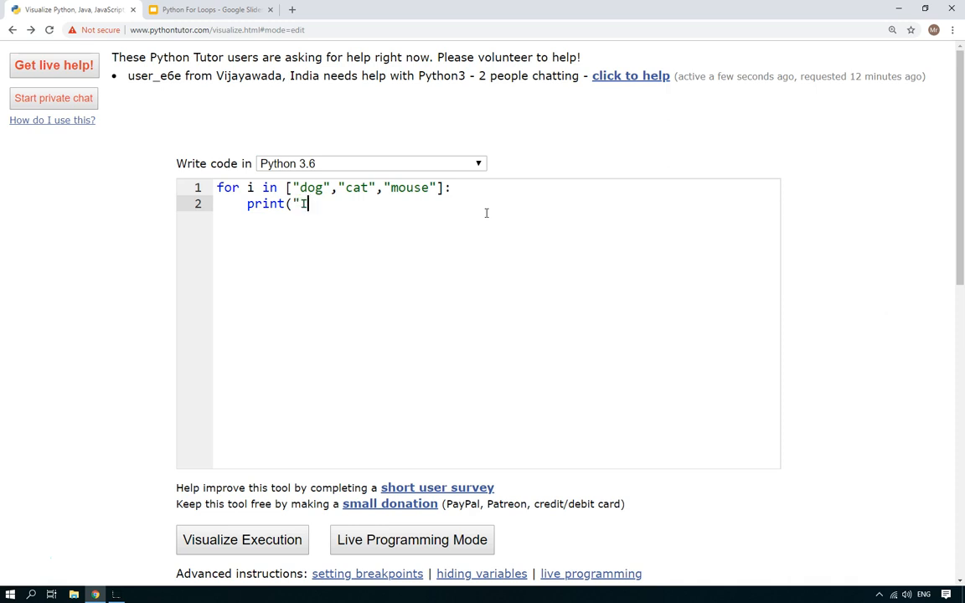
key(Backspace)
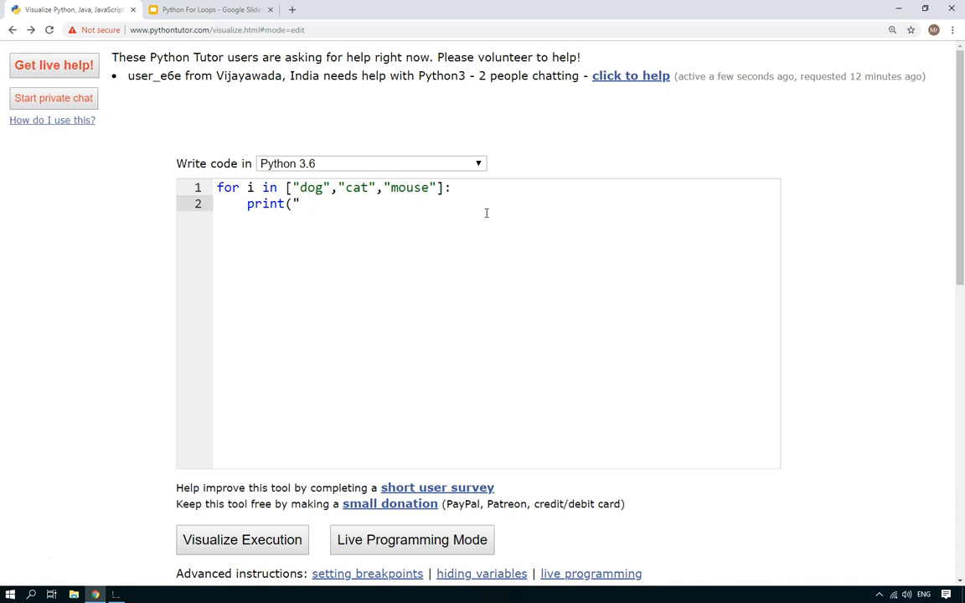
text(I saw)
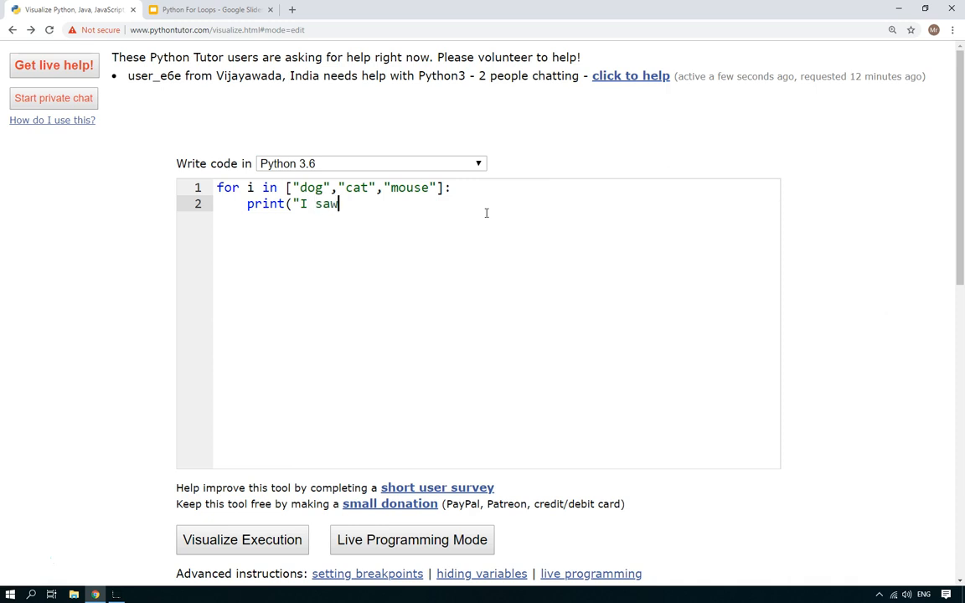
text(a ", i))
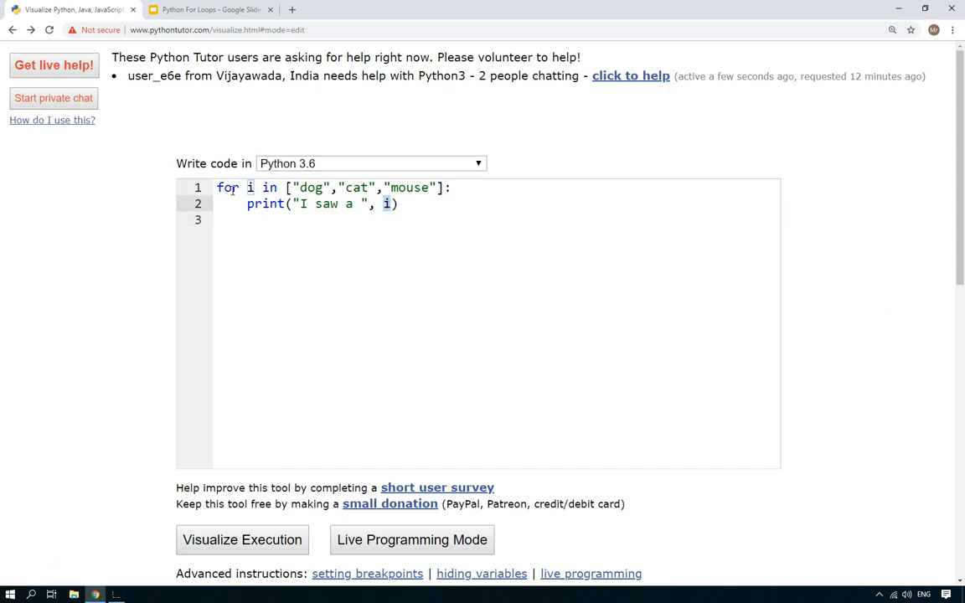
mouse_move(436, 208)
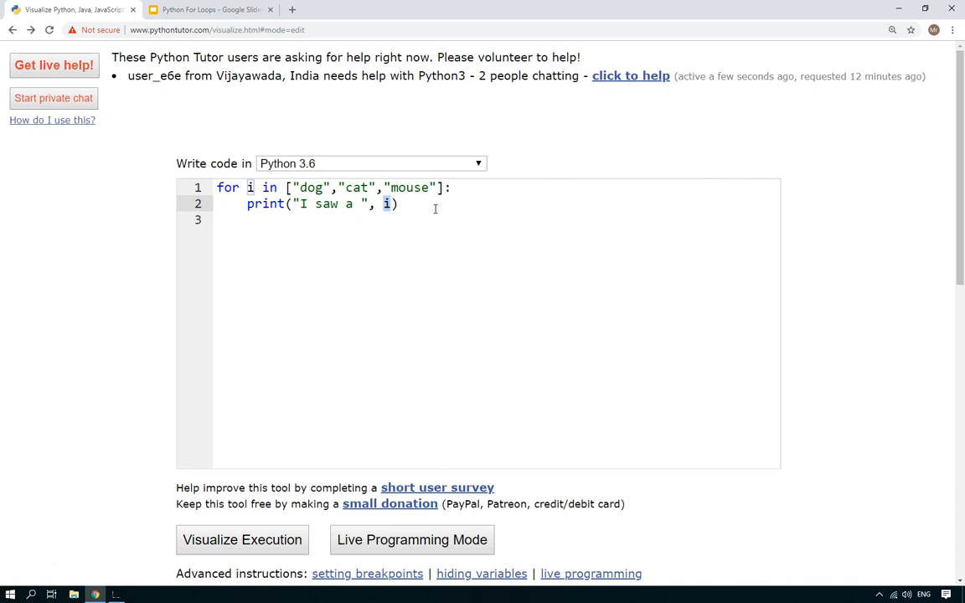
- Add print("goodbye") after the loop and trim the message to "I saw a"
key(enter)
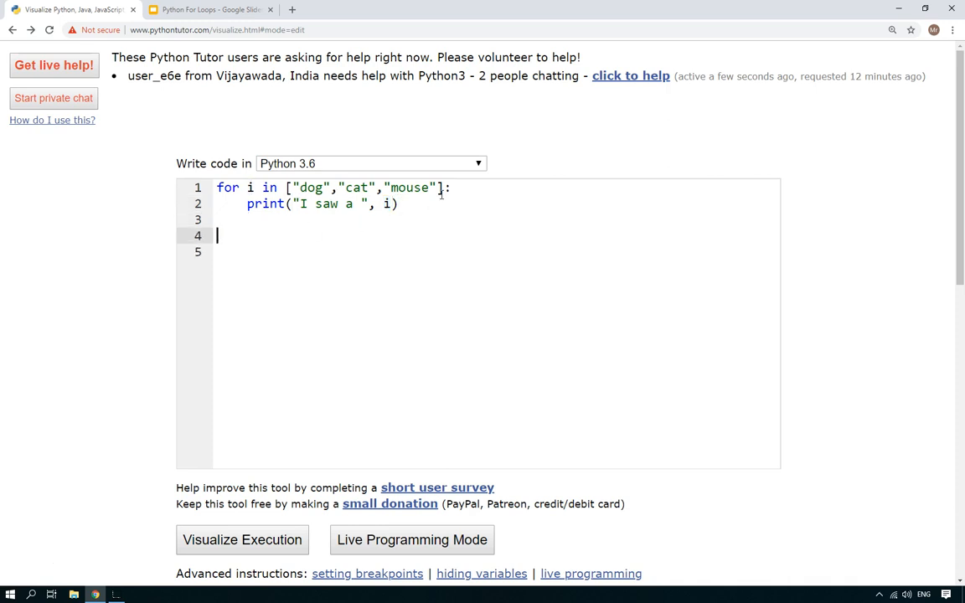
text(print(")
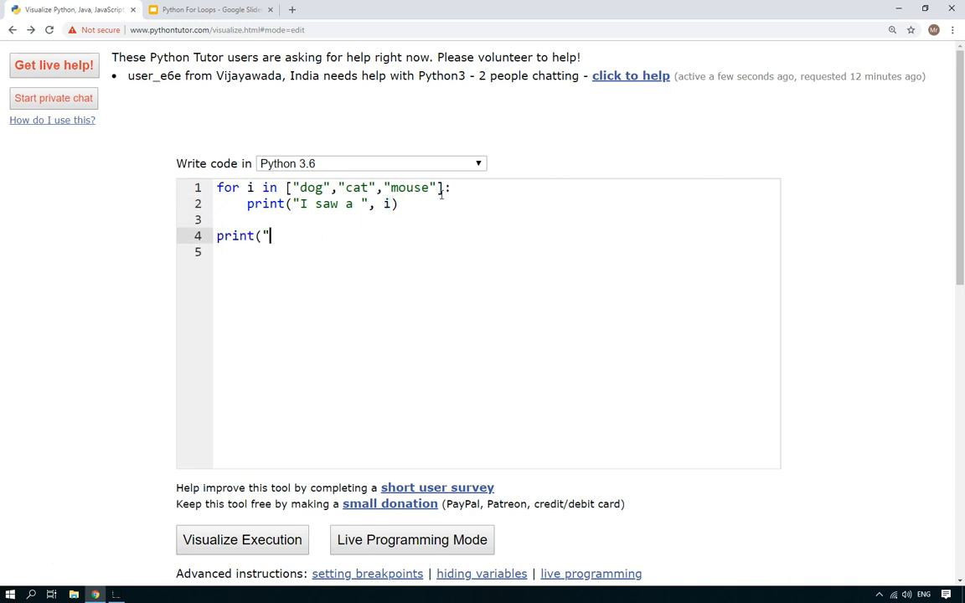
text(good)
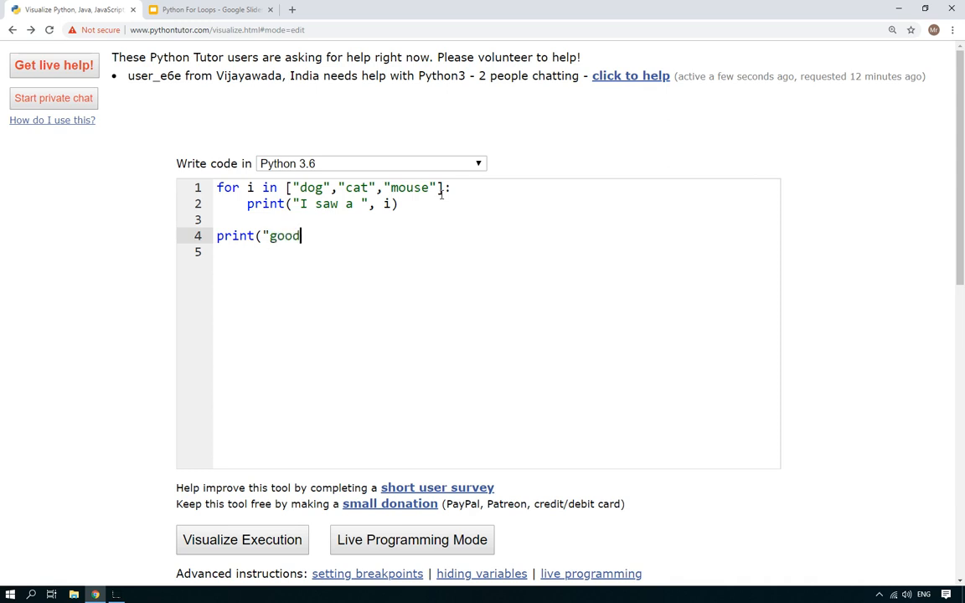
text(bye"))
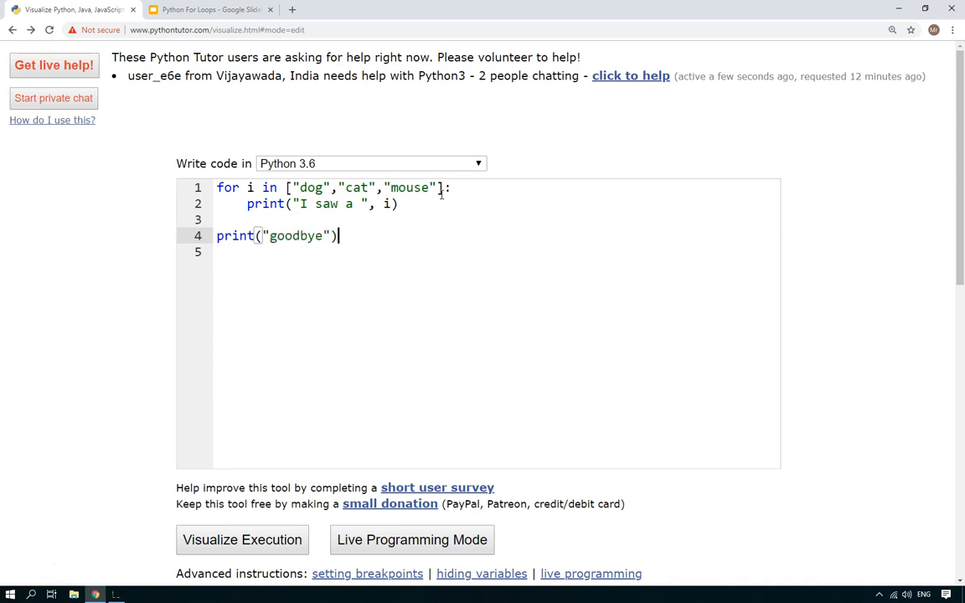
key(Return)
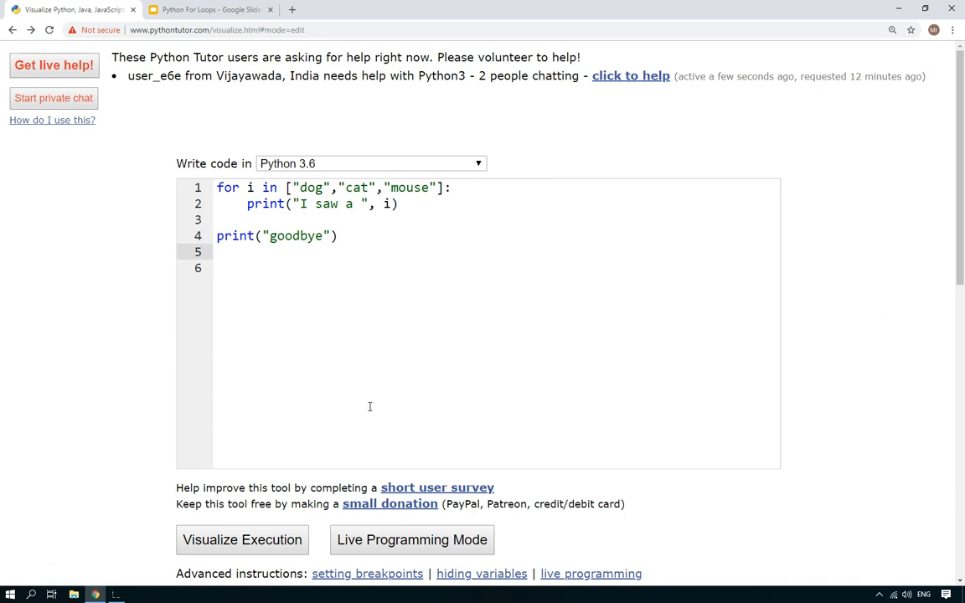
click(360, 204)
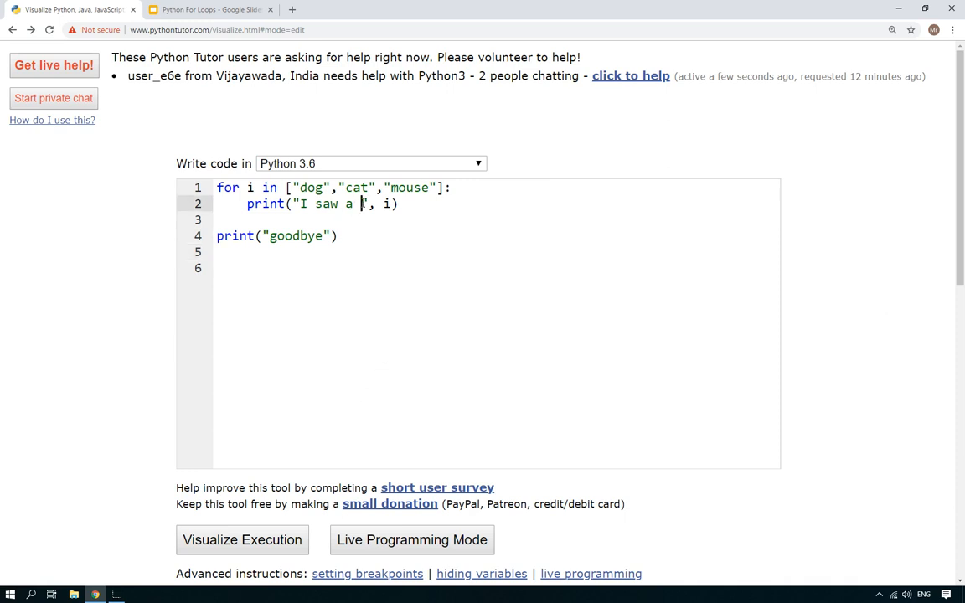
key(Backspace)
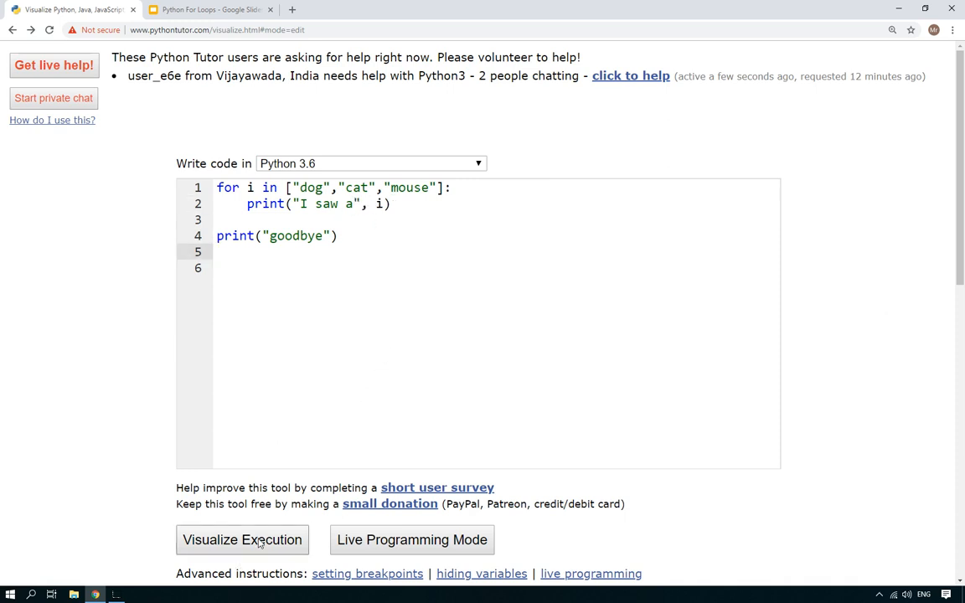
- Start the step-by-step visualization of the animal loop program, at step 1 of 8
click(242, 539)
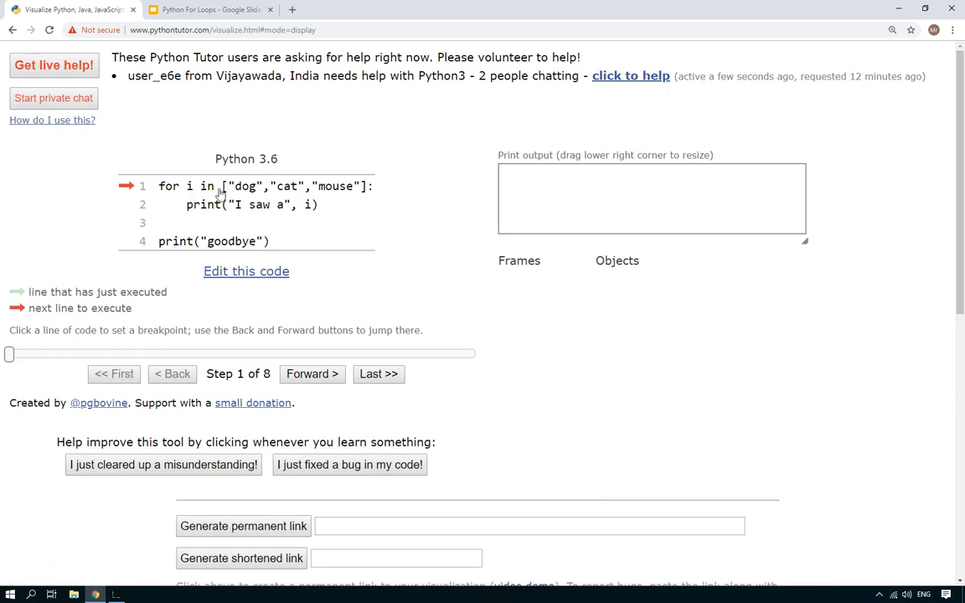
mouse_move(328, 186)
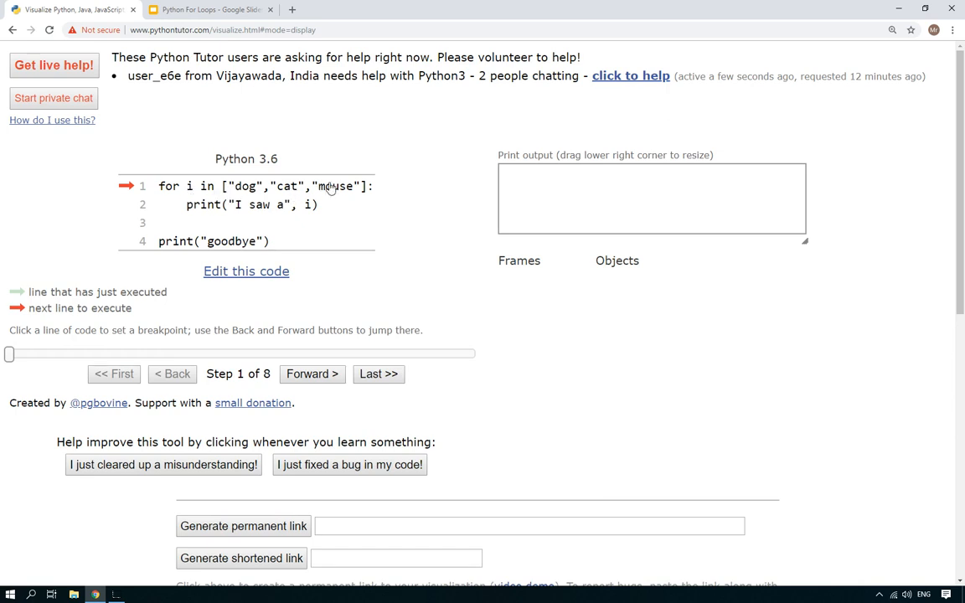
mouse_move(248, 191)
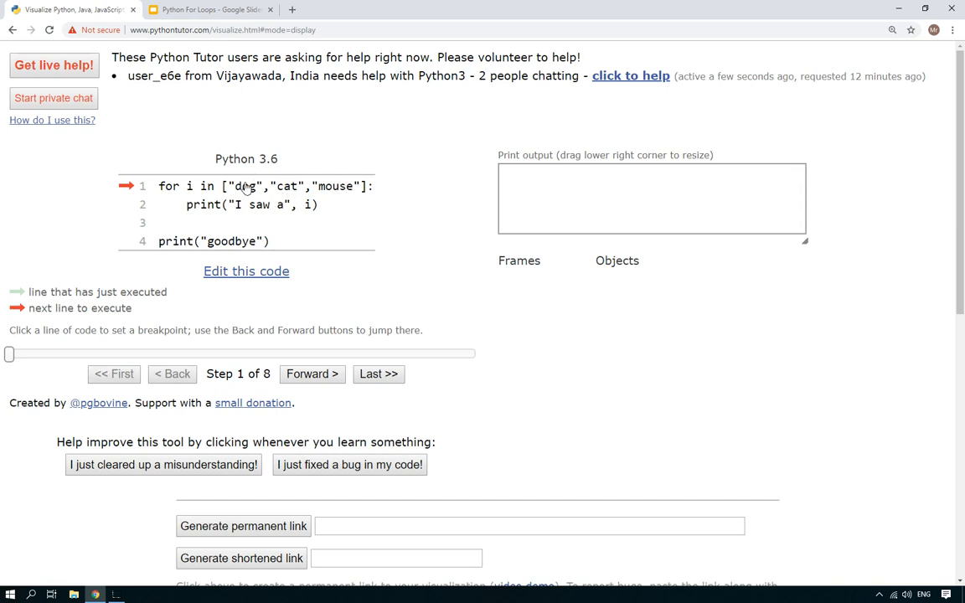
mouse_move(335, 201)
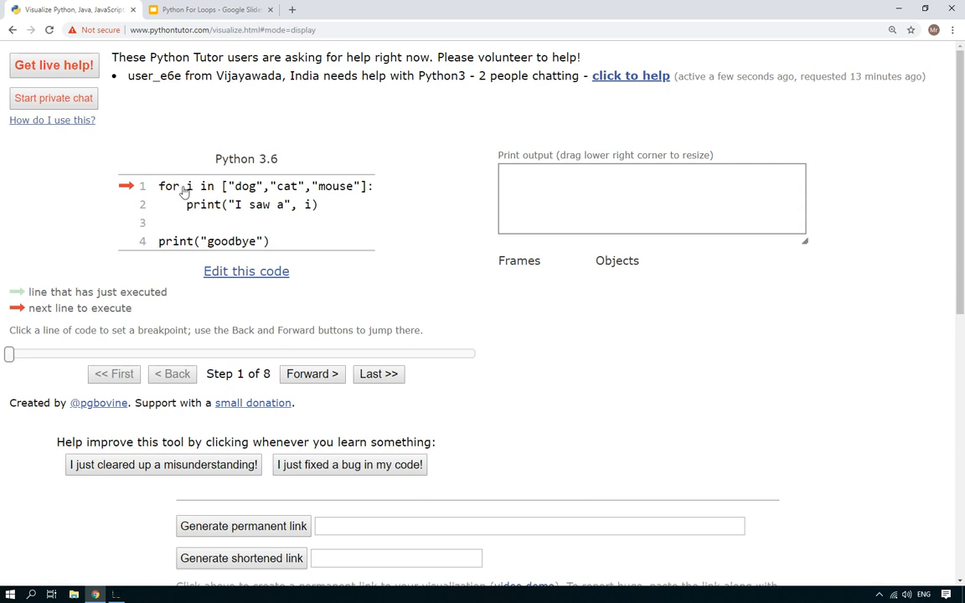
mouse_move(238, 184)
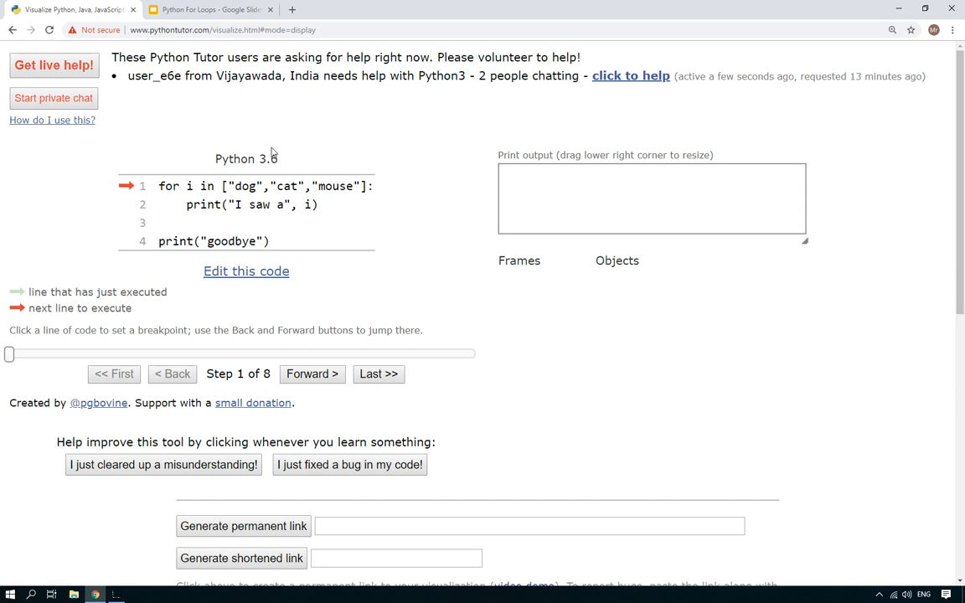
- Step the loop to termination, printing I saw a dog, cat, mouse and then goodbye
click(312, 374)
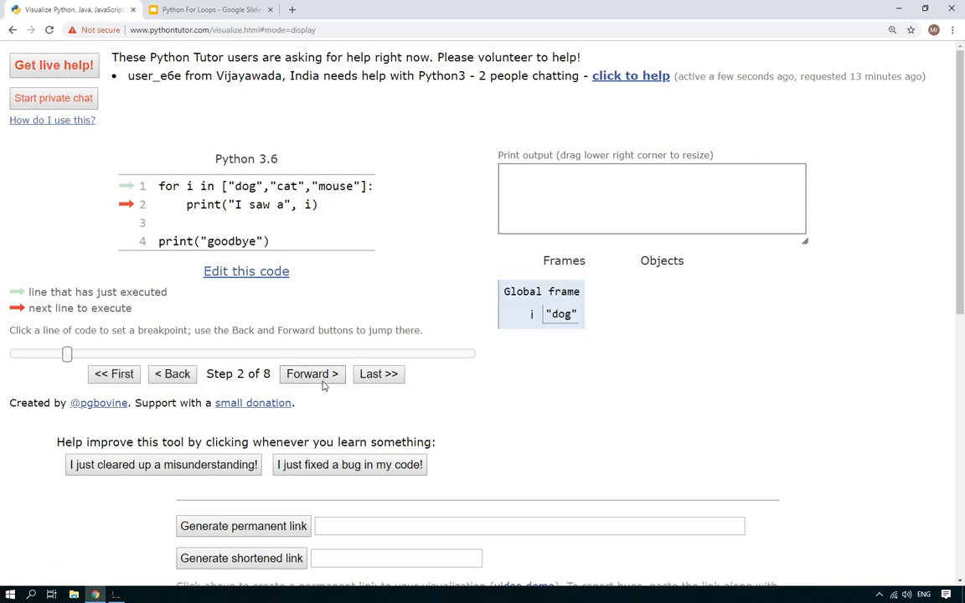
click(312, 374)
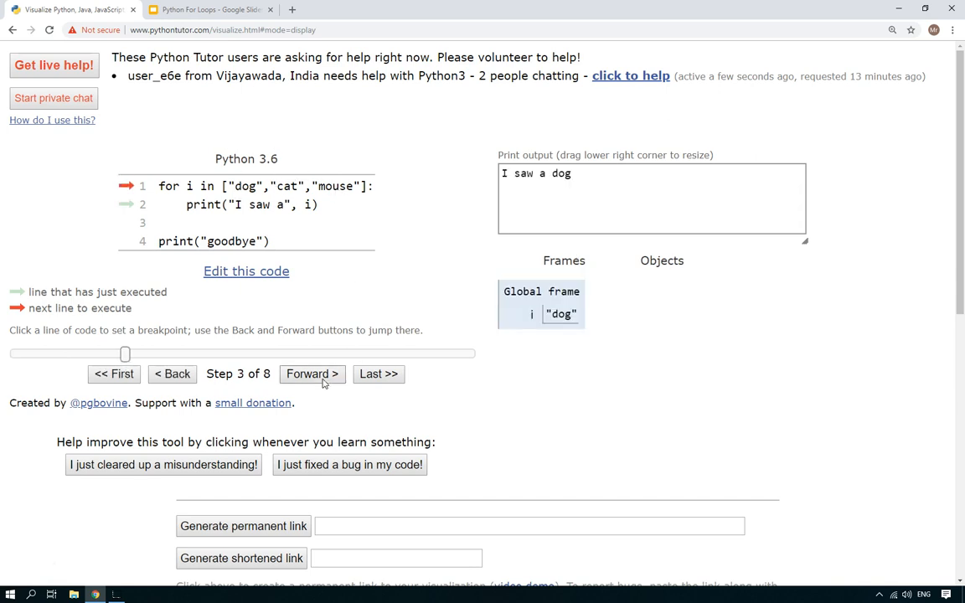
click(312, 374)
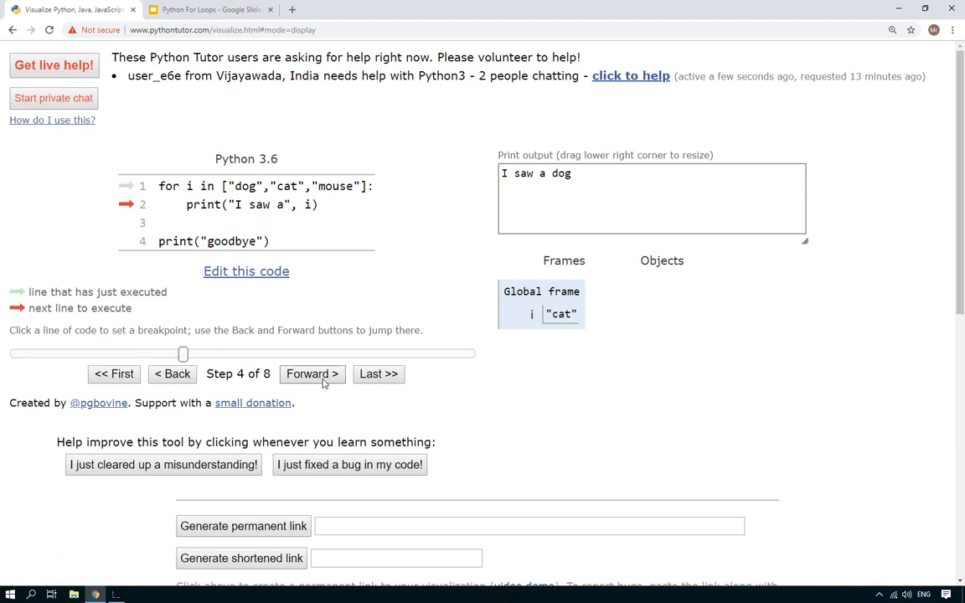
click(312, 373)
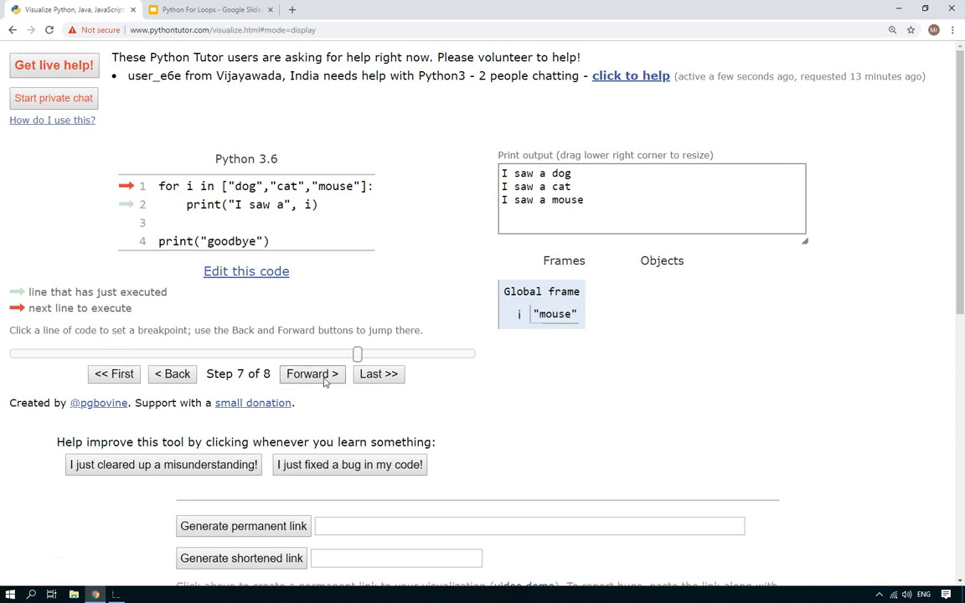
click(312, 373)
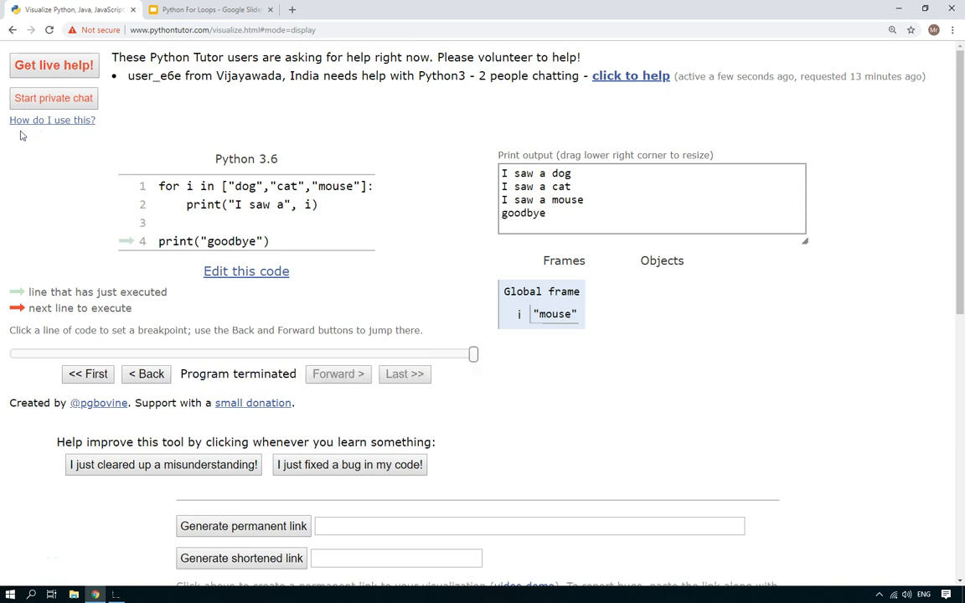
mouse_move(154, 459)
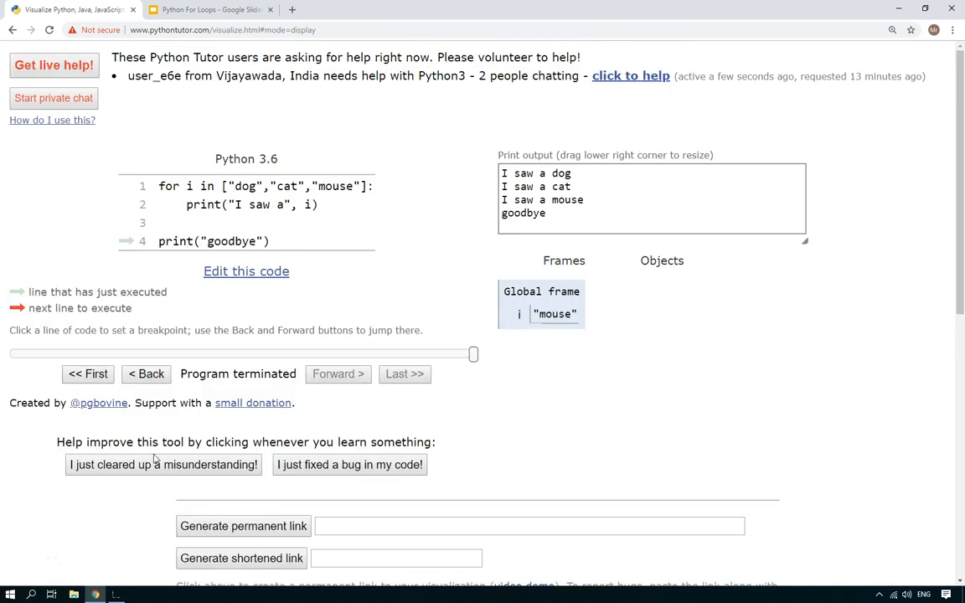
- Return to the code editor with Edit this code
click(247, 272)
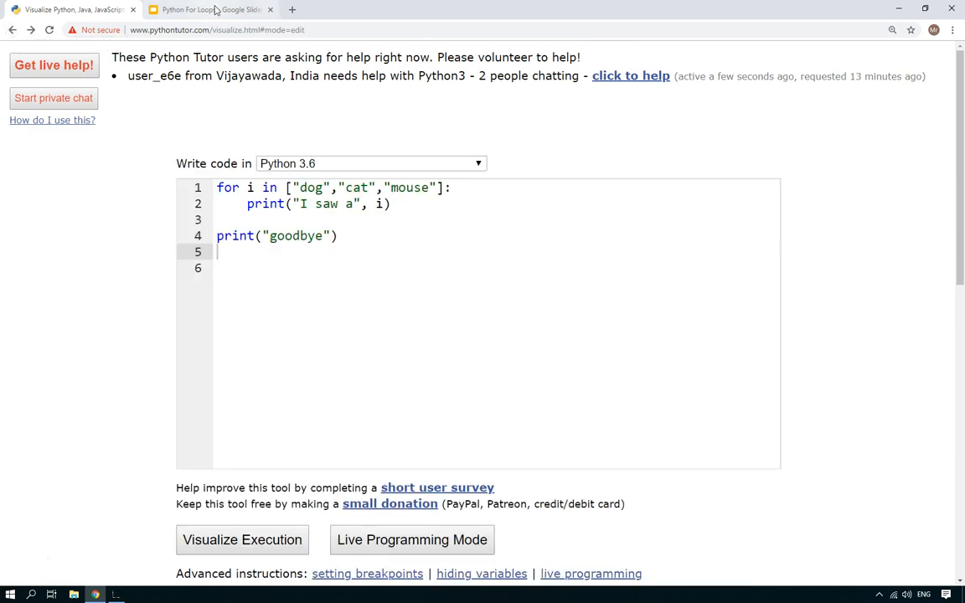
mouse_move(209, 10)
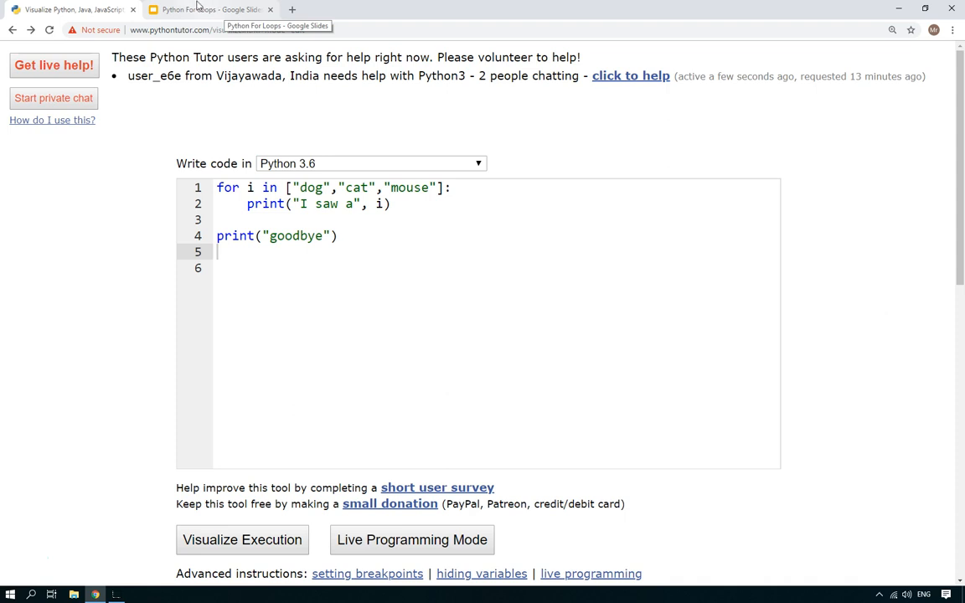